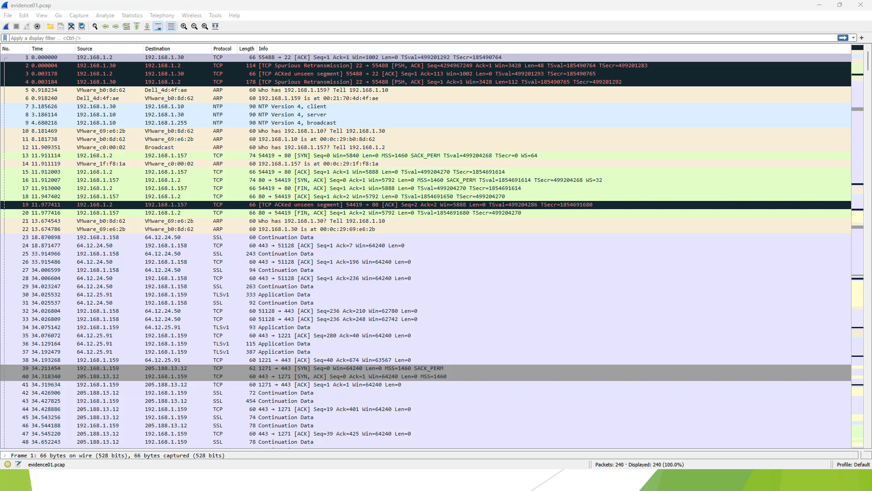
pyautogui.moveTo(861, 3)
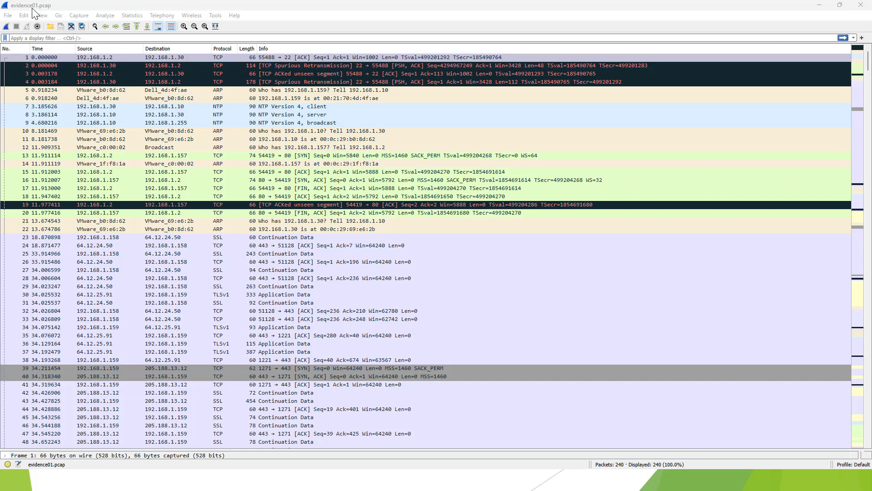
# Bring up the Statistics menu listing the tools available for evidence01.pcap.
pyautogui.click(132, 16)
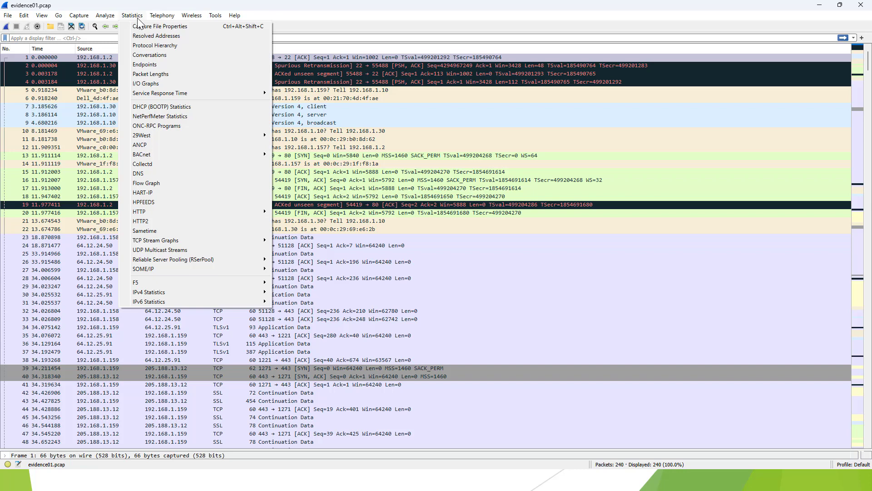
pyautogui.moveTo(162, 26)
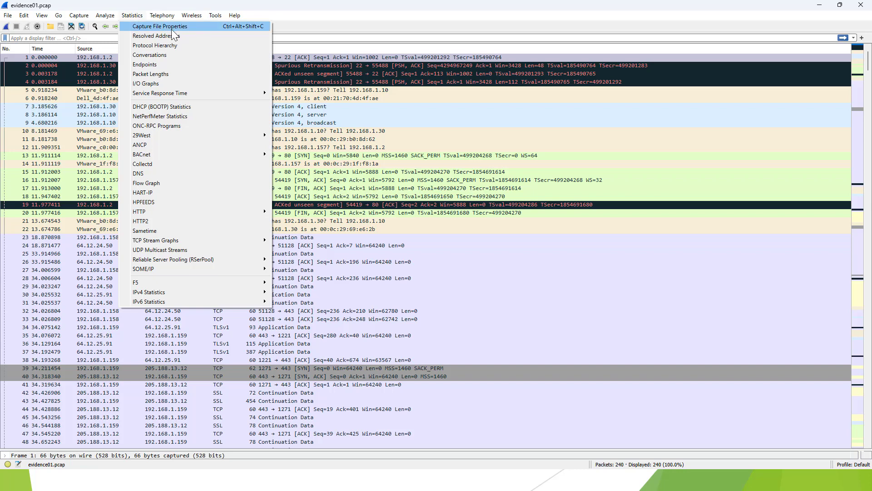
# Review Capture File Properties: hashes, first/last packet times, 1m34s span and packet statistics.
pyautogui.click(160, 26)
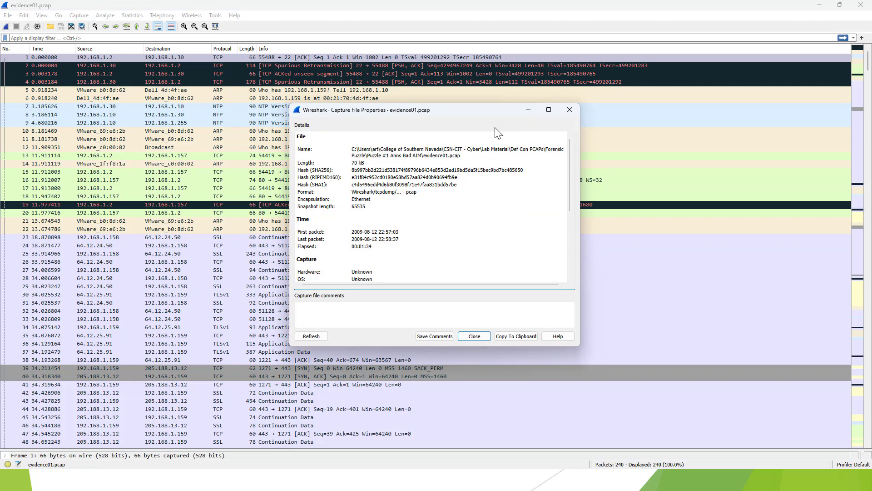
pyautogui.moveTo(363, 173)
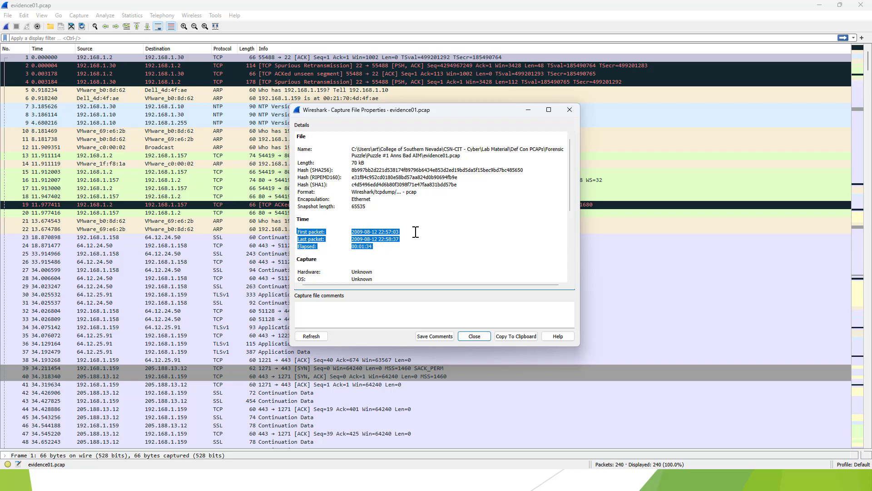
pyautogui.click(427, 228)
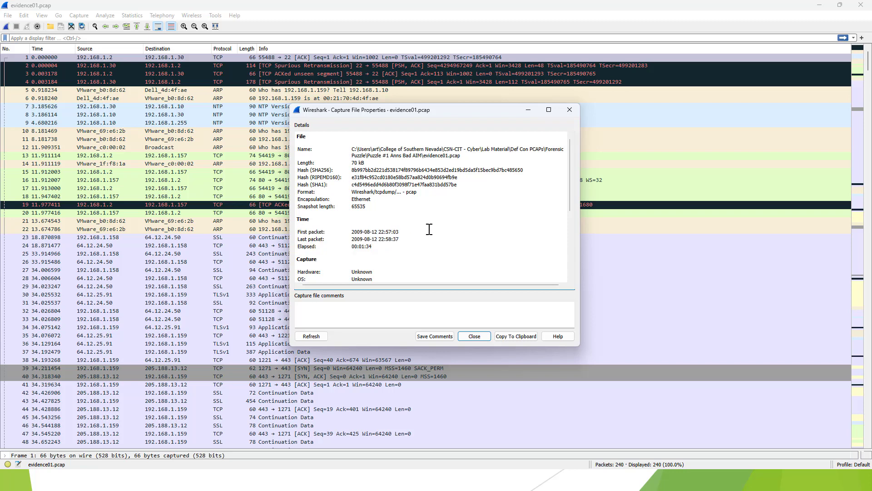
pyautogui.scroll(-3)
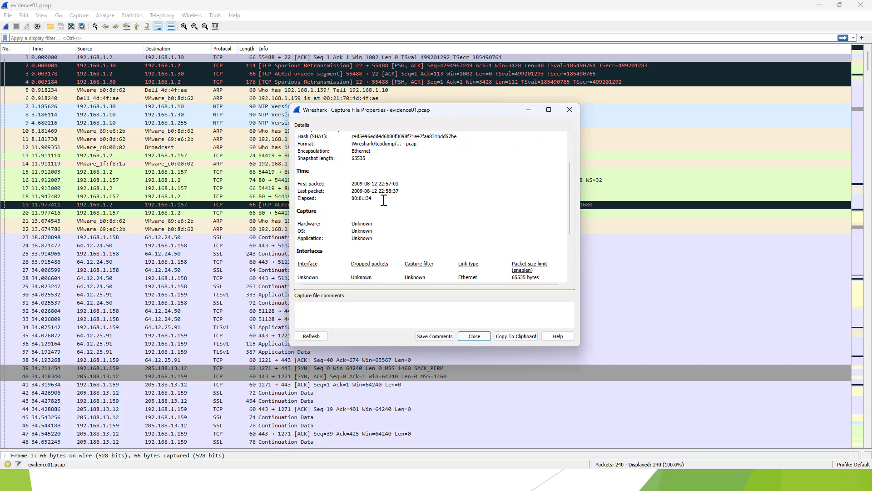
pyautogui.scroll(-3)
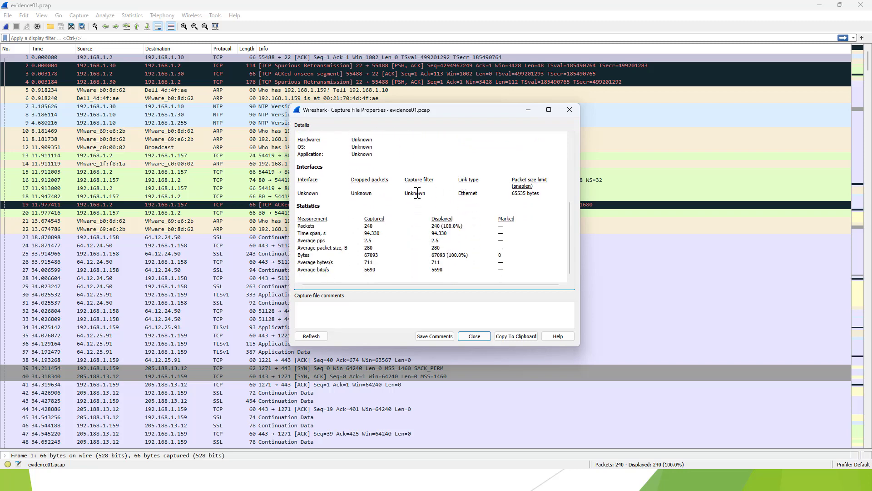
pyautogui.moveTo(370, 207)
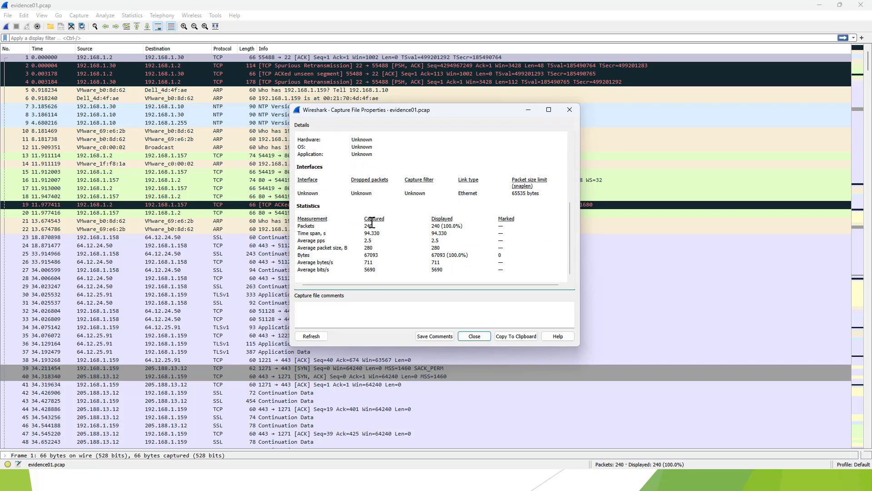
pyautogui.moveTo(377, 231)
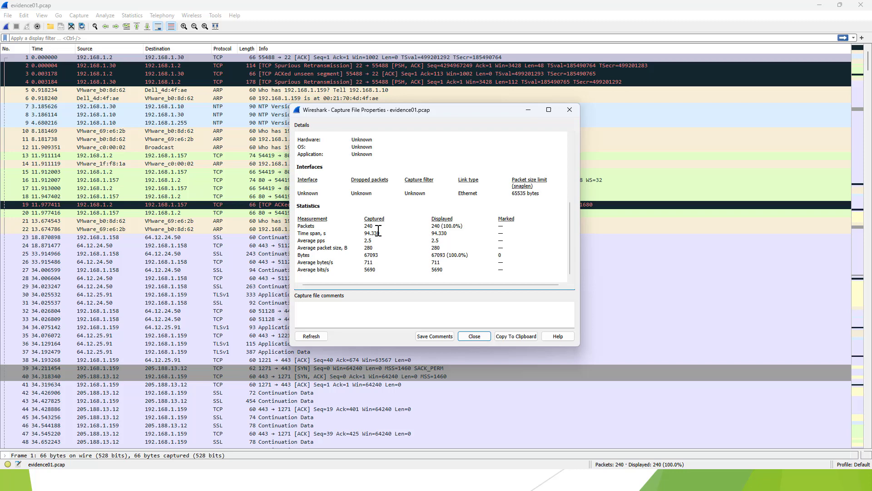
pyautogui.moveTo(491, 217)
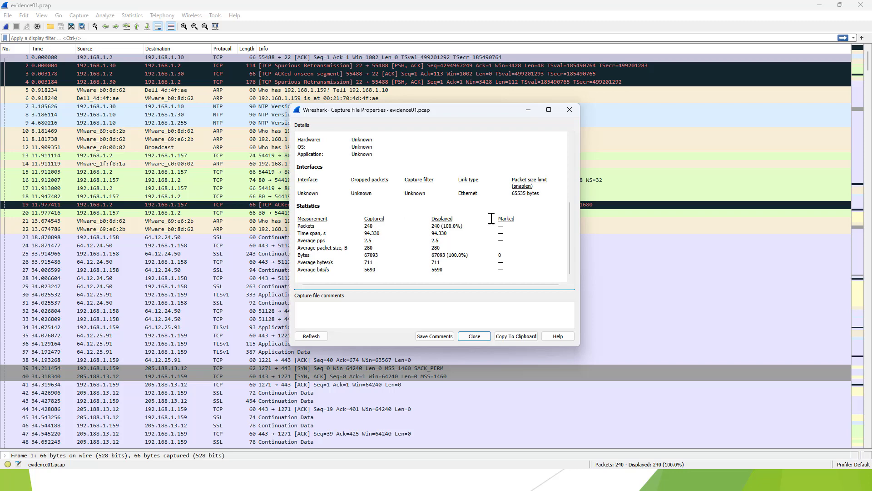
pyautogui.moveTo(536, 161)
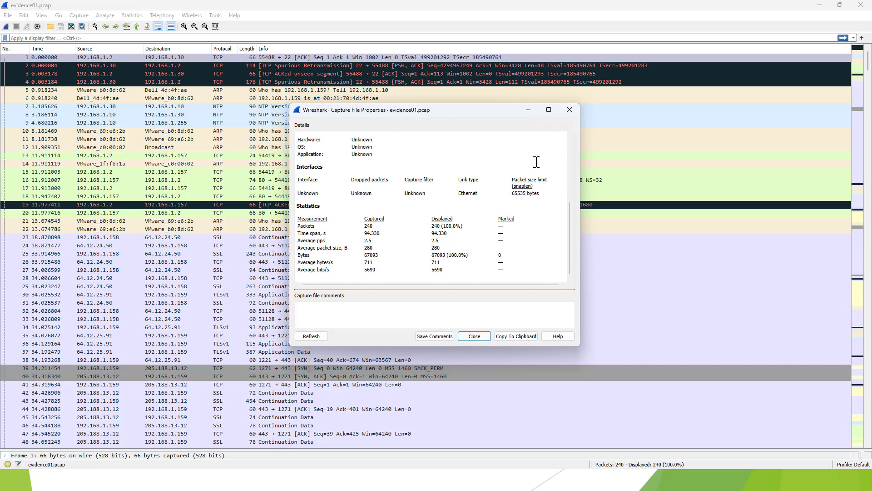
# Close the properties and review the Resolved Addresses Hosts list of MAC vendor names.
pyautogui.click(473, 336)
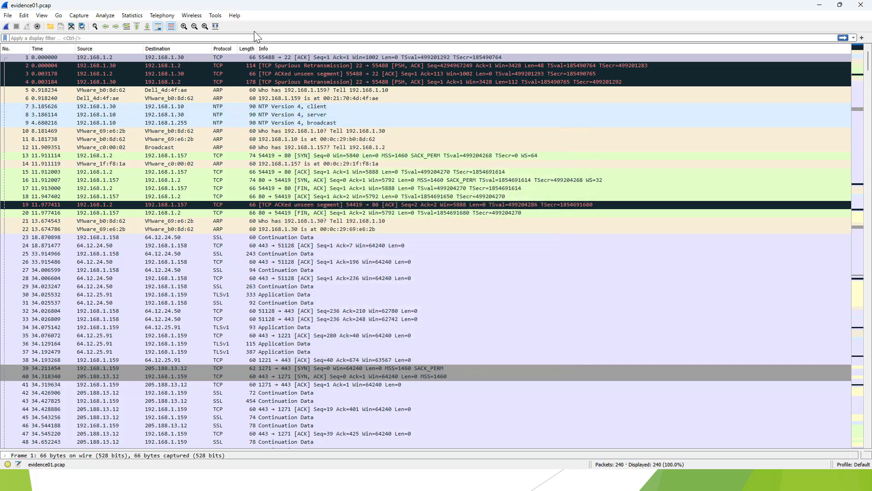
pyautogui.click(131, 16)
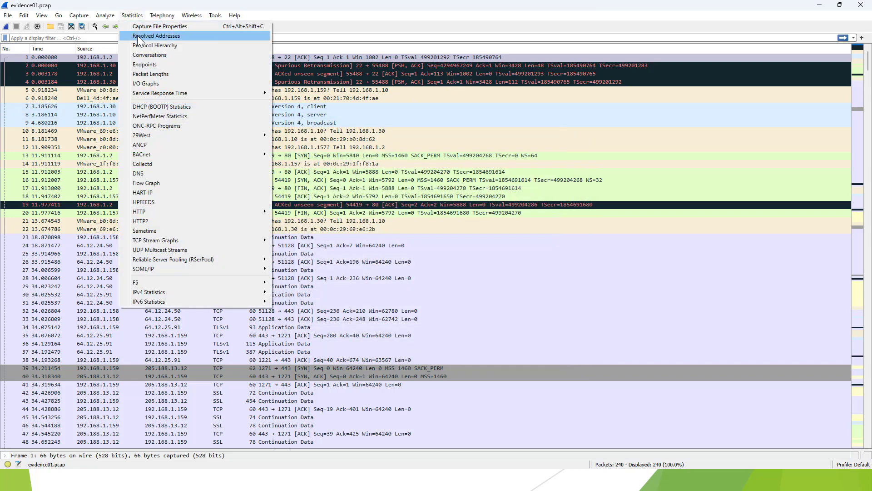
pyautogui.moveTo(163, 45)
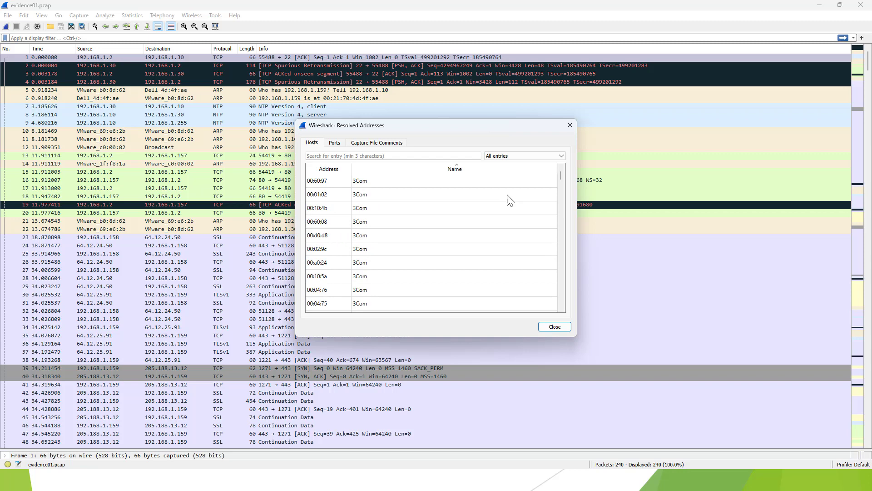
pyautogui.scroll(-3)
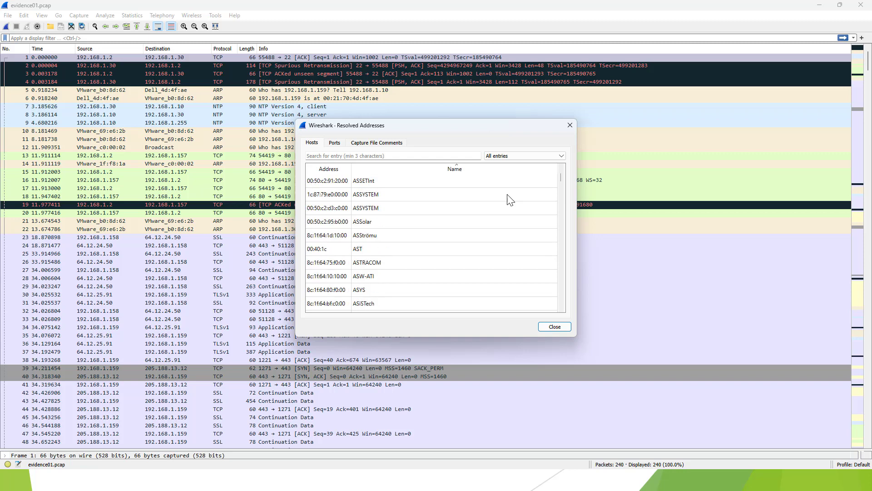
pyautogui.moveTo(315, 215)
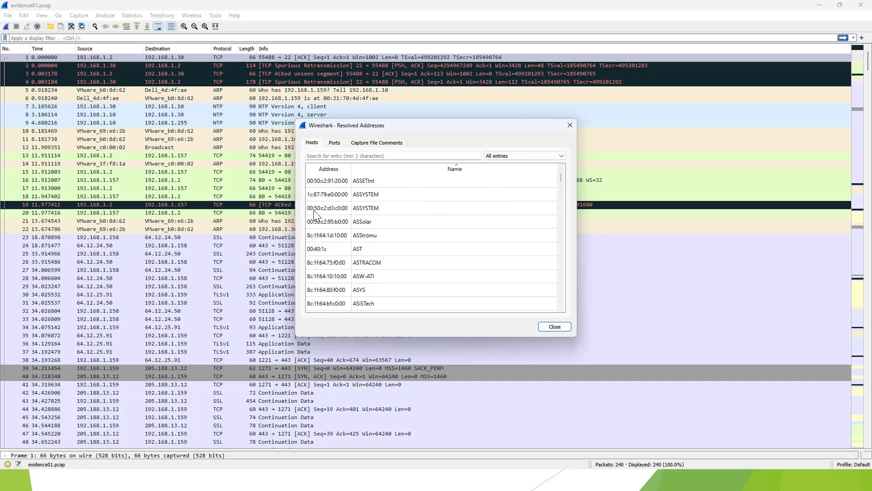
pyautogui.moveTo(611, 182)
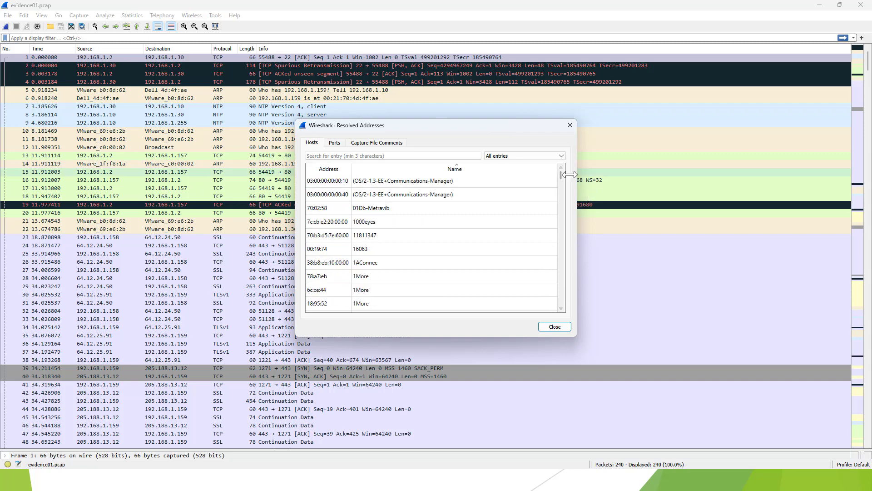
pyautogui.moveTo(325, 200)
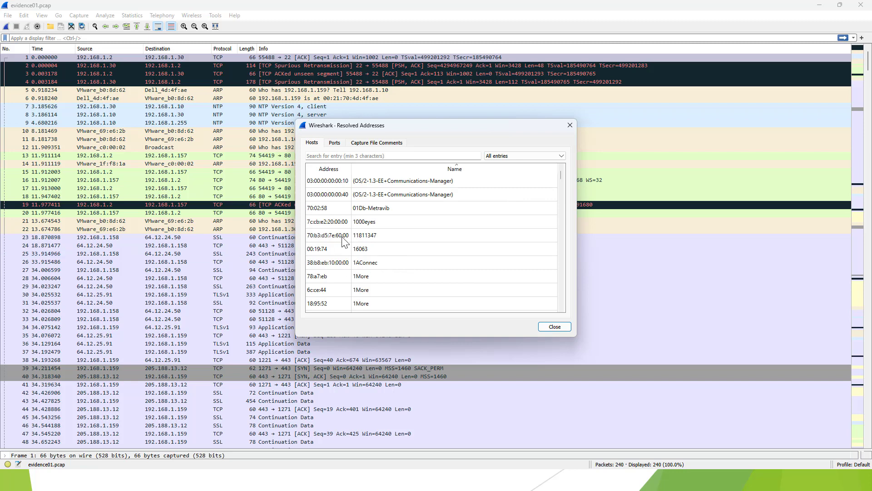
pyautogui.moveTo(340, 206)
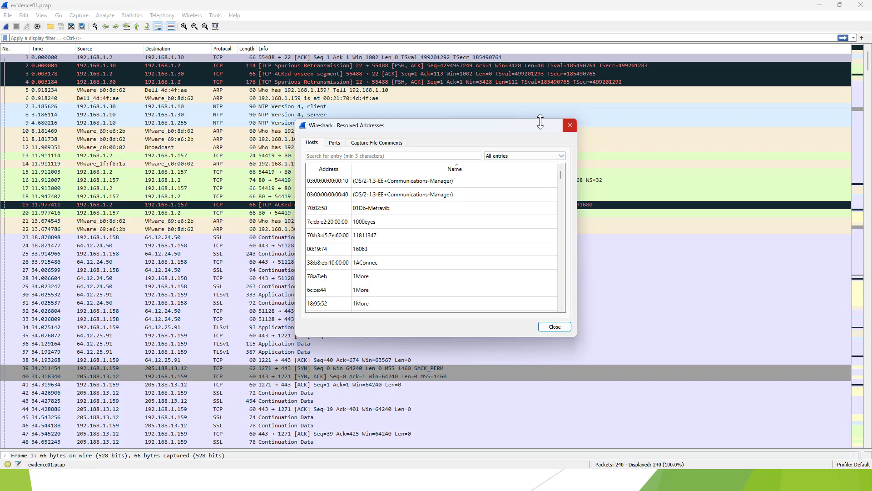
# Switch to the Ports list and scroll through the resolved service names.
pyautogui.click(333, 143)
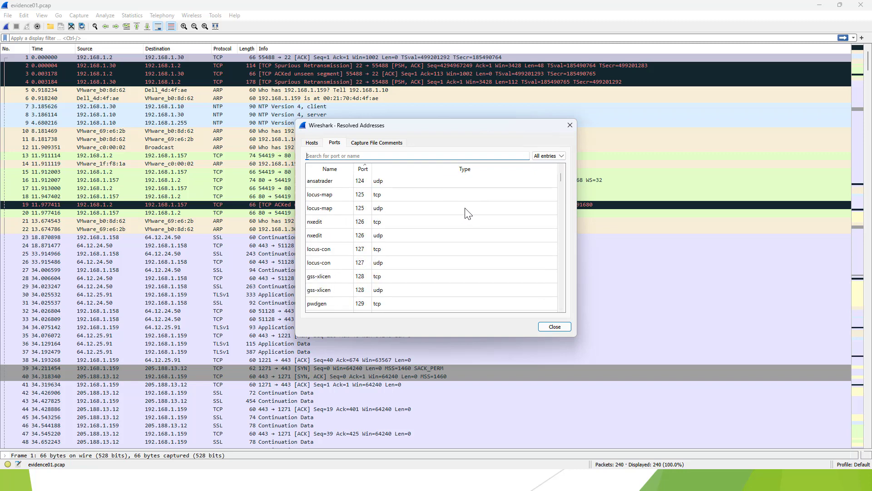
pyautogui.scroll(-3)
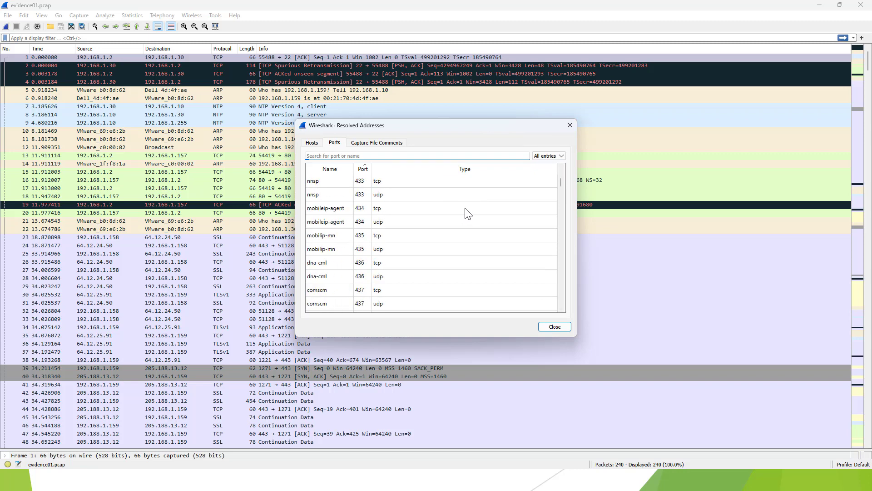
pyautogui.scroll(-3)
pyautogui.write('data')
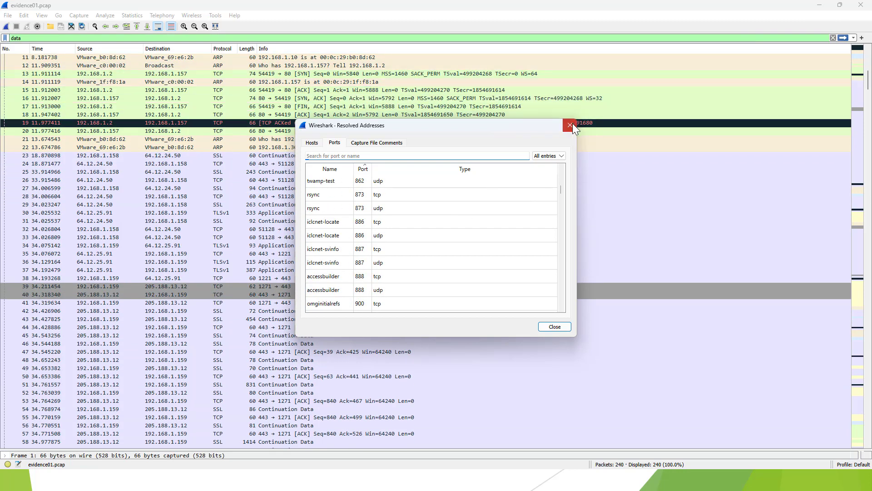
# Close Resolved Addresses and bring up Protocol Hierarchy Statistics for the 240 packets.
pyautogui.click(571, 124)
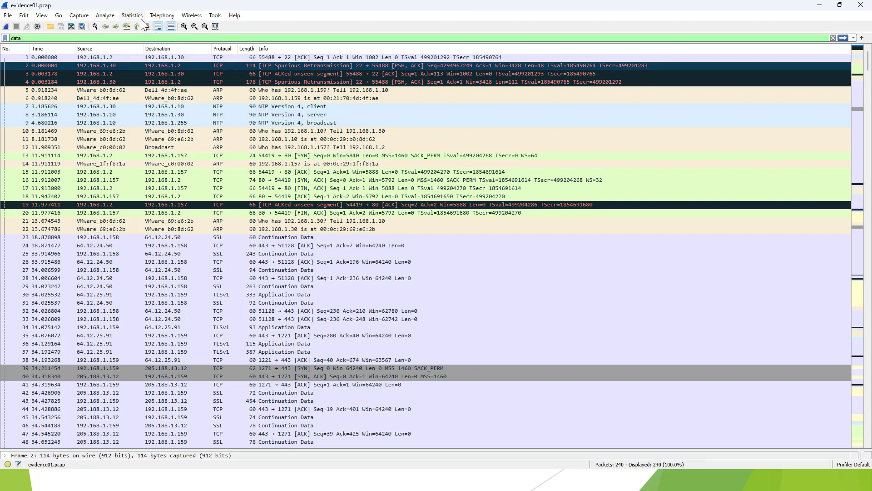
pyautogui.click(132, 16)
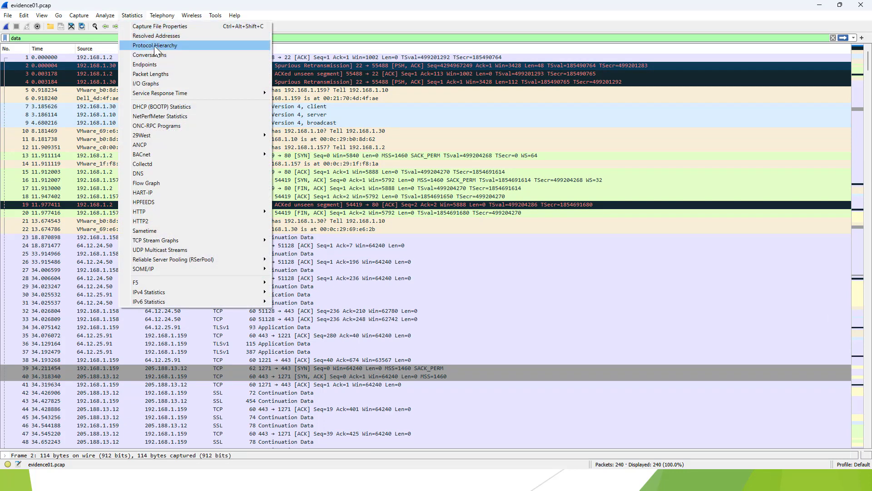
pyautogui.click(154, 46)
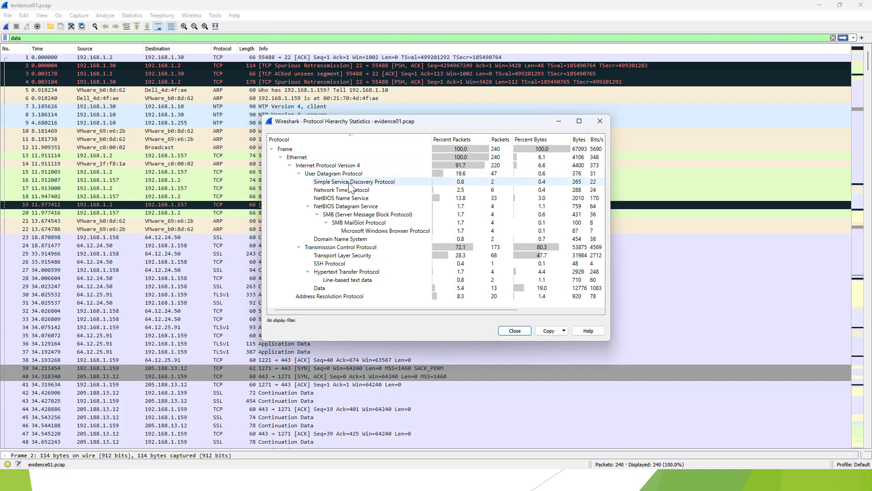
# Inspect the Frame, Ethernet, IPv4 and ARP rows, collapsing and re-expanding the IPv4 branch.
pyautogui.click(298, 172)
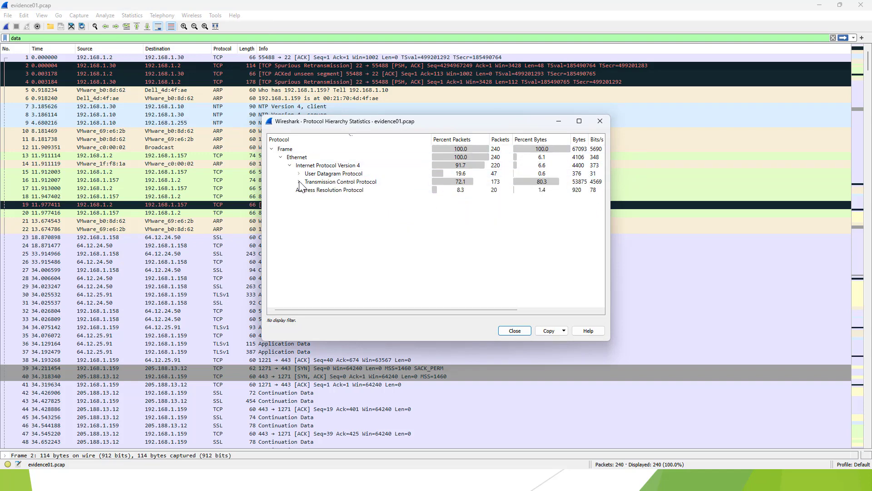
pyautogui.click(284, 148)
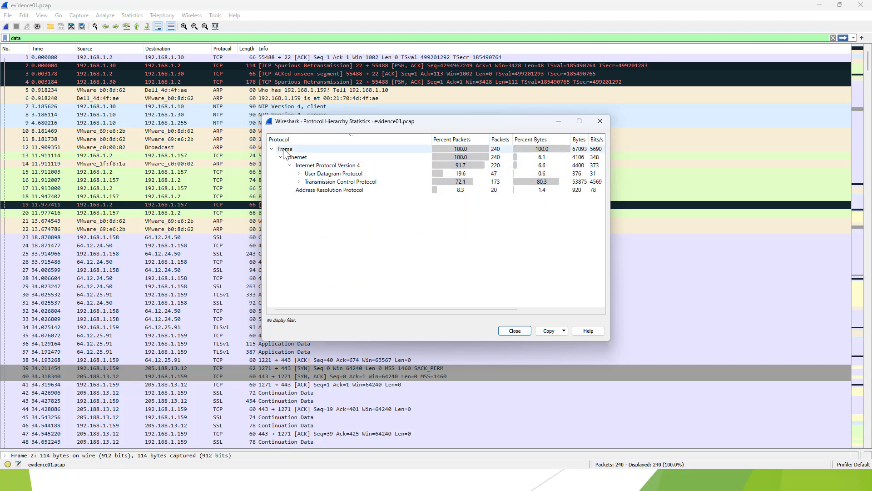
pyautogui.click(284, 149)
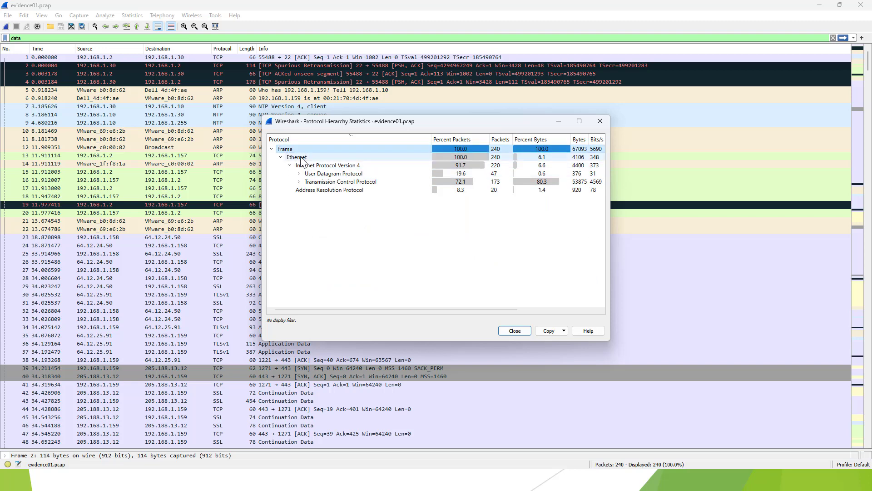
pyautogui.click(297, 157)
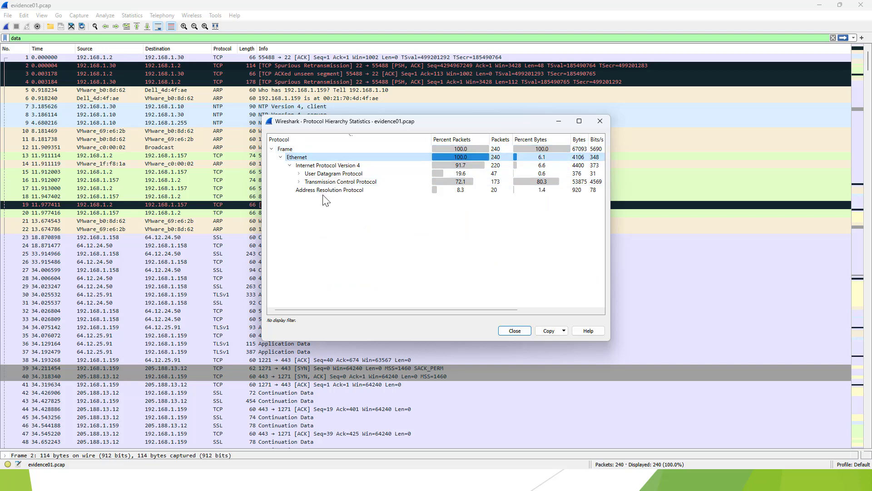
pyautogui.moveTo(286, 167)
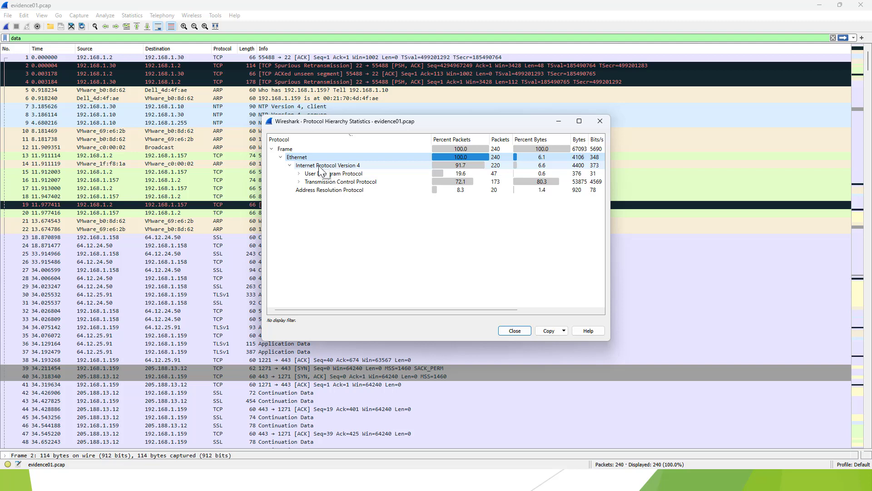
pyautogui.click(328, 165)
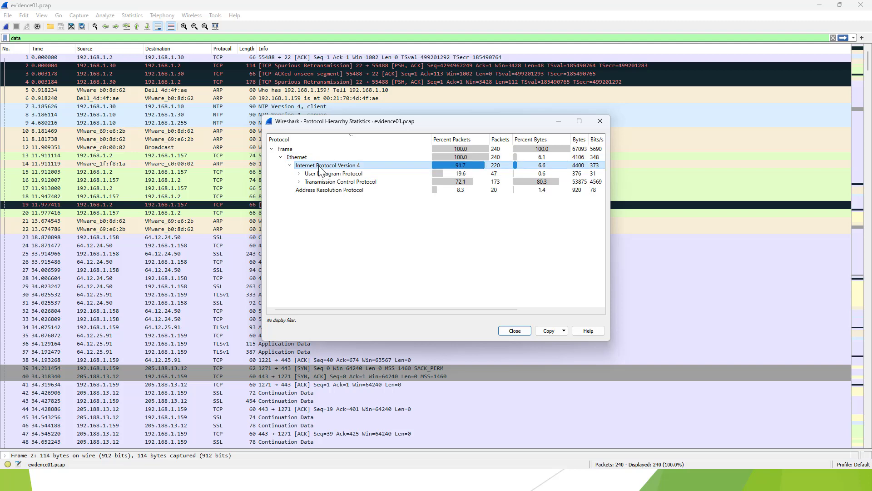
pyautogui.click(290, 165)
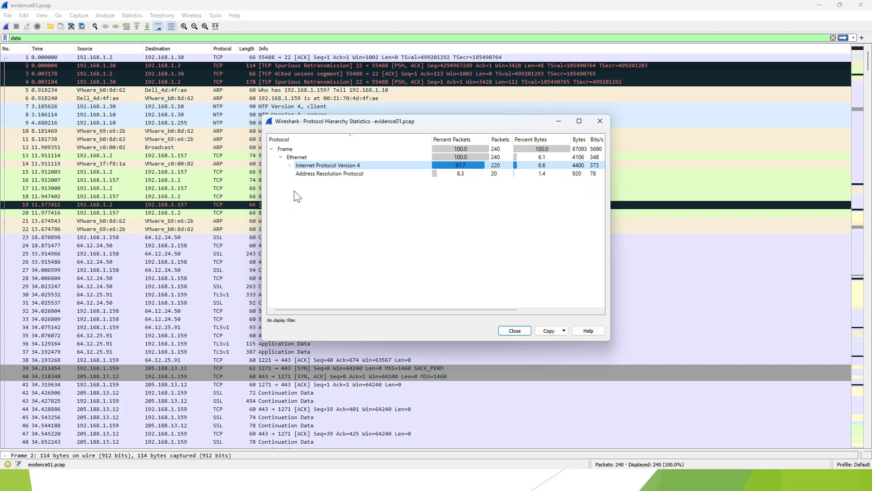
pyautogui.moveTo(366, 171)
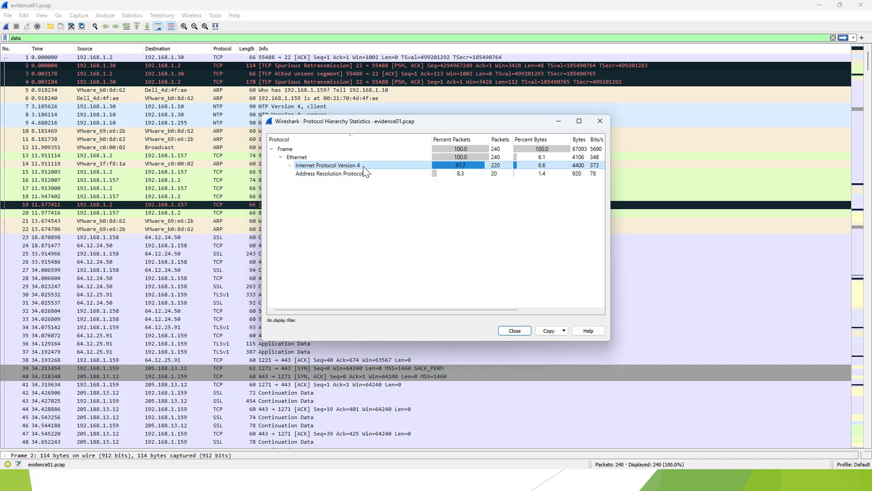
pyautogui.click(328, 172)
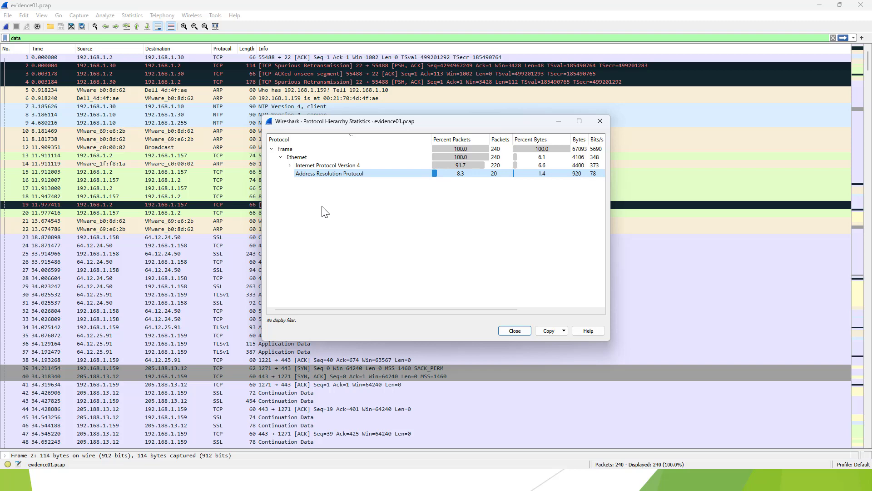
pyautogui.moveTo(361, 184)
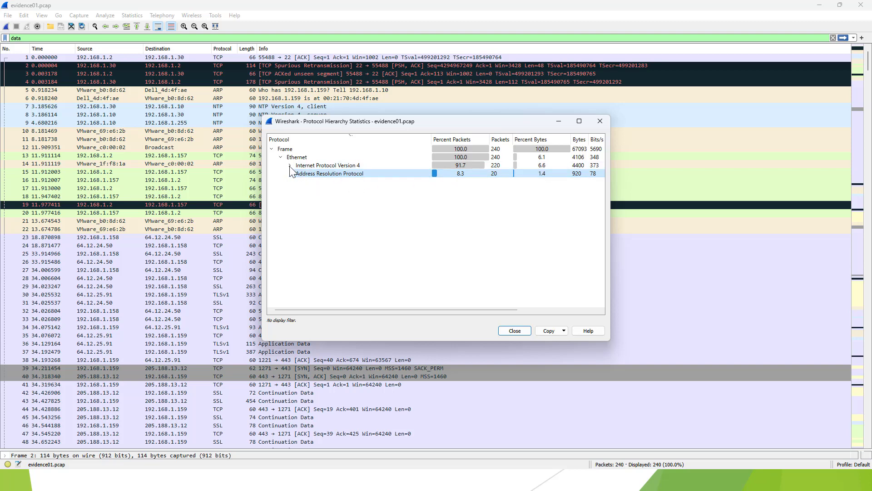
pyautogui.click(291, 166)
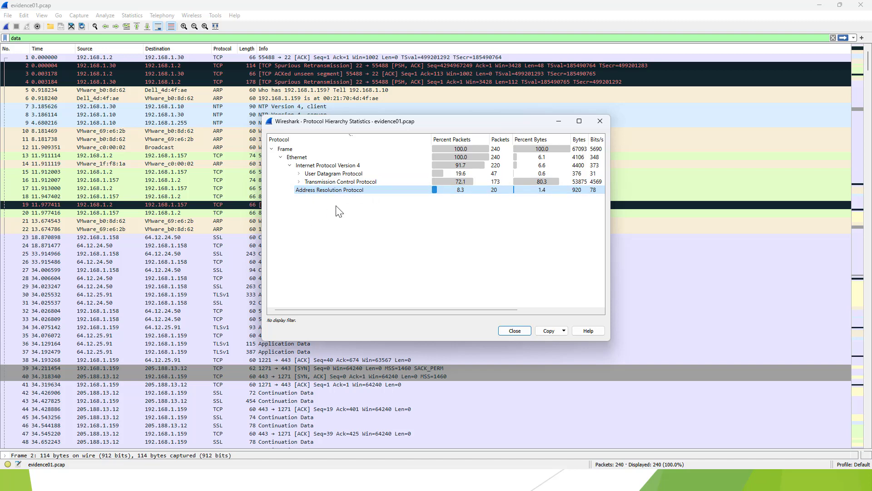
pyautogui.moveTo(330, 210)
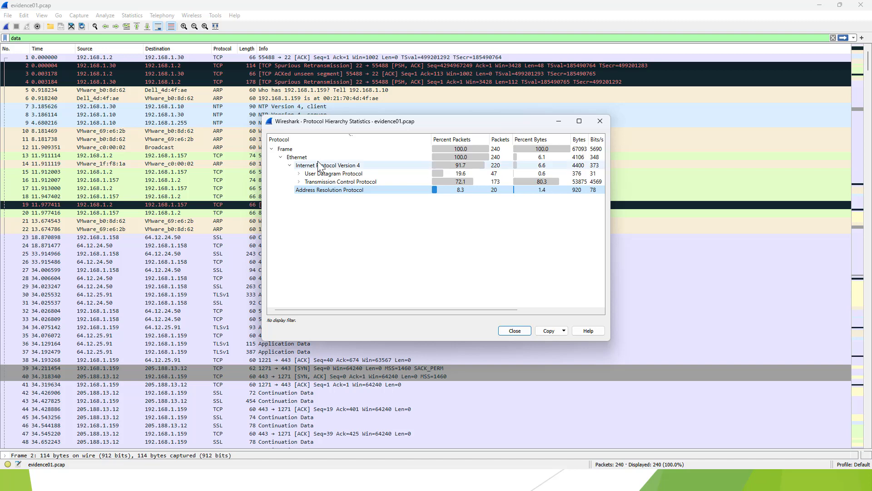
# Expand the UDP and TCP branches and compare the UDP, TCP and IPv4 shares.
pyautogui.click(332, 173)
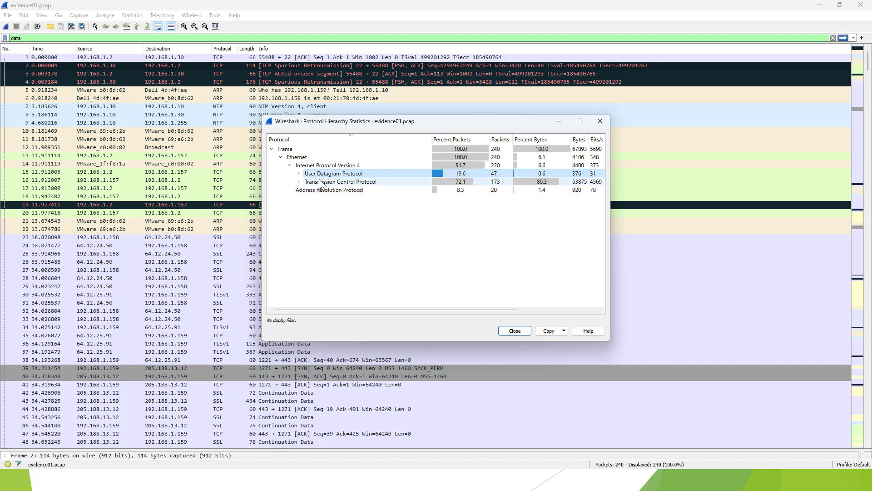
pyautogui.click(341, 181)
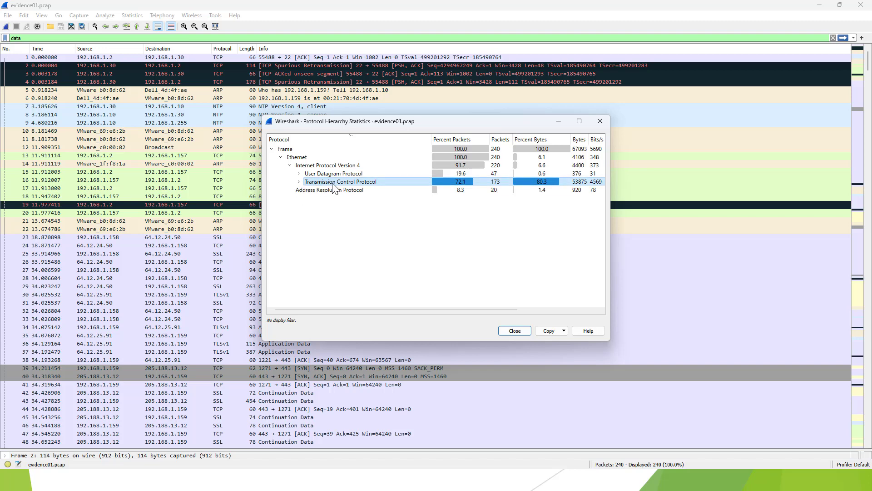
pyautogui.click(298, 173)
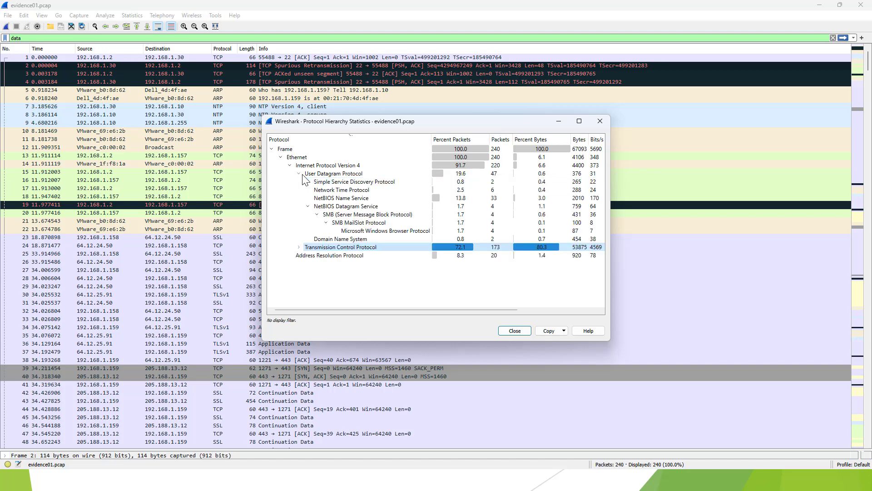
pyautogui.click(307, 206)
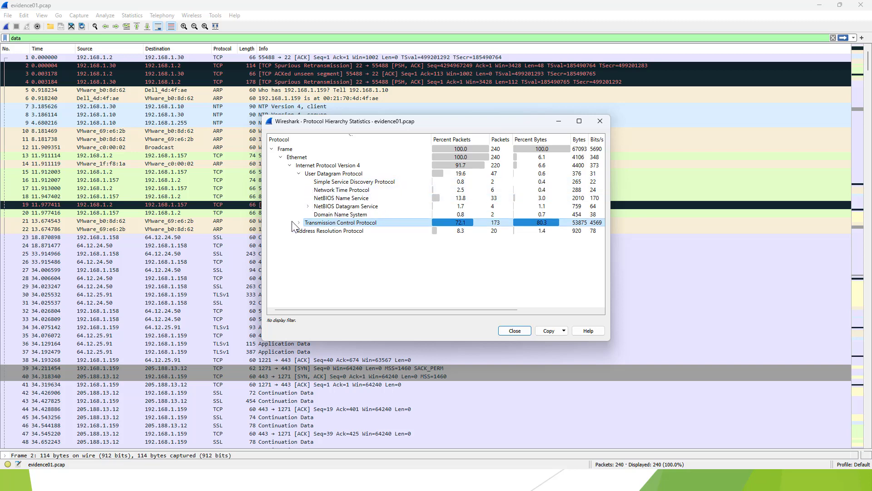
pyautogui.click(298, 223)
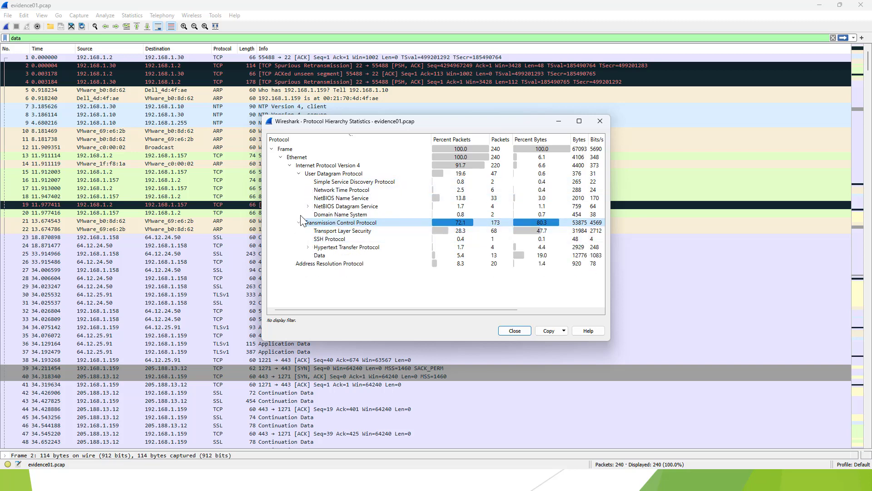
pyautogui.click(334, 173)
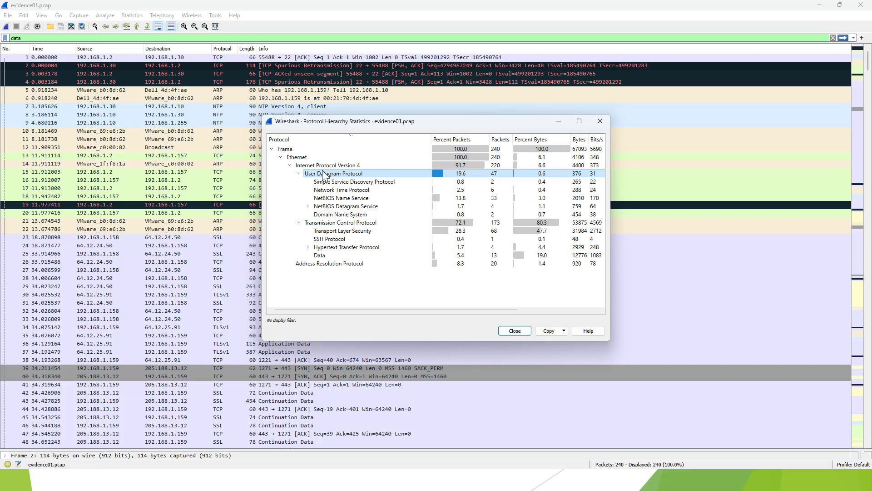
pyautogui.click(328, 166)
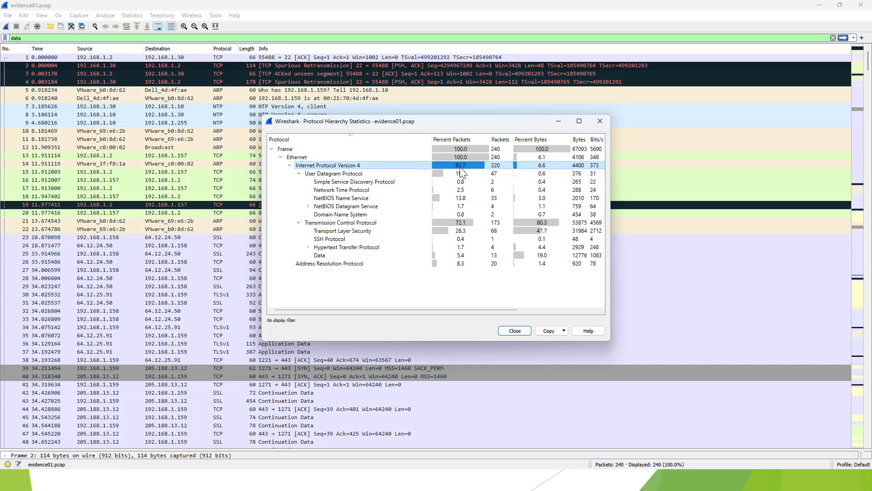
pyautogui.moveTo(477, 172)
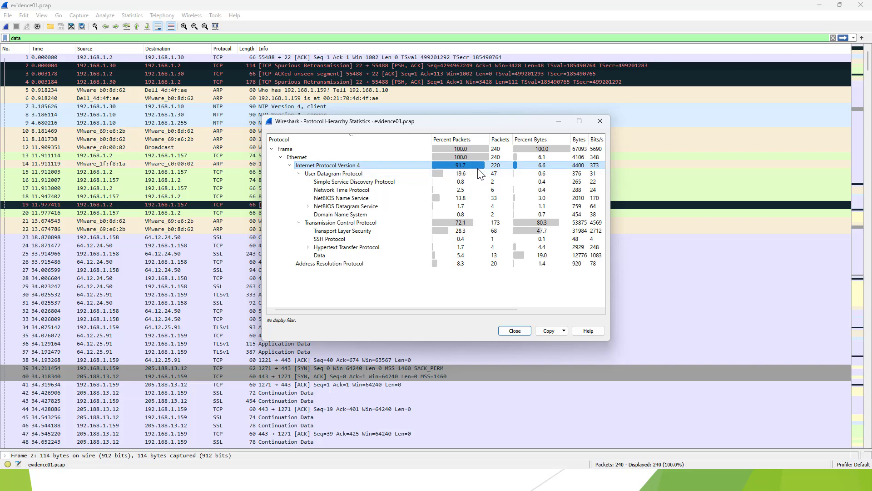
pyautogui.click(333, 173)
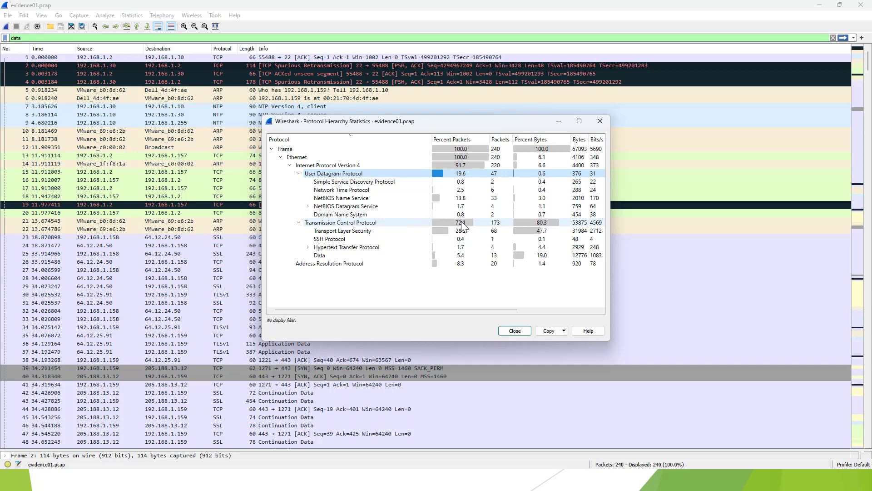
pyautogui.click(342, 222)
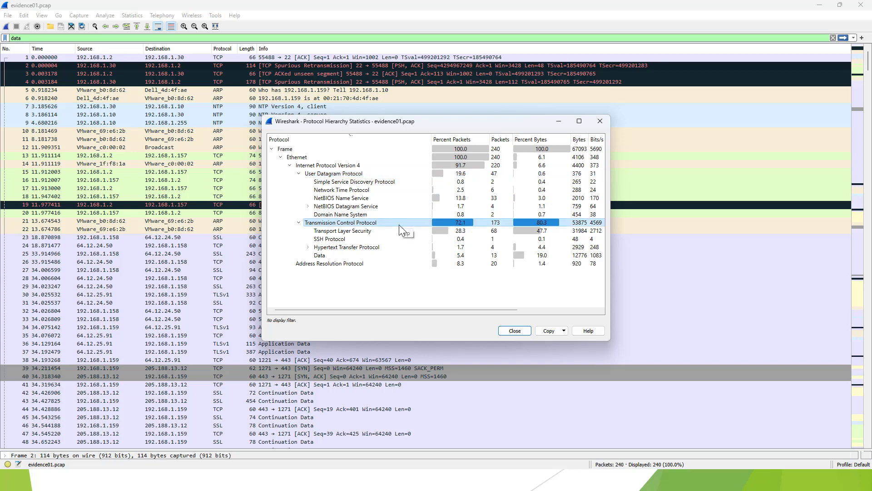
pyautogui.moveTo(420, 196)
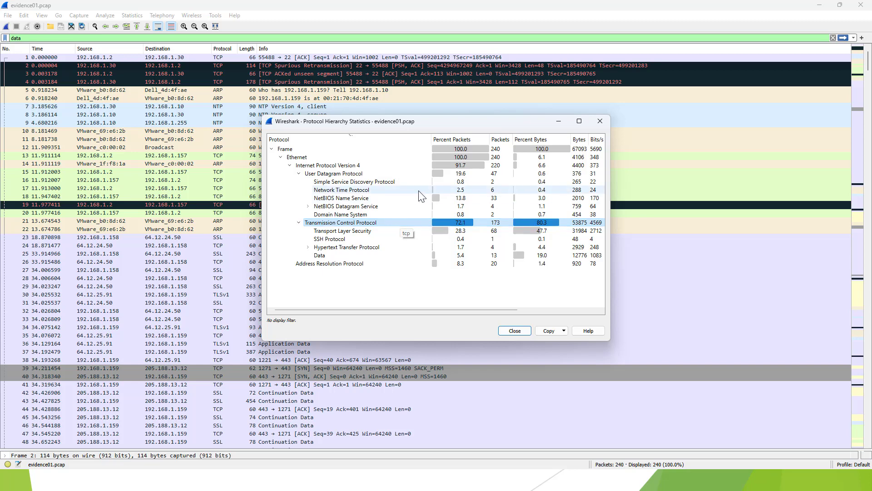
# Inspect the NetBIOS, NTP, DNS, TLS, HTTP and Data rows; Data holds 13 packets, 19% of bytes.
pyautogui.click(333, 172)
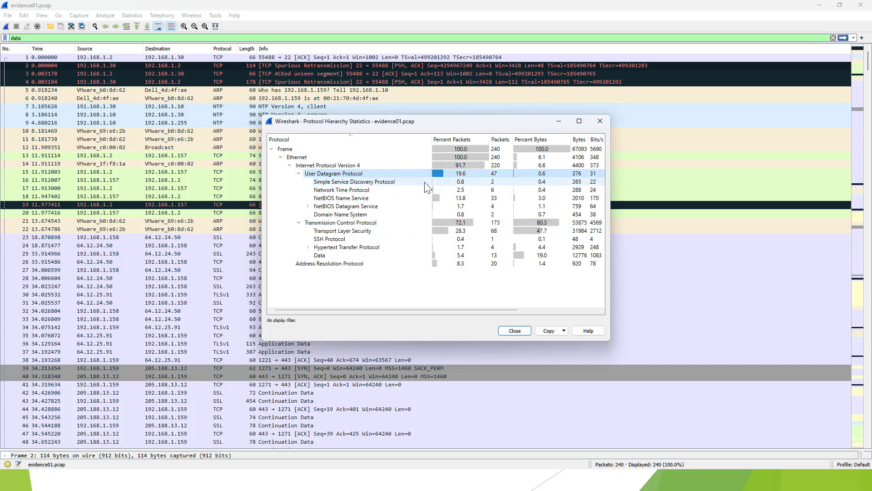
pyautogui.click(354, 182)
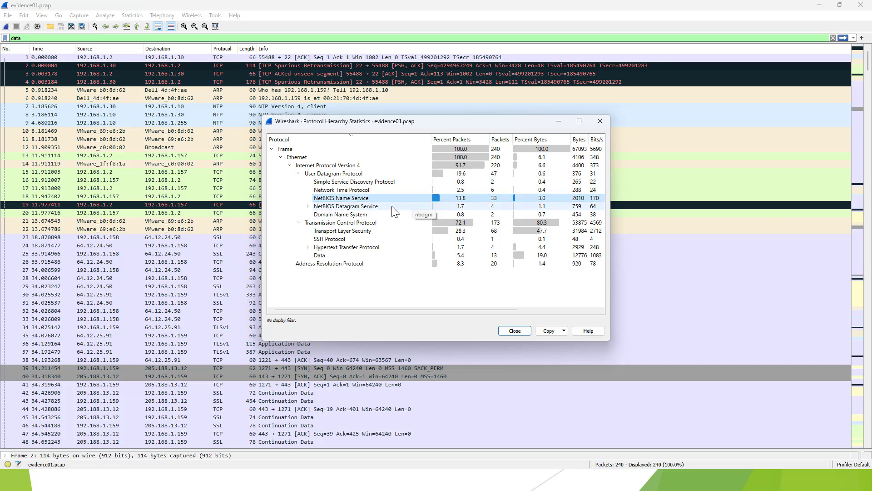
pyautogui.moveTo(348, 209)
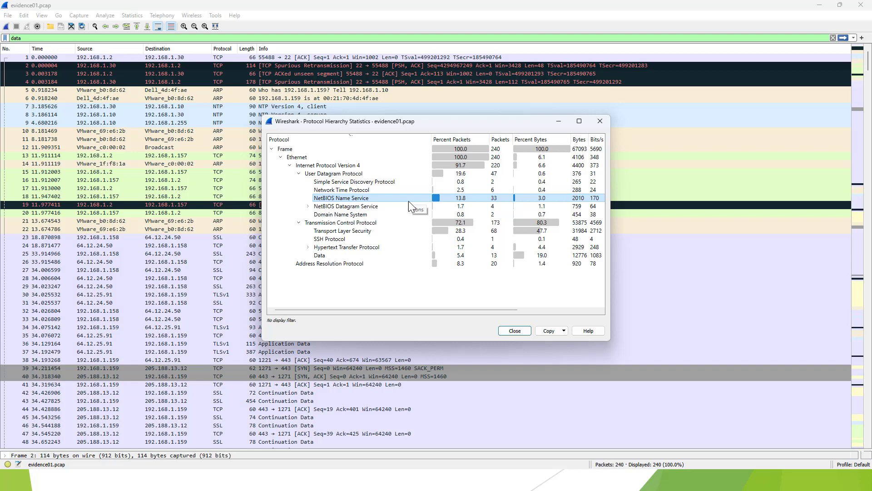
pyautogui.click(343, 189)
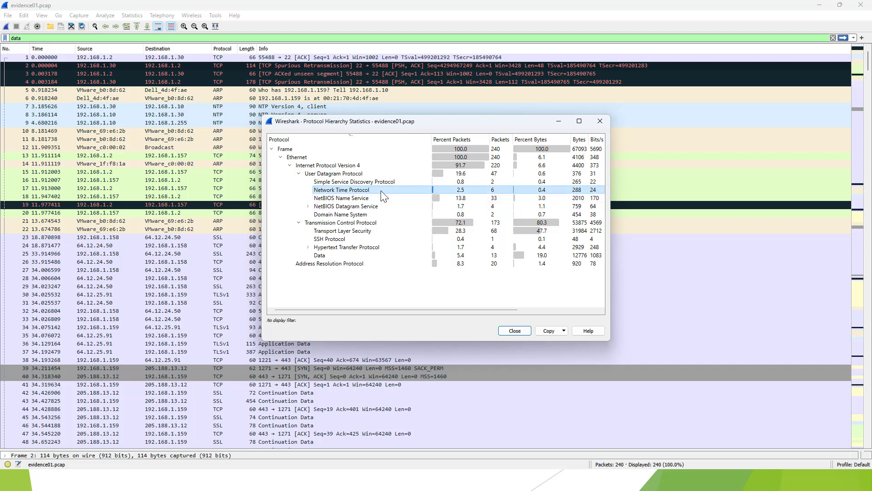
pyautogui.moveTo(378, 216)
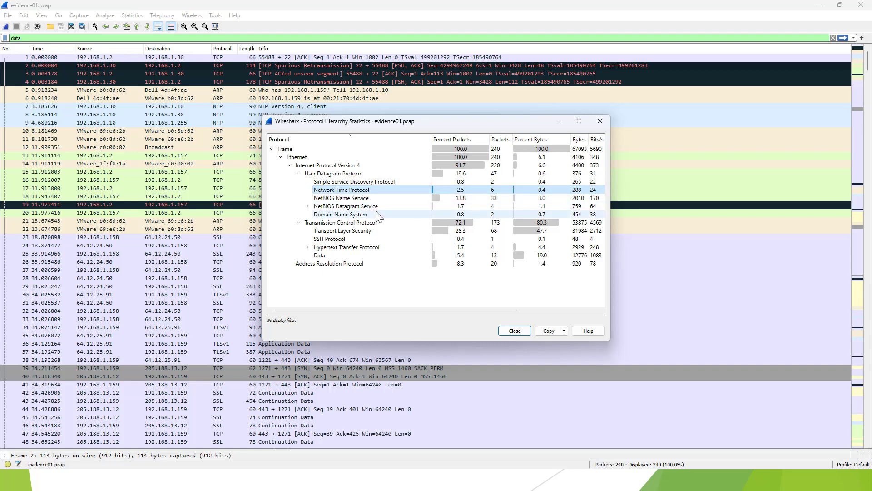
pyautogui.click(341, 215)
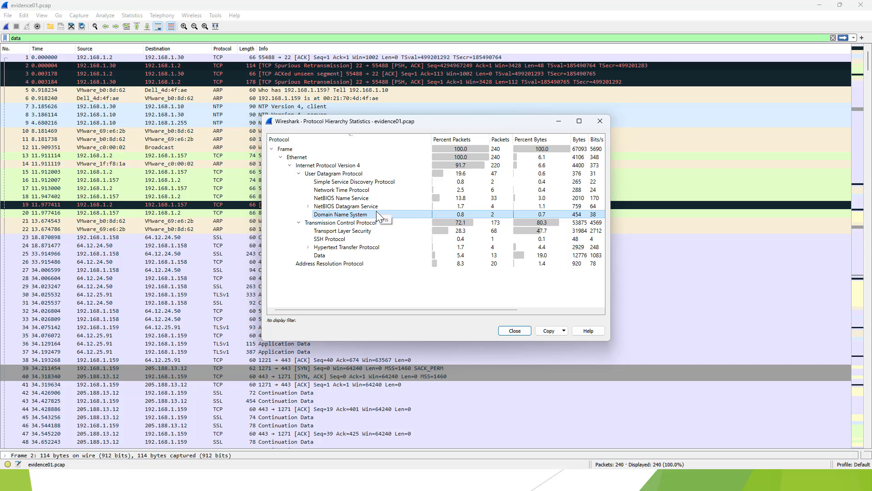
pyautogui.moveTo(370, 237)
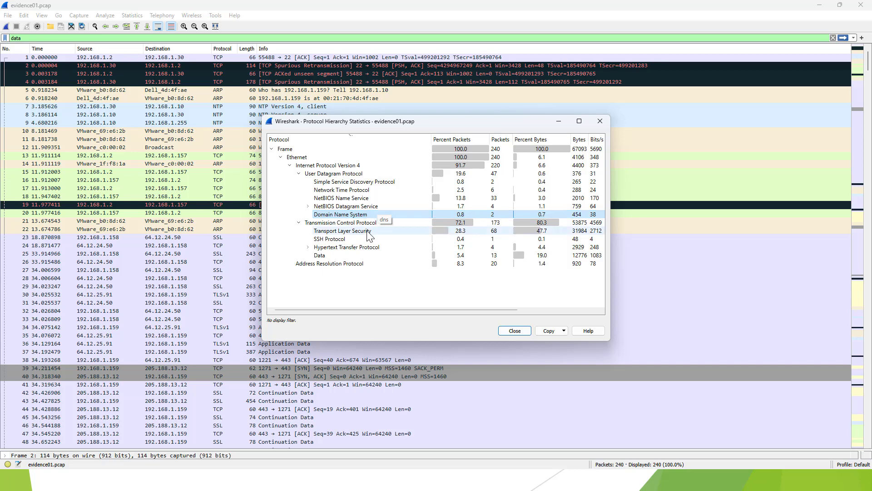
pyautogui.click(343, 230)
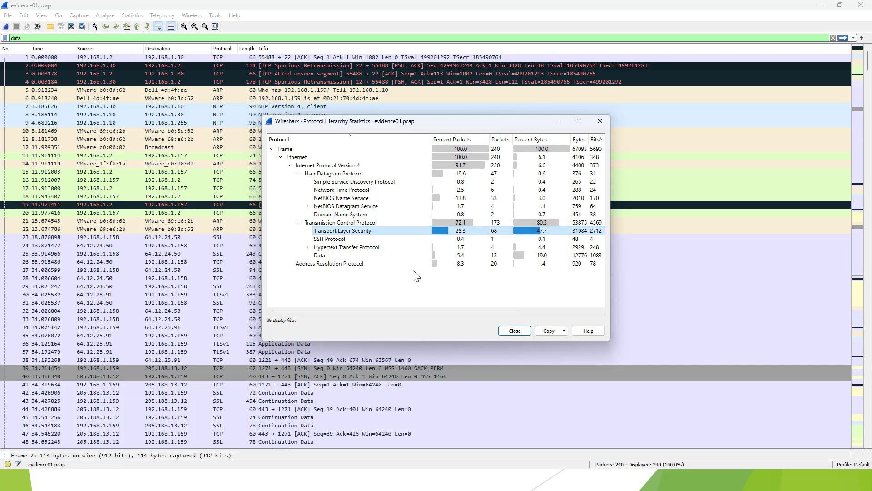
pyautogui.moveTo(367, 241)
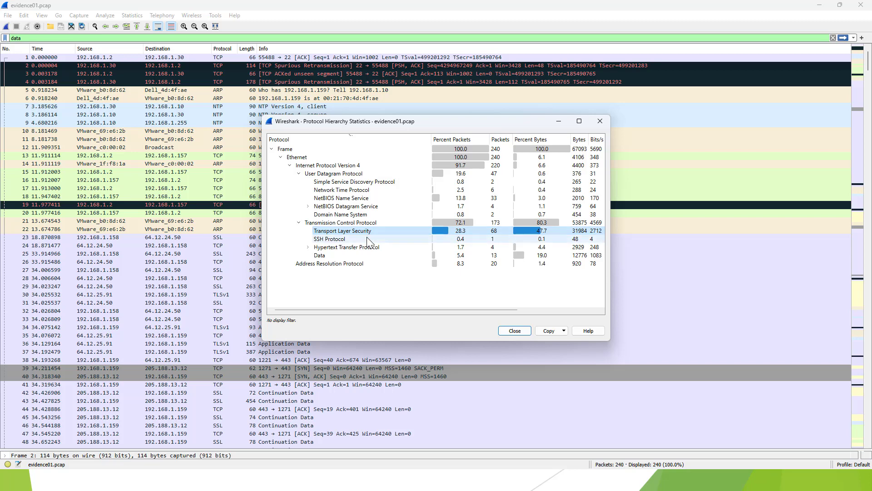
pyautogui.click(346, 247)
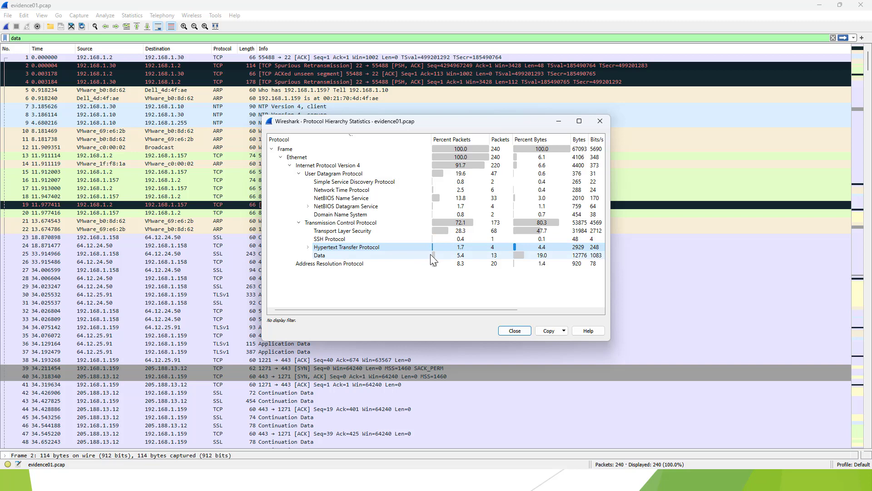
pyautogui.click(319, 254)
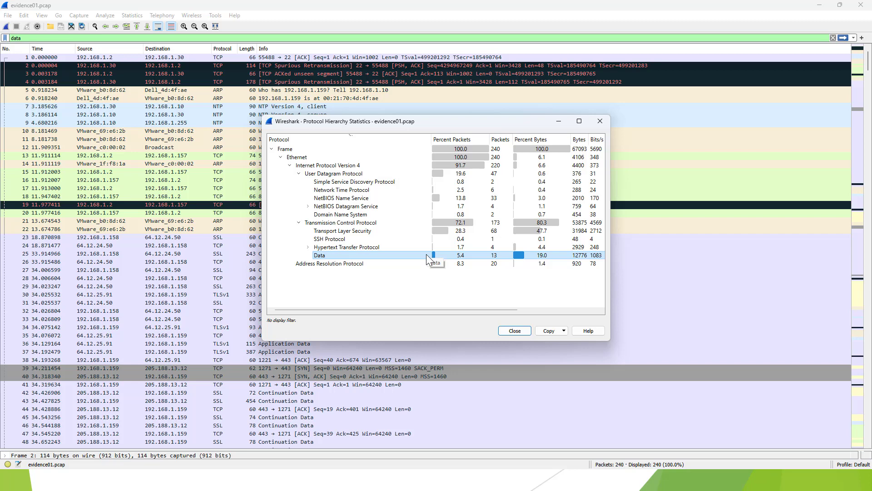
pyautogui.moveTo(623, 215)
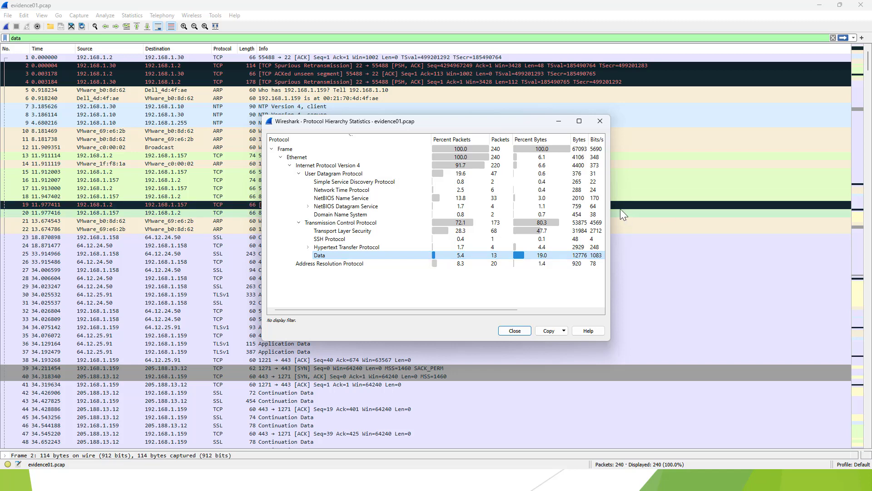
pyautogui.moveTo(443, 198)
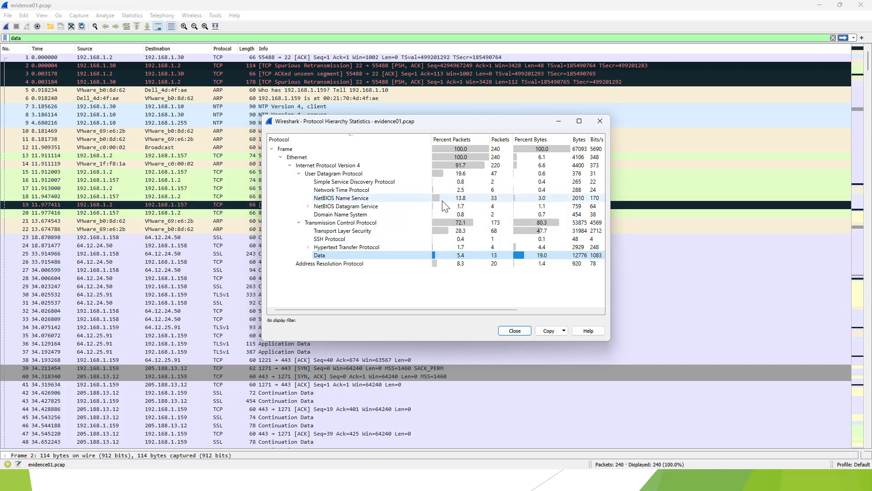
pyautogui.moveTo(409, 195)
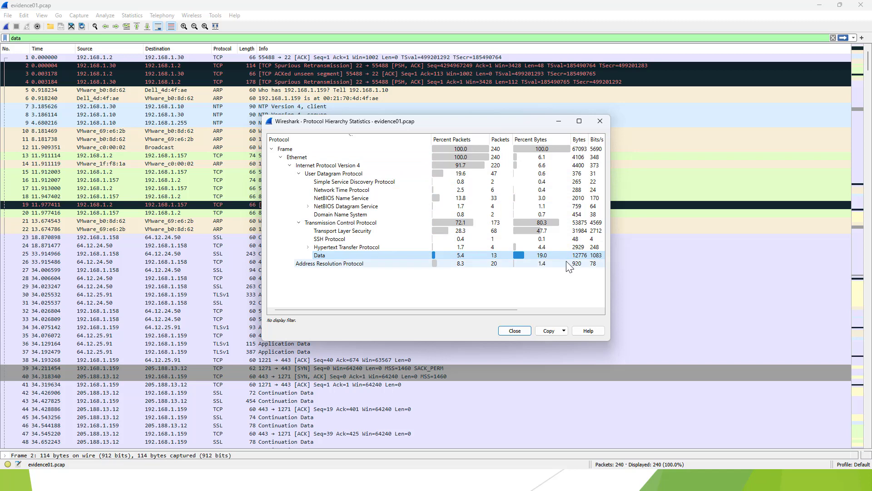
pyautogui.moveTo(645, 143)
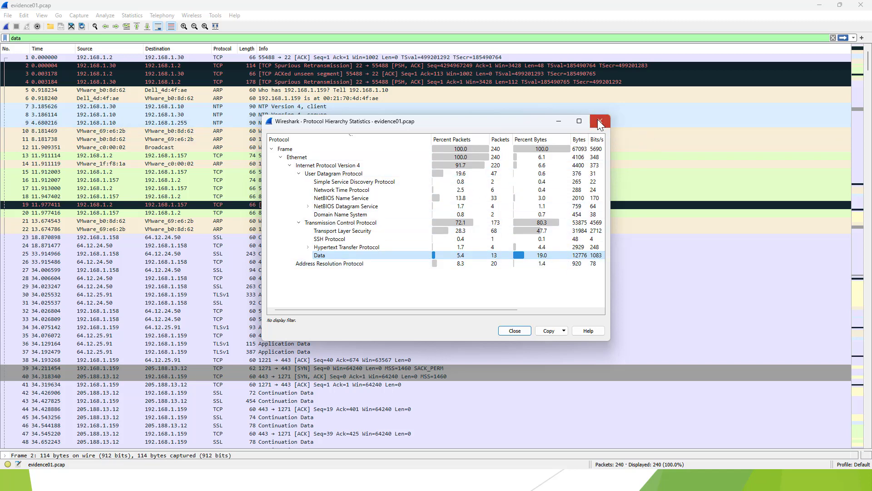
# Close the protocol hierarchy window and reopen the Statistics menu.
pyautogui.click(131, 16)
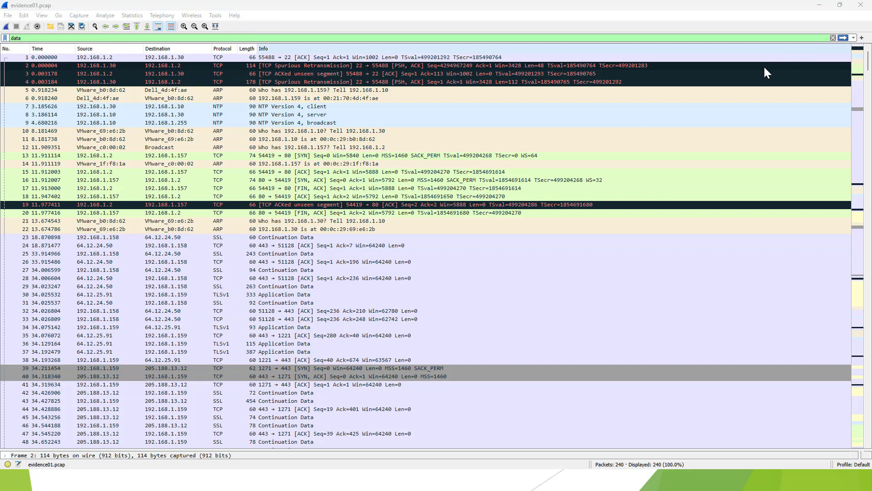
pyautogui.click(131, 16)
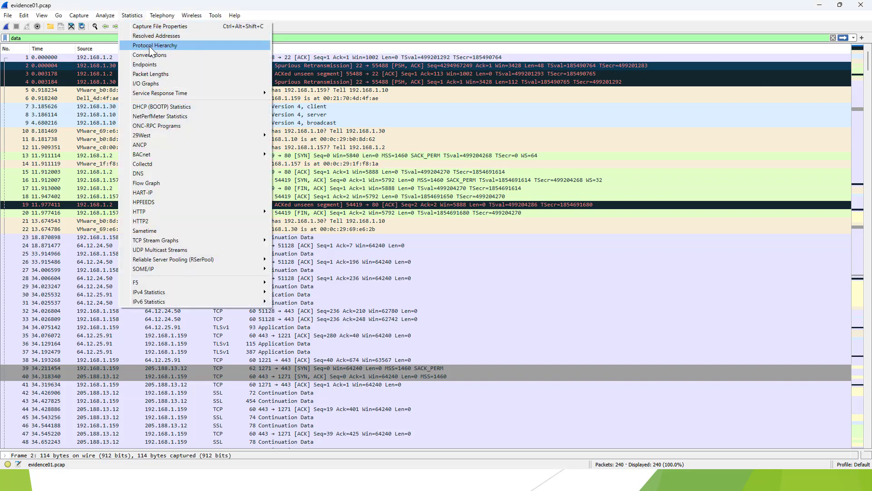
# Open Conversations and browse the IPv4 and UDP lists before returning to Ethernet.
pyautogui.click(150, 54)
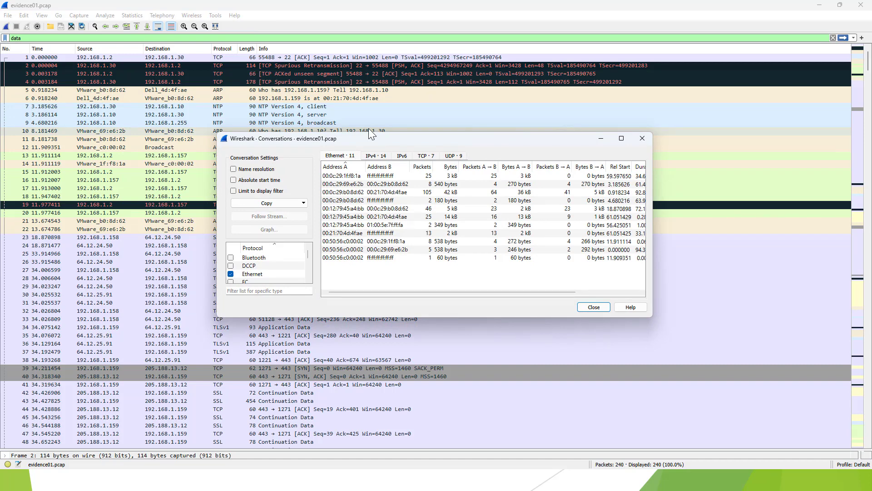
pyautogui.moveTo(403, 160)
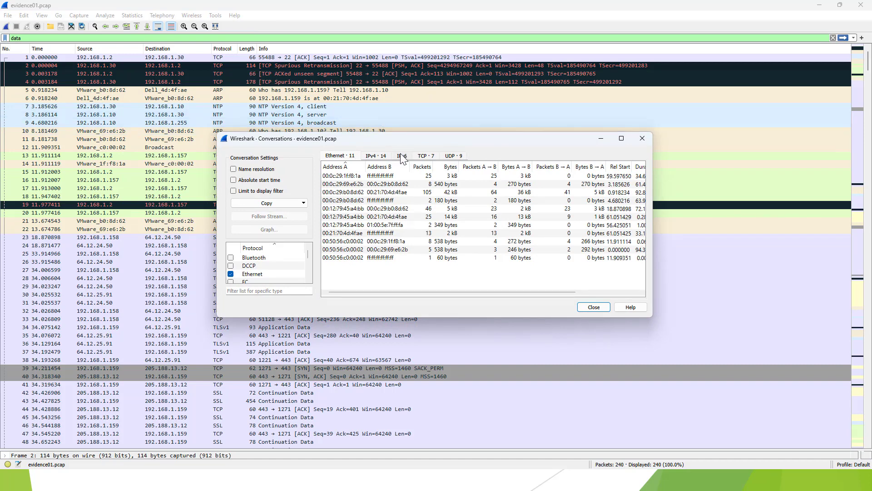
pyautogui.click(373, 155)
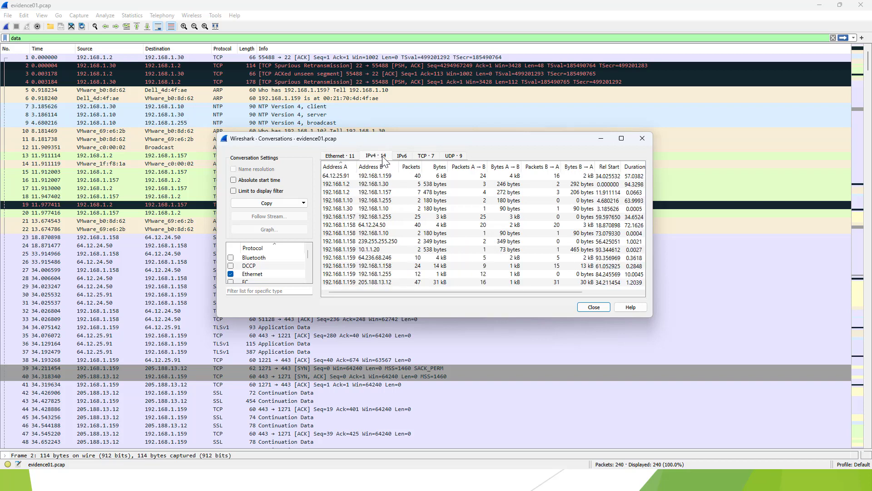
pyautogui.click(451, 156)
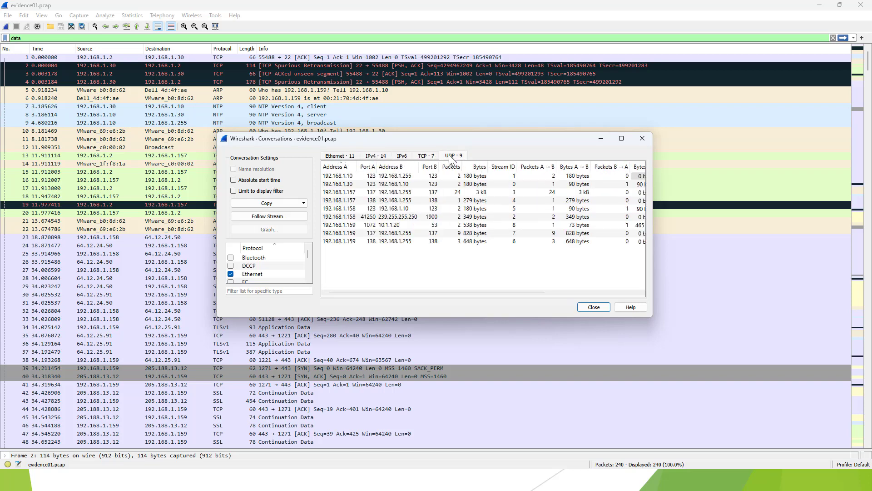
pyautogui.click(337, 156)
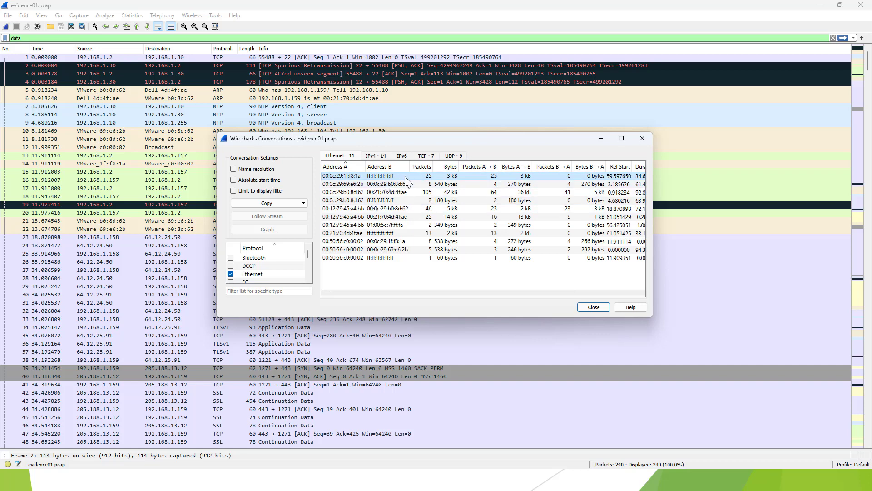
pyautogui.moveTo(423, 182)
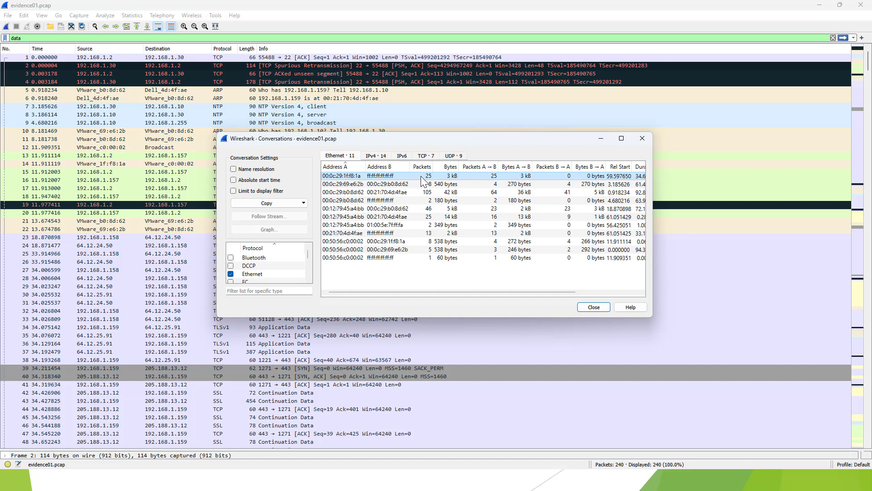
pyautogui.moveTo(401, 182)
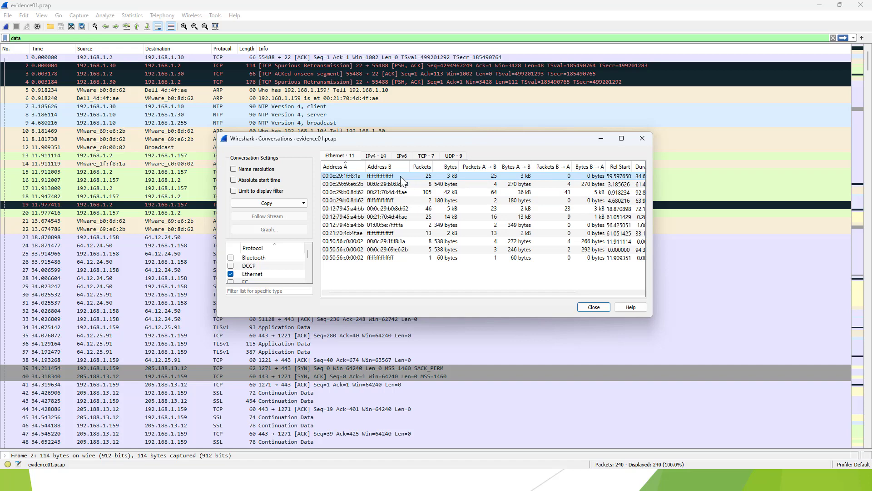
pyautogui.moveTo(450, 178)
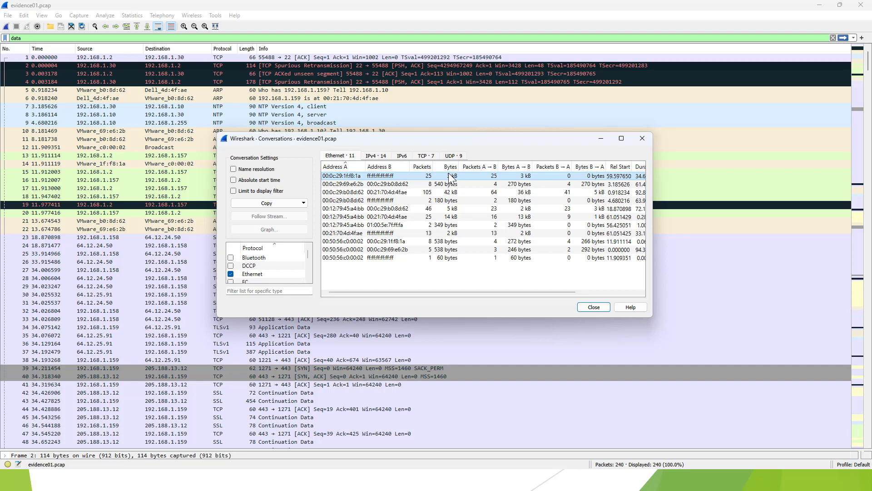
pyautogui.moveTo(488, 180)
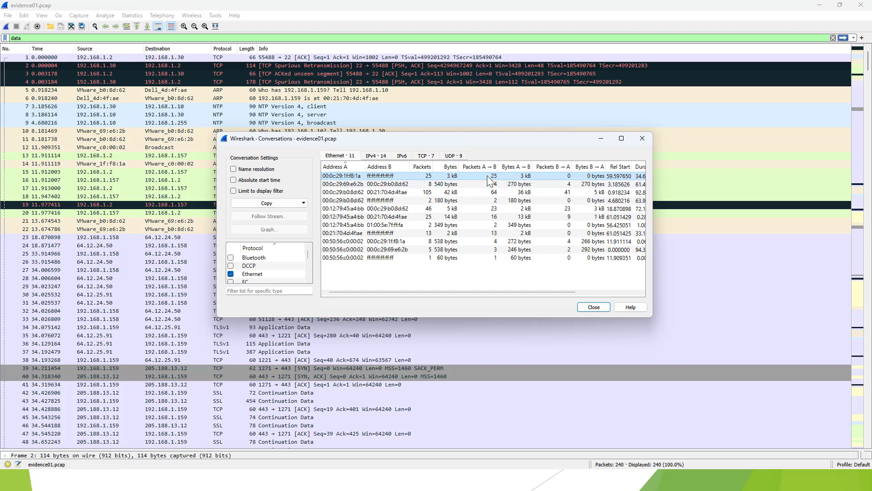
pyautogui.moveTo(470, 177)
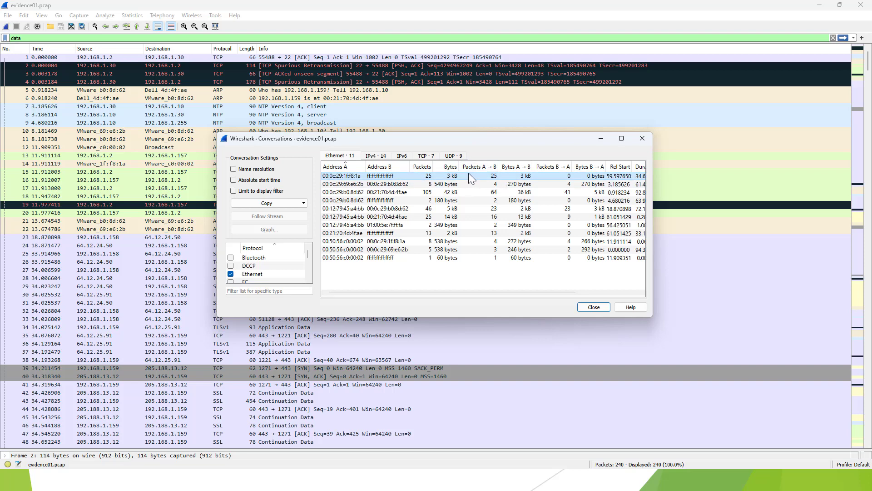
pyautogui.moveTo(497, 175)
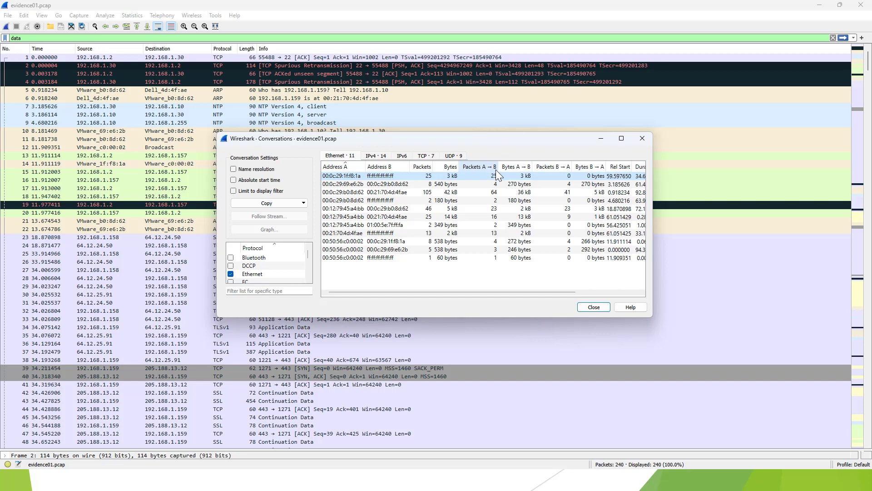
pyautogui.moveTo(459, 180)
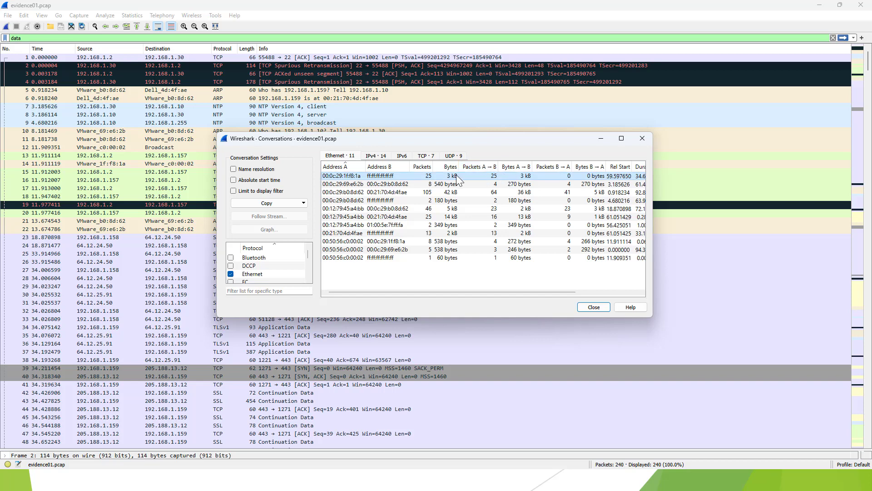
pyautogui.moveTo(521, 177)
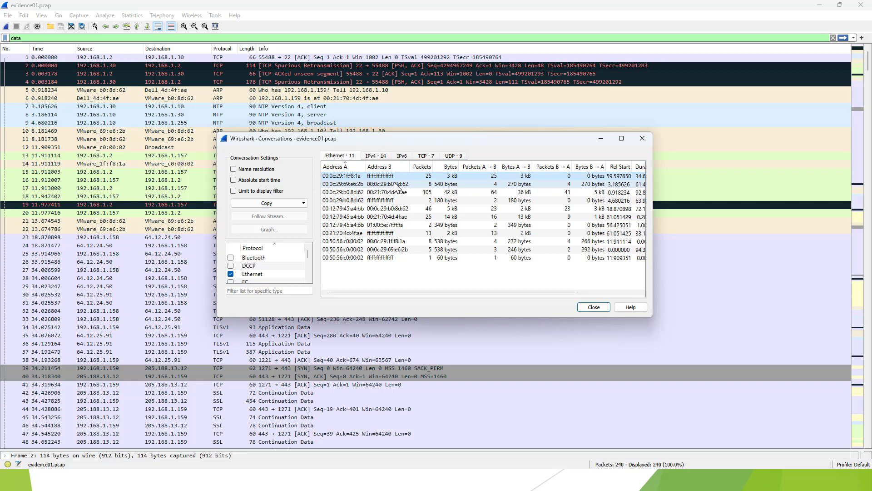
pyautogui.click(390, 184)
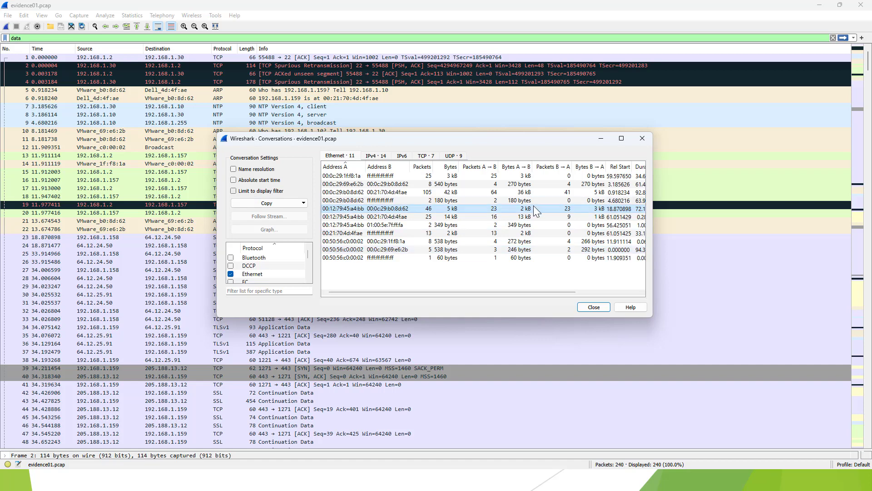
pyautogui.moveTo(598, 213)
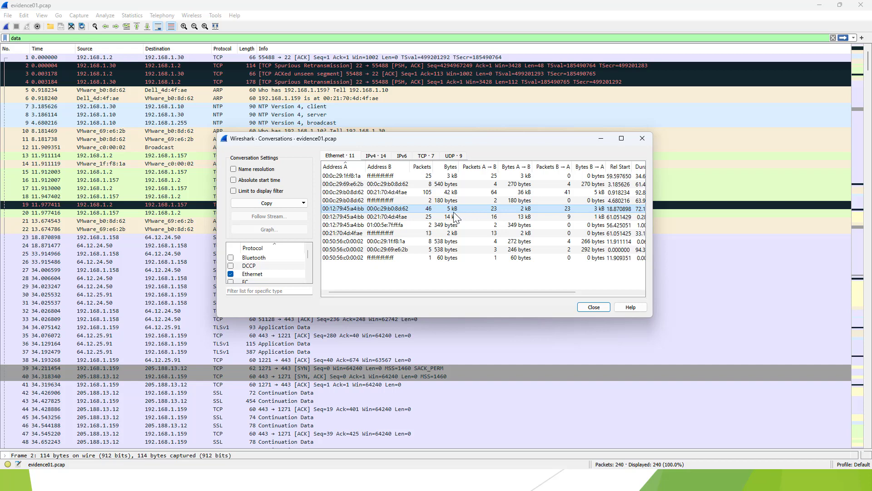
pyautogui.click(375, 155)
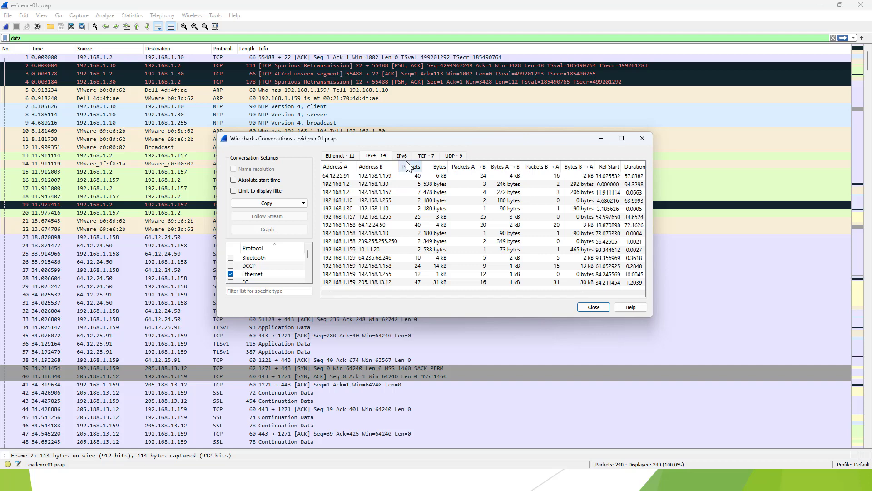
# Sort the IPv4 conversations by packet count, then show the empty IPv6 conversations tab.
pyautogui.click(411, 167)
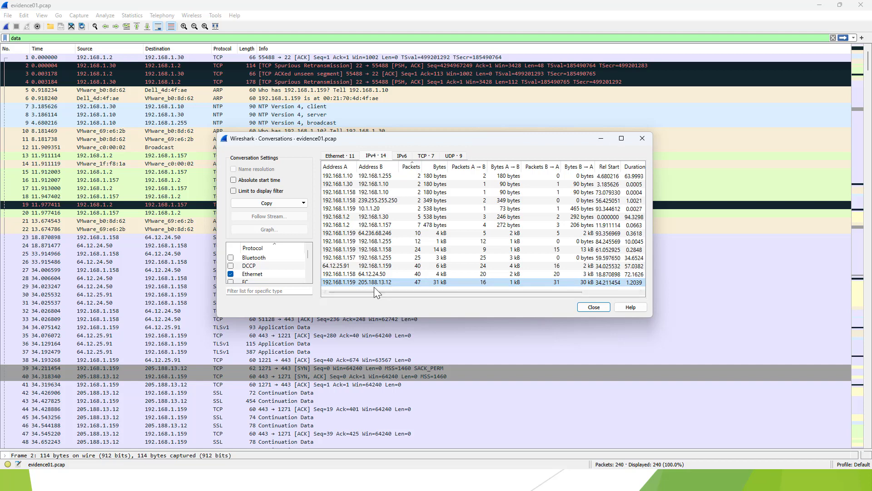
pyautogui.moveTo(390, 292)
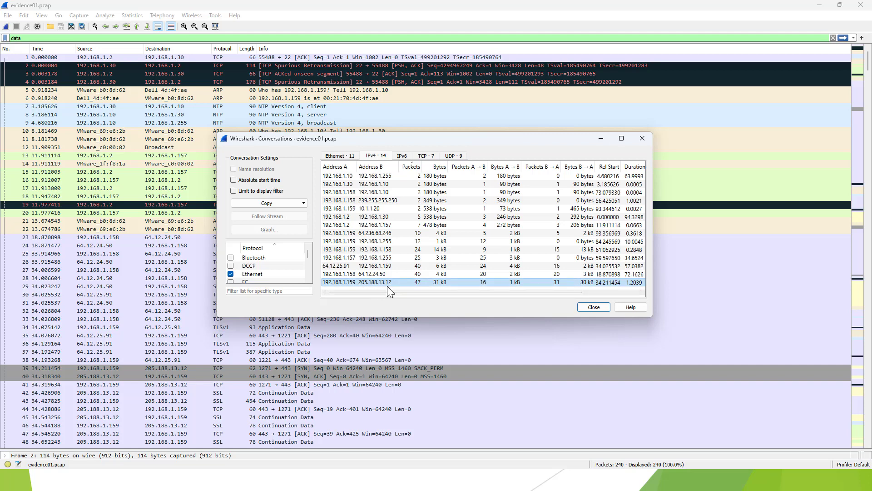
pyautogui.moveTo(417, 291)
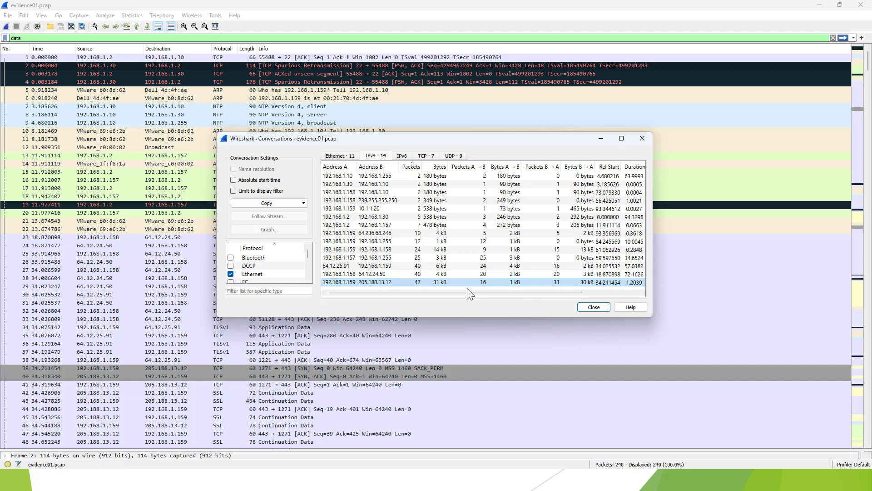
pyautogui.moveTo(417, 289)
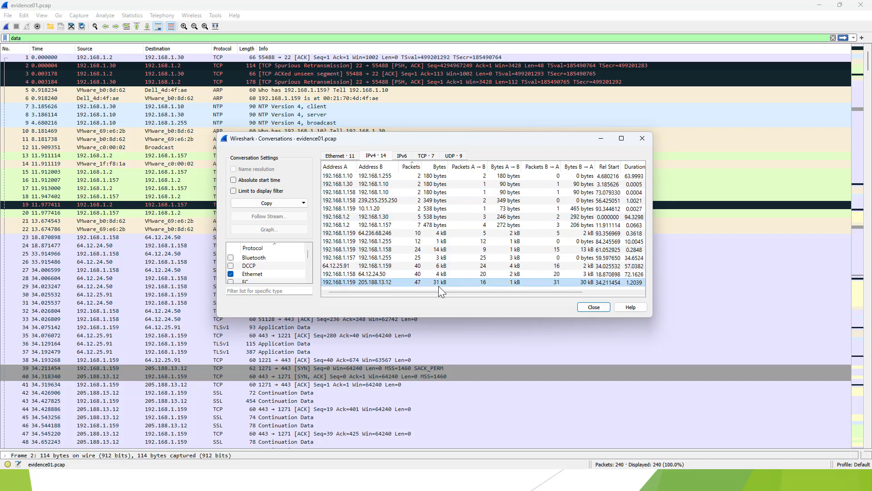
pyautogui.moveTo(411, 286)
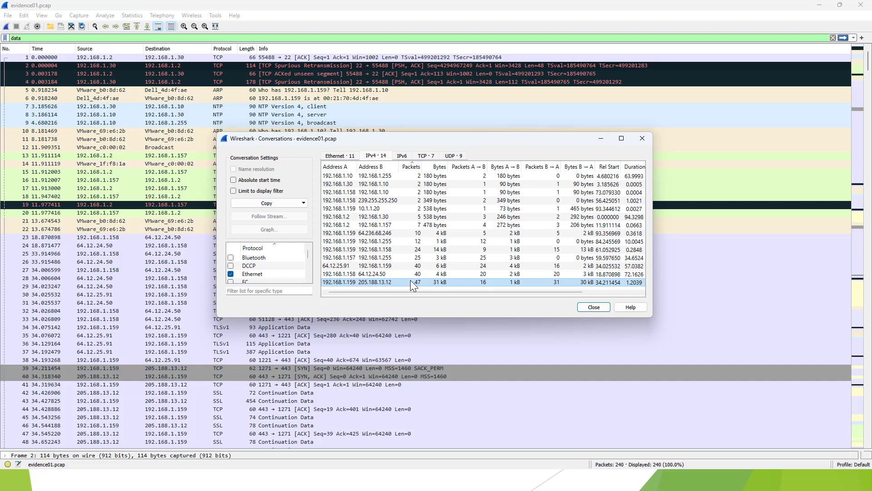
pyautogui.moveTo(425, 291)
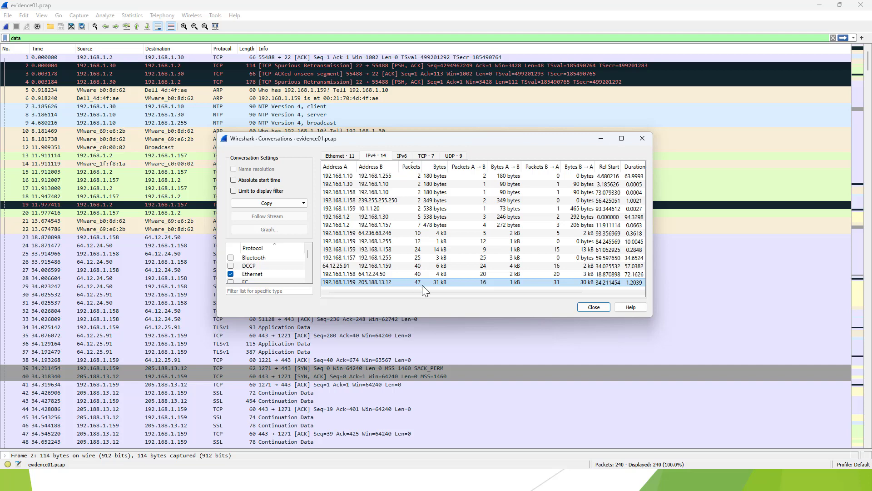
pyautogui.moveTo(416, 286)
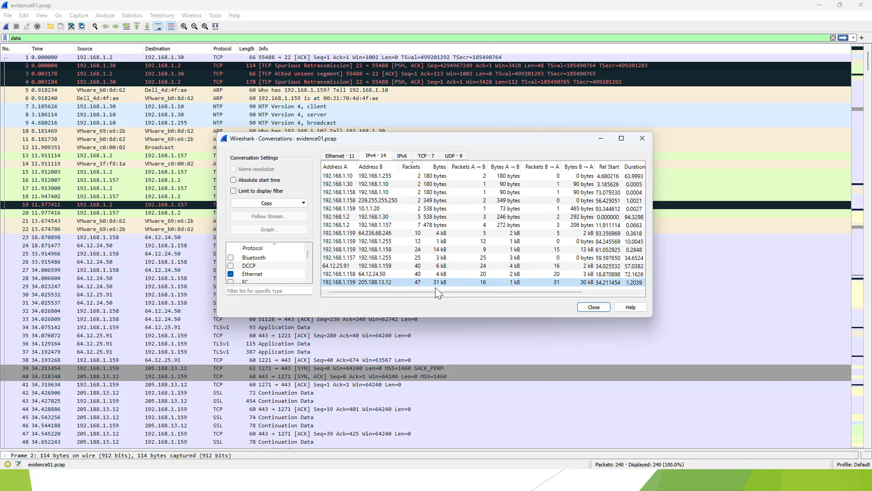
pyautogui.moveTo(443, 293)
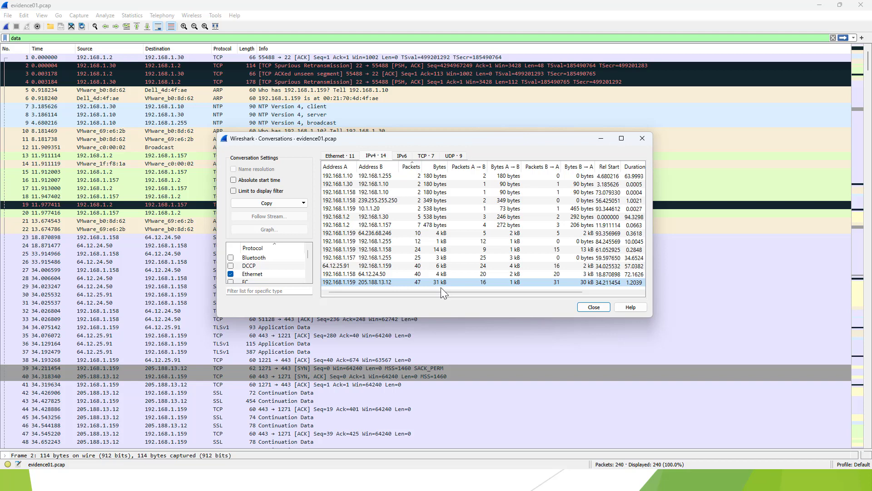
pyautogui.moveTo(511, 289)
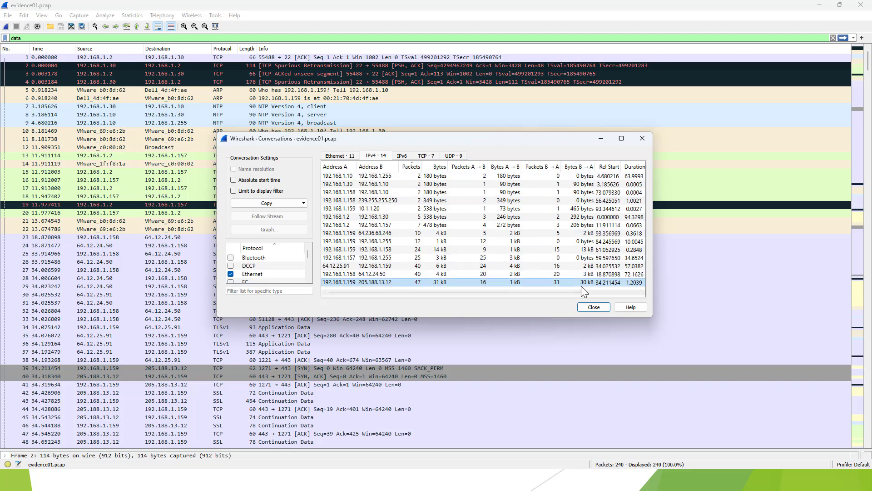
pyautogui.moveTo(451, 298)
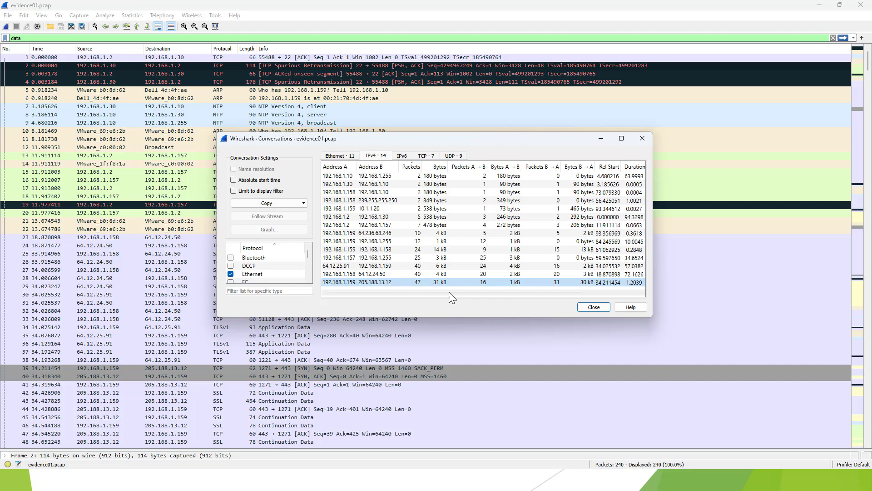
pyautogui.moveTo(375, 294)
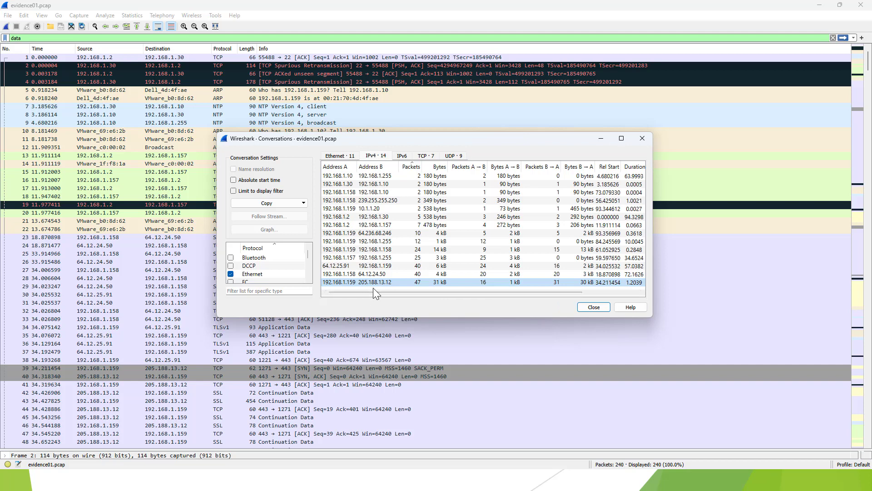
pyautogui.moveTo(339, 294)
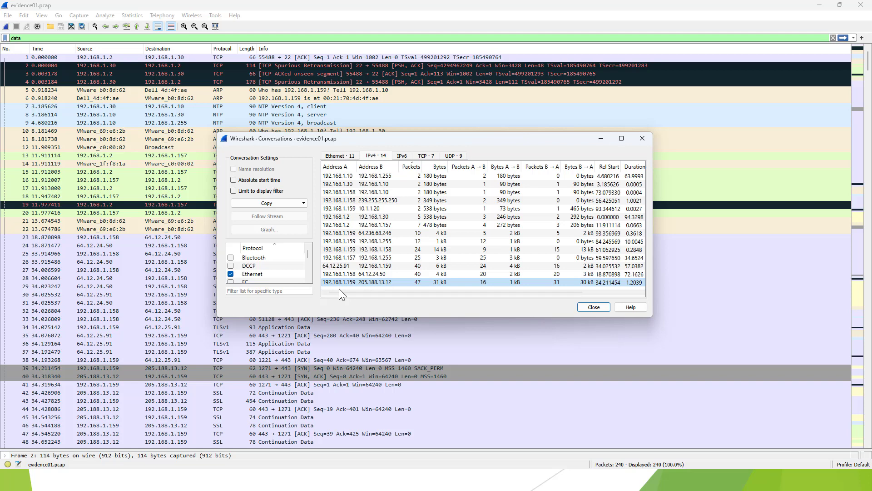
pyautogui.moveTo(326, 160)
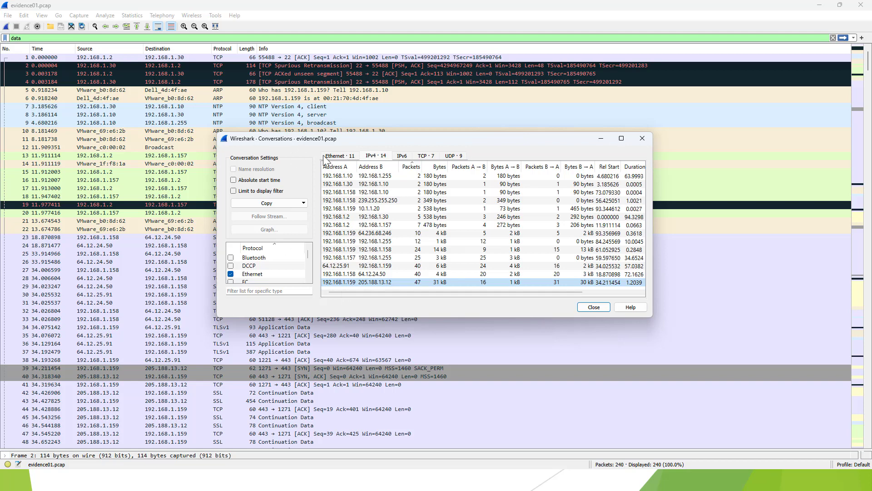
pyautogui.click(401, 156)
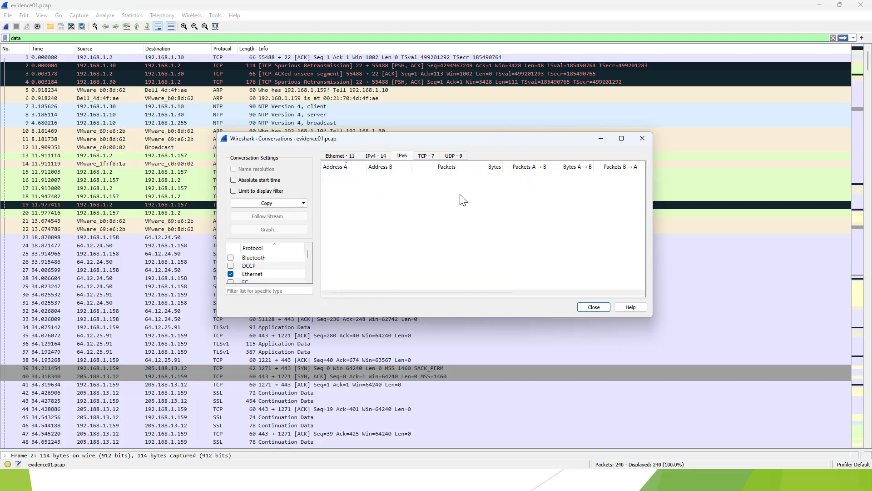
# Review the seven TCP conversations row by row, then show the nine UDP conversations.
pyautogui.click(424, 155)
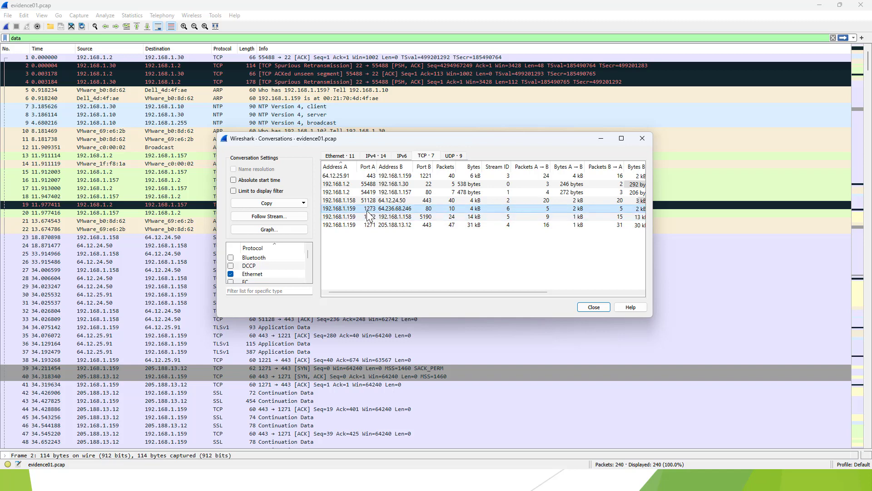
pyautogui.moveTo(375, 217)
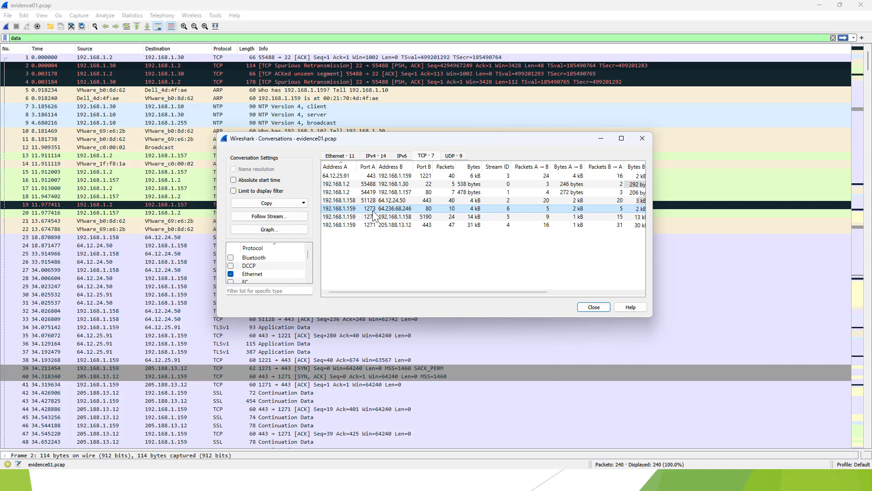
pyautogui.moveTo(407, 216)
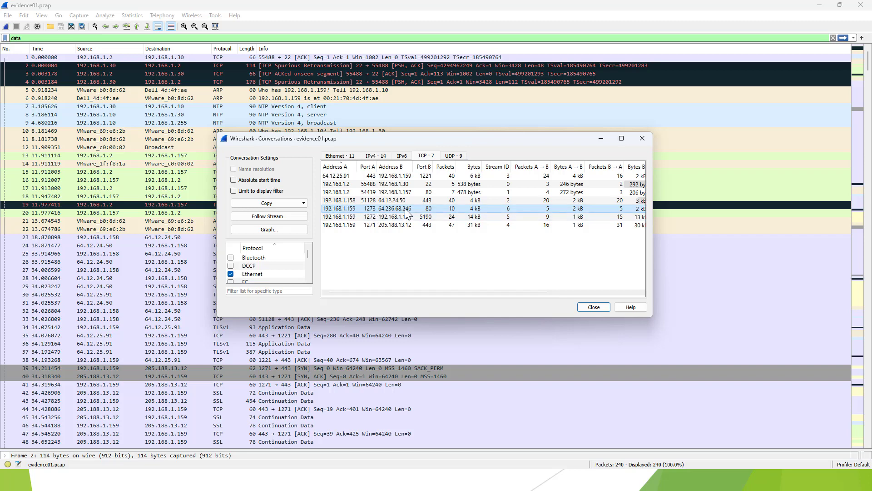
pyautogui.moveTo(357, 218)
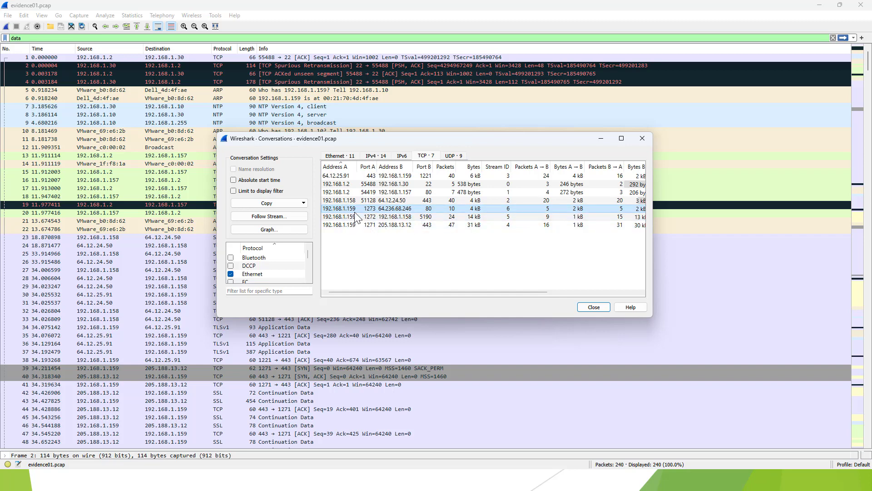
pyautogui.moveTo(431, 217)
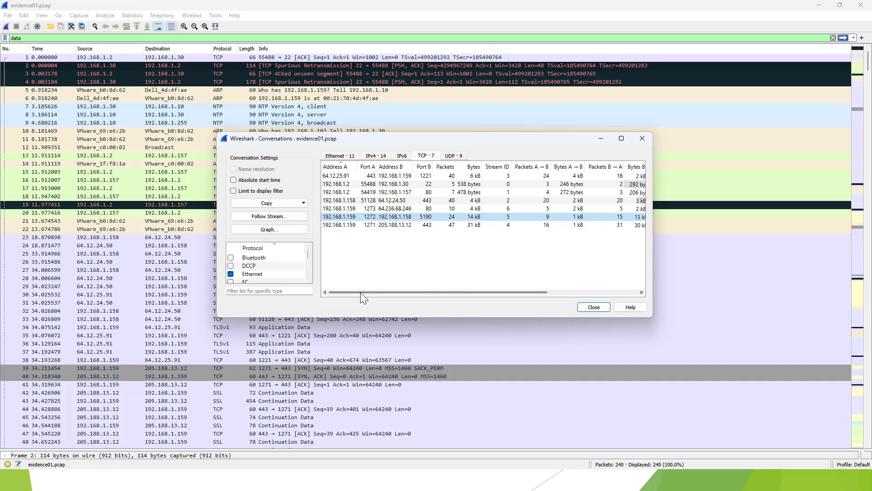
pyautogui.click(389, 200)
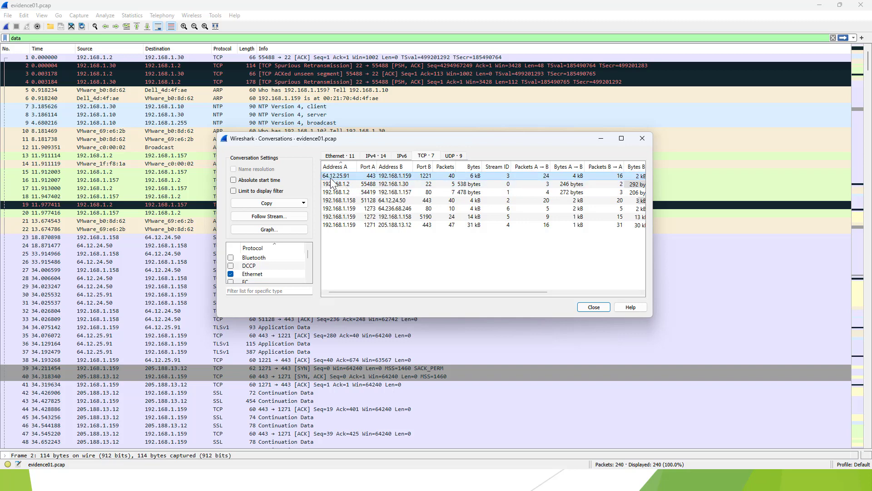
pyautogui.moveTo(345, 184)
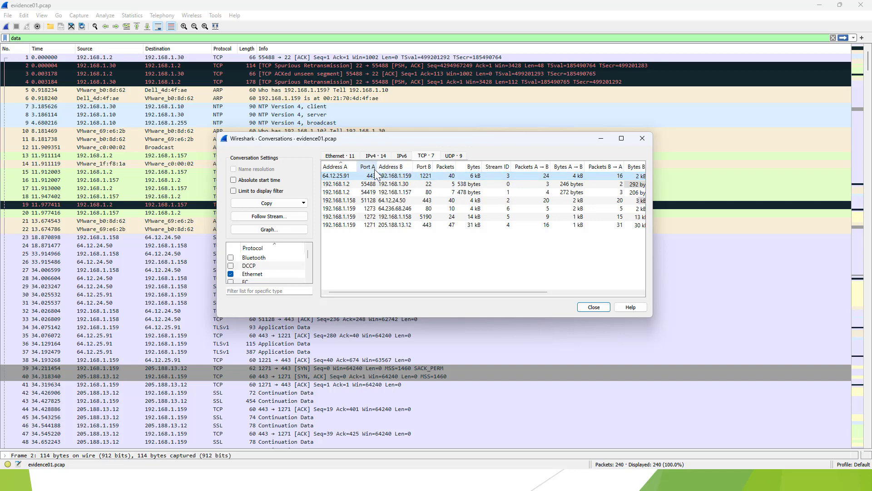
pyautogui.moveTo(411, 179)
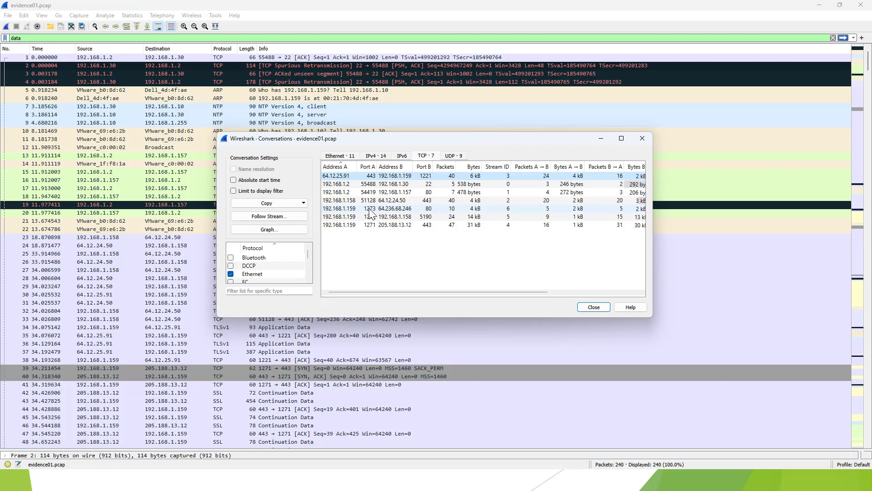
pyautogui.click(390, 216)
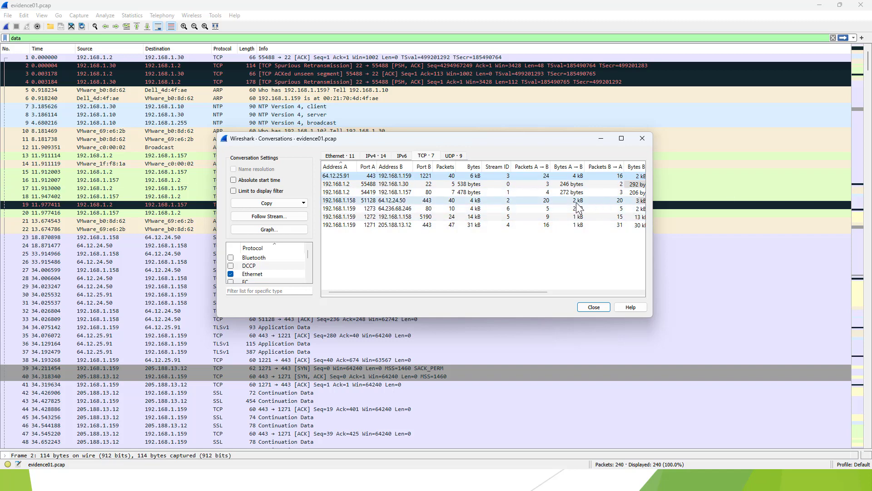
pyautogui.click(451, 155)
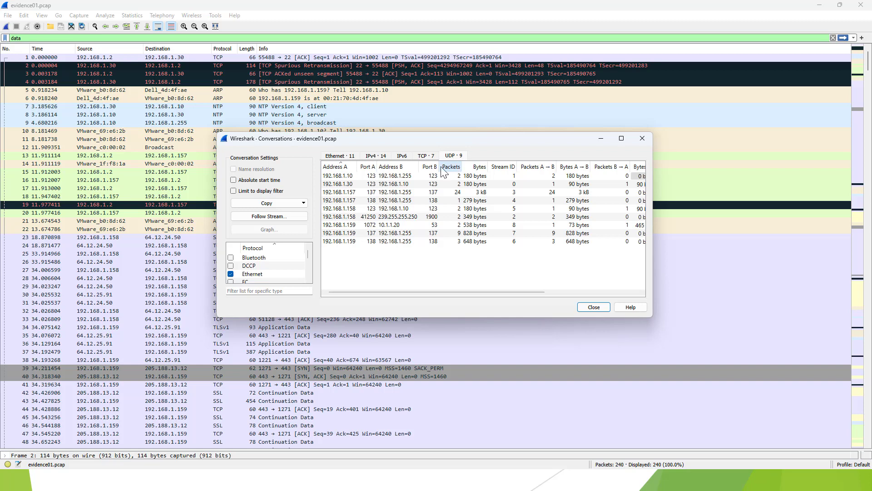
pyautogui.moveTo(427, 254)
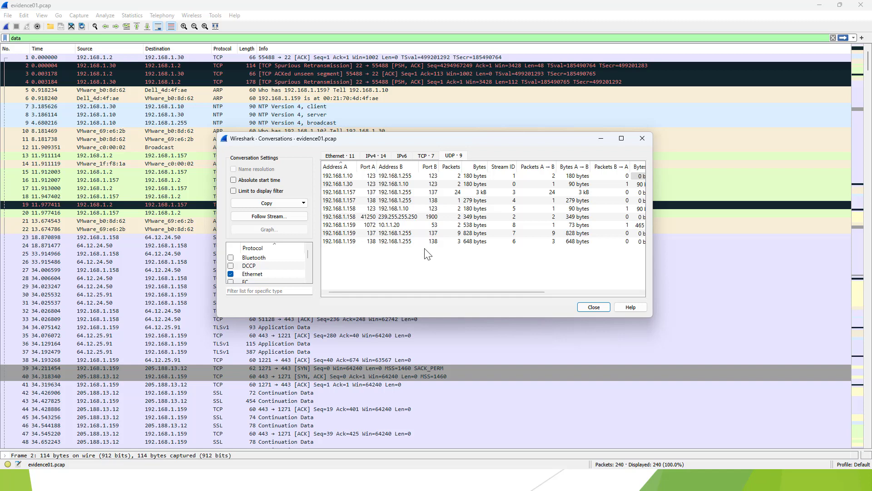
pyautogui.moveTo(801, 216)
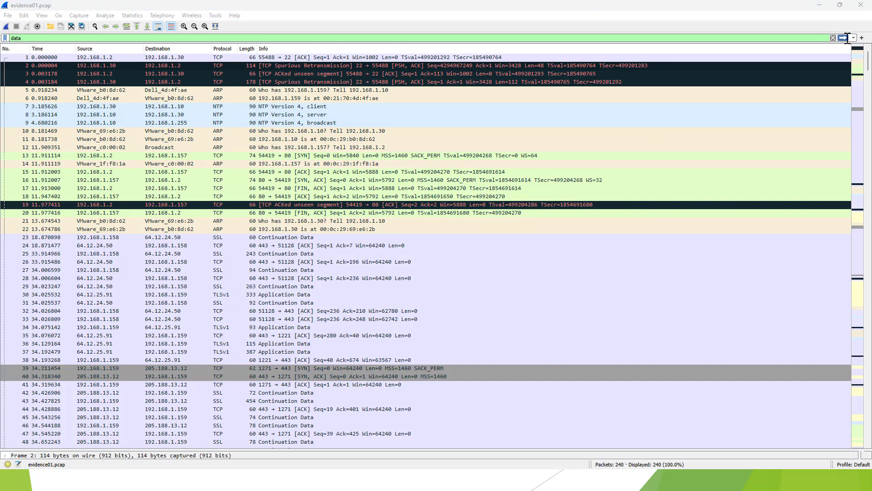
# Open the Endpoints summary, view Ethernet endpoints, then list the 13 IPv4 addresses.
pyautogui.click(132, 16)
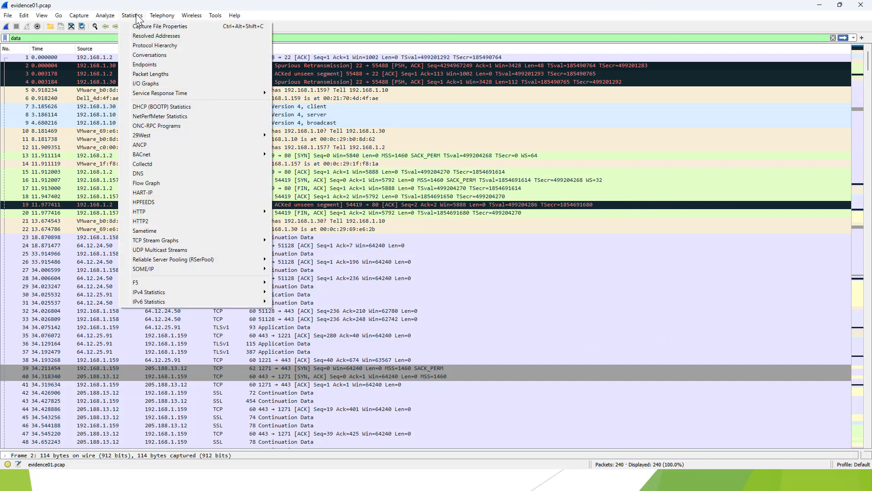
pyautogui.click(144, 63)
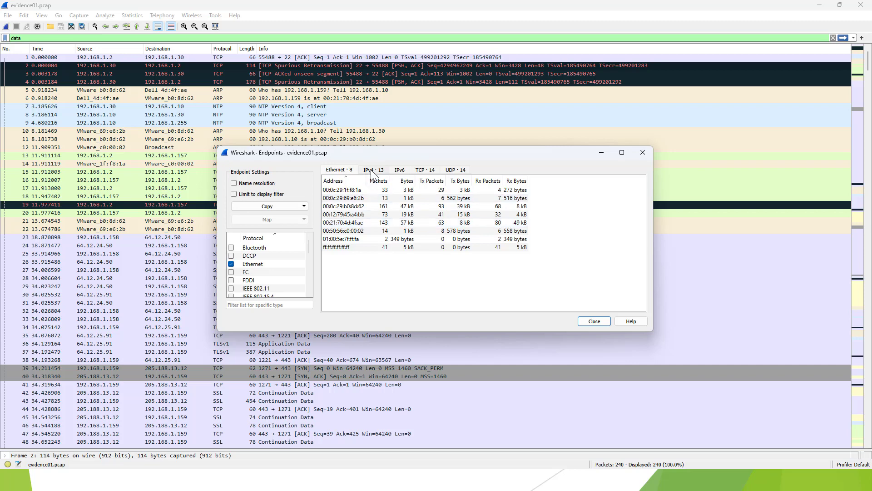
pyautogui.click(374, 170)
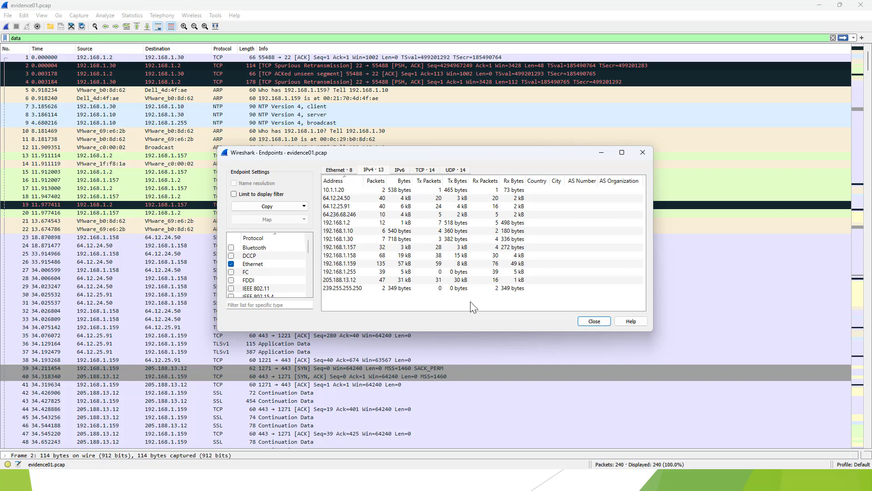
# Sort the IPv4 endpoints by packets and bytes, picking out 192.168.1.158 and 205.188.13.12.
pyautogui.click(376, 180)
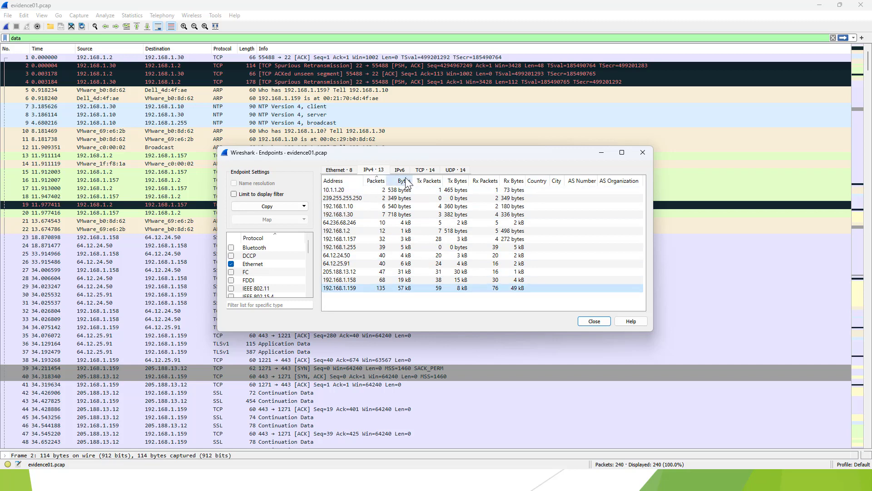
pyautogui.click(401, 180)
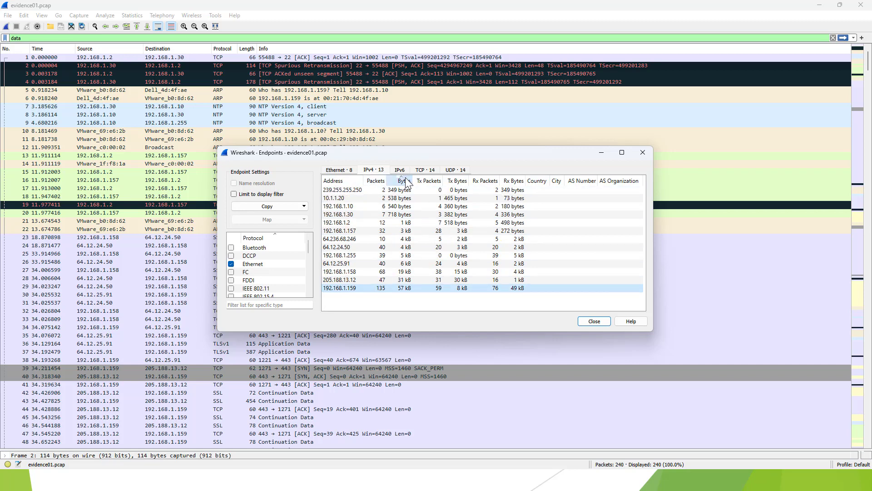
pyautogui.click(375, 180)
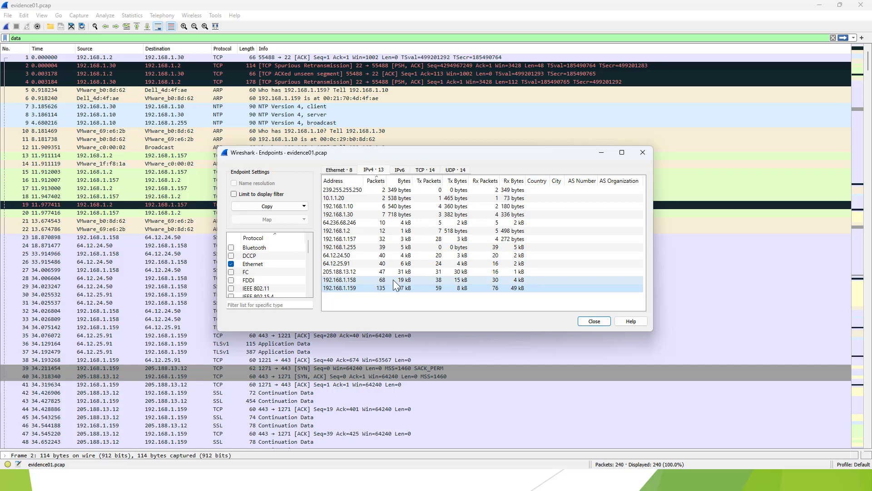
pyautogui.click(339, 288)
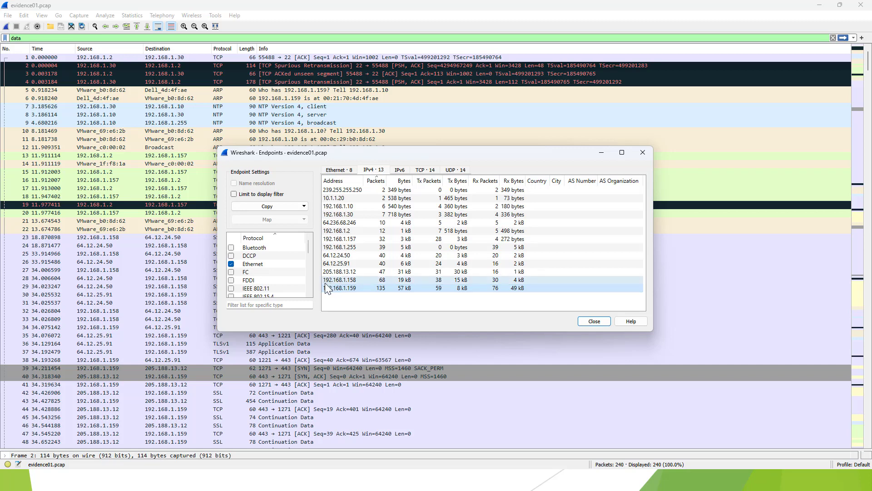
pyautogui.moveTo(353, 289)
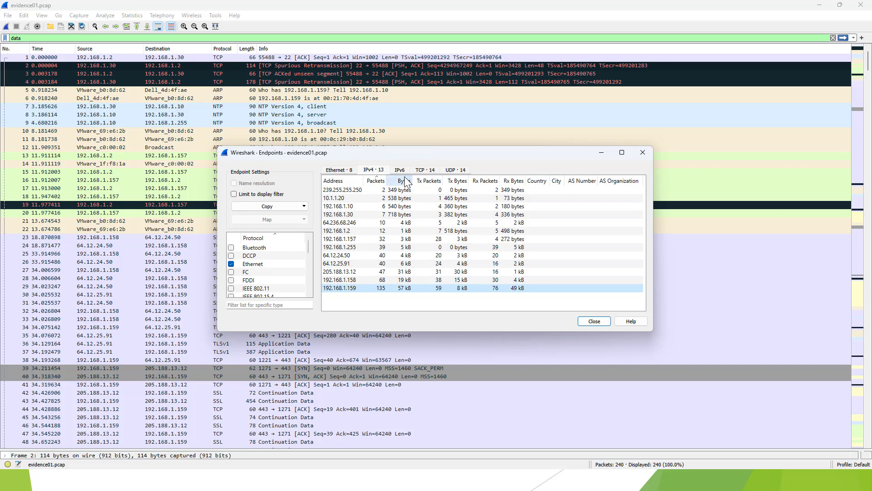
pyautogui.click(400, 180)
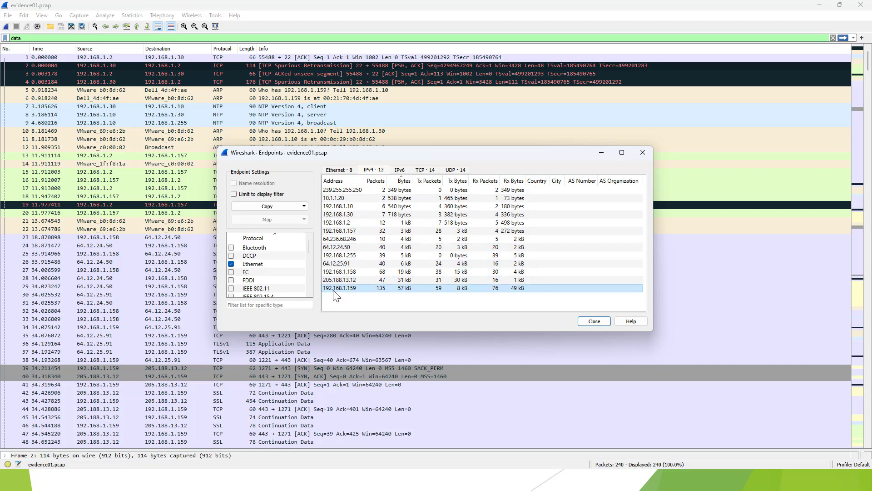
pyautogui.moveTo(342, 306)
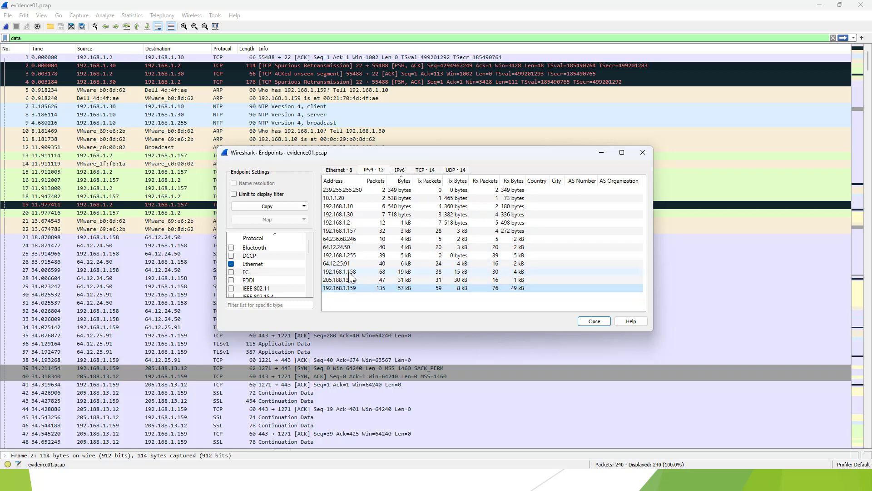
pyautogui.click(340, 278)
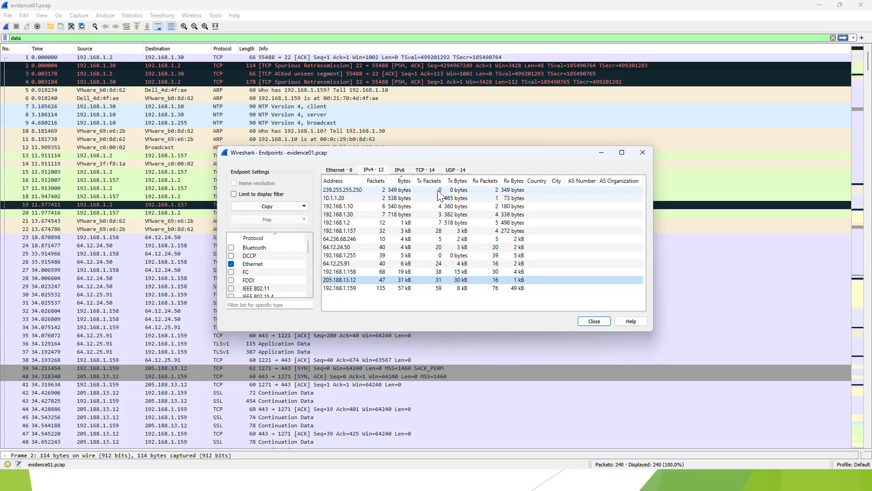
# Rank the IPv4 endpoints by sent and received packets and bytes, then by totals again.
pyautogui.click(427, 181)
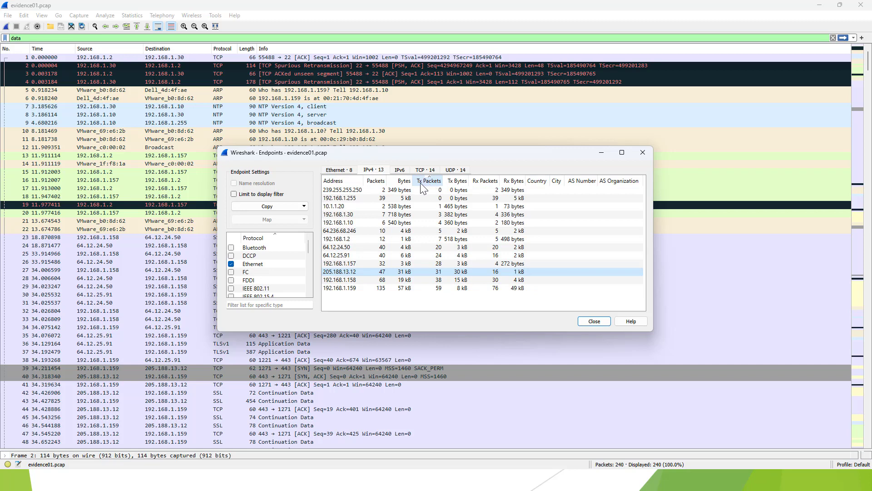
pyautogui.click(431, 181)
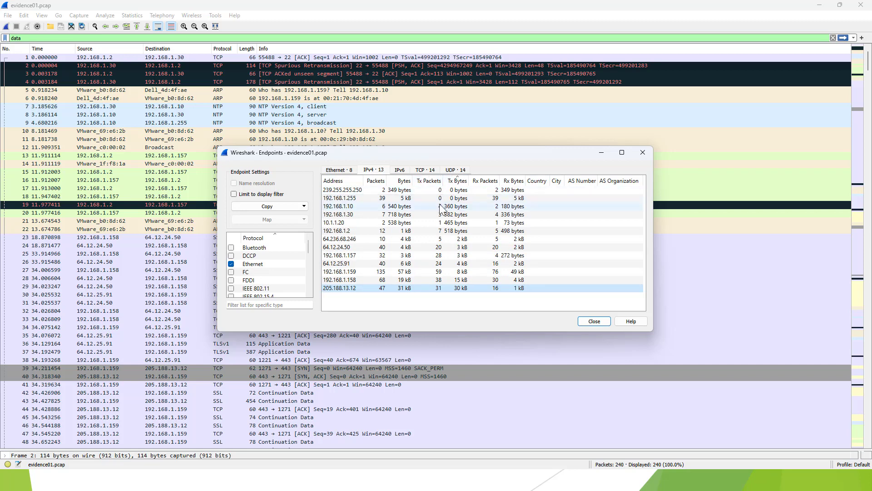
pyautogui.click(484, 181)
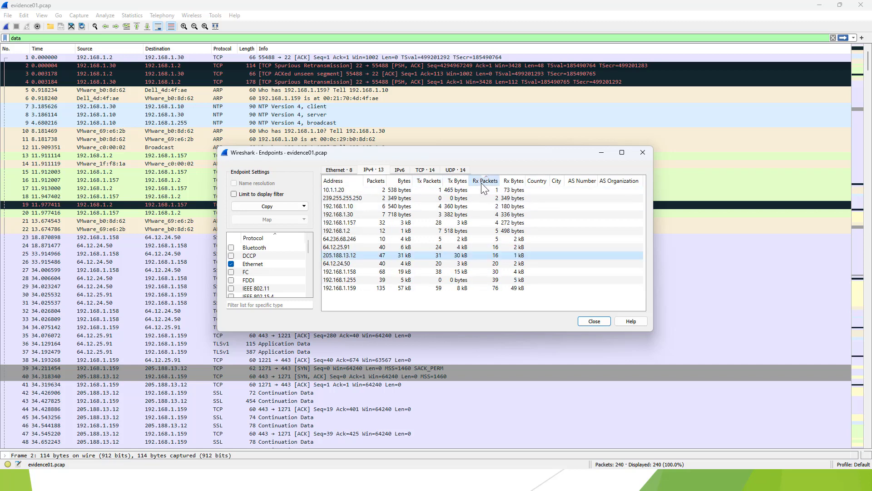
pyautogui.click(484, 181)
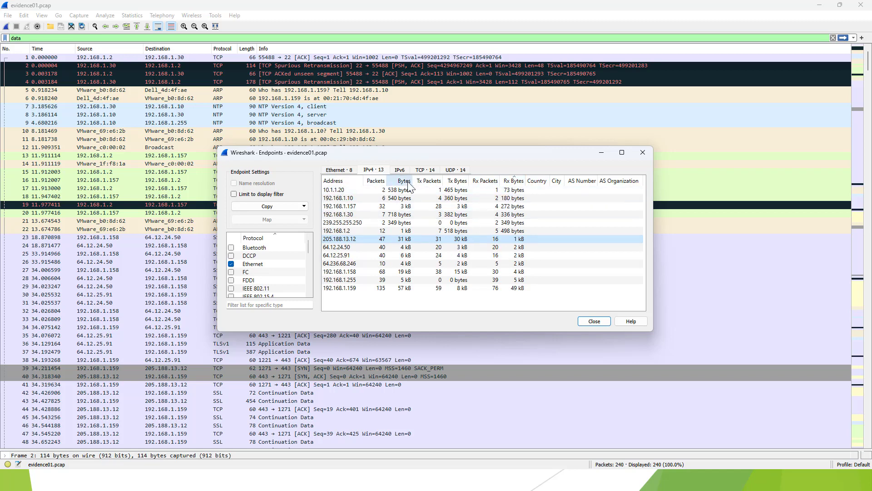
pyautogui.click(404, 181)
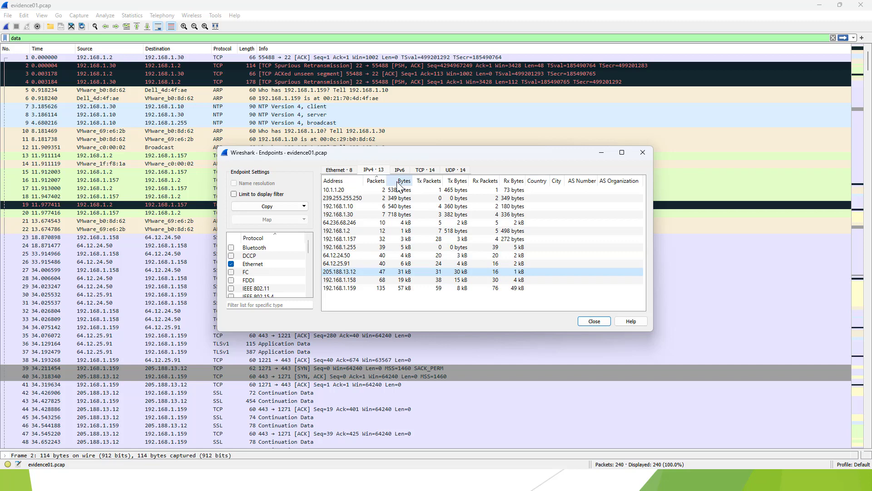
pyautogui.click(427, 181)
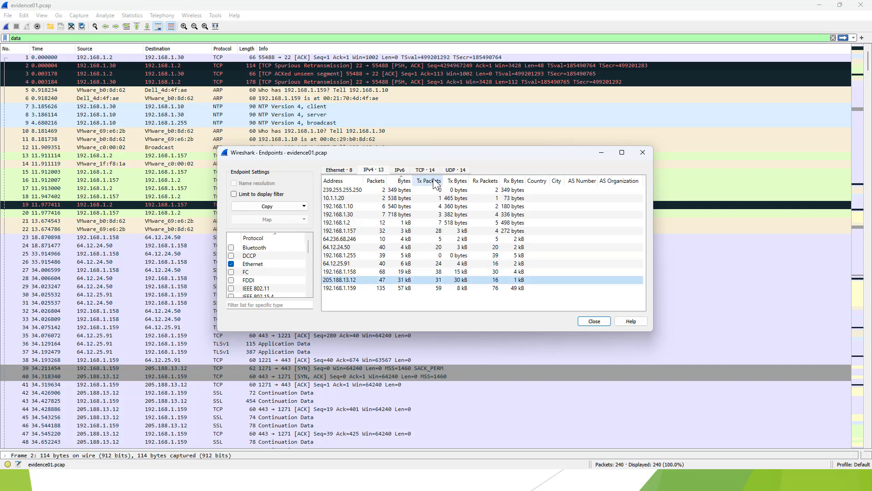
pyautogui.click(457, 181)
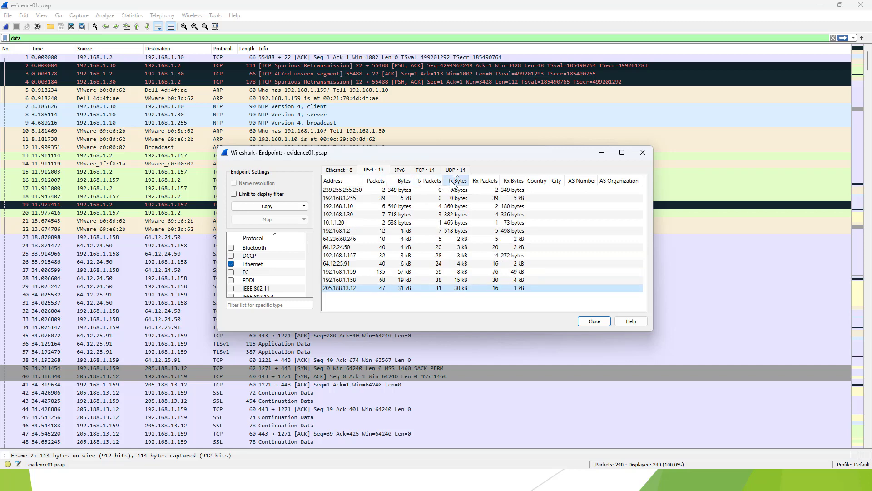
pyautogui.click(512, 180)
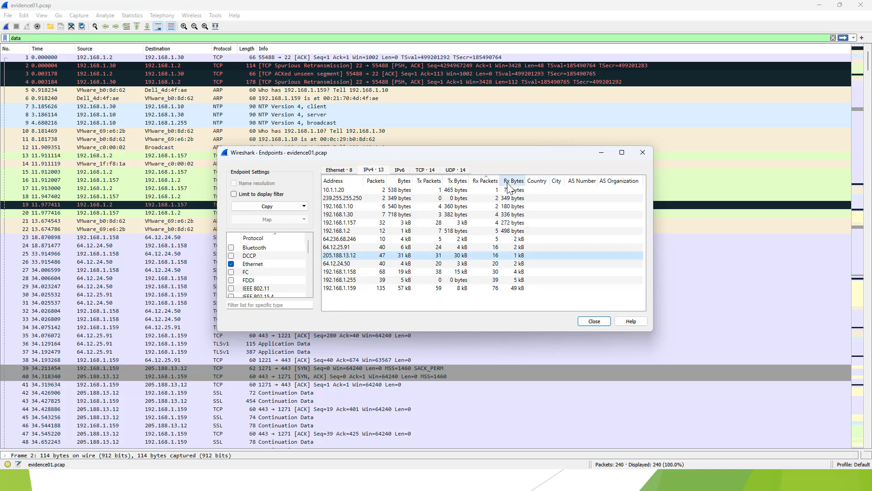
pyautogui.click(511, 181)
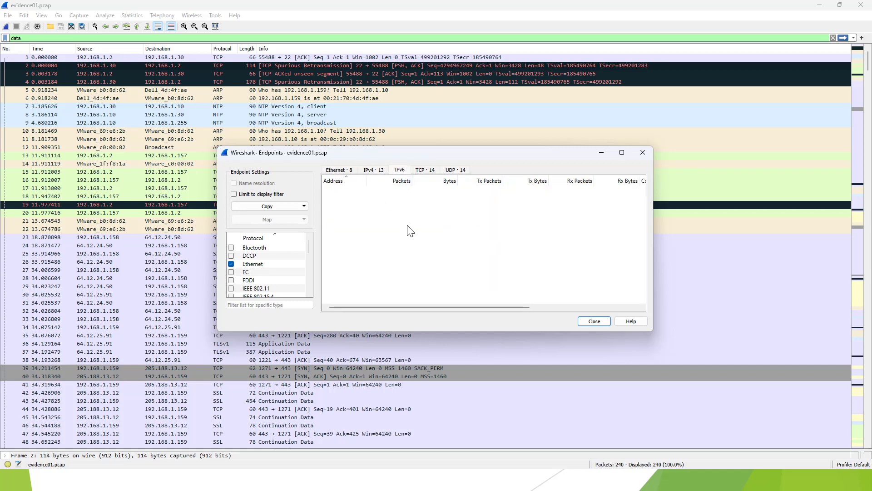
# Show the TCP endpoints and sort them by port, total bytes and packets sent.
pyautogui.click(422, 170)
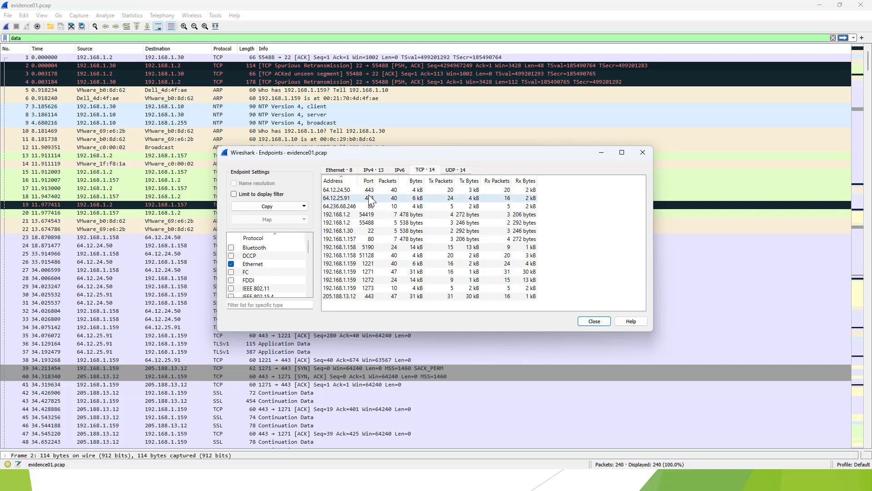
pyautogui.click(387, 181)
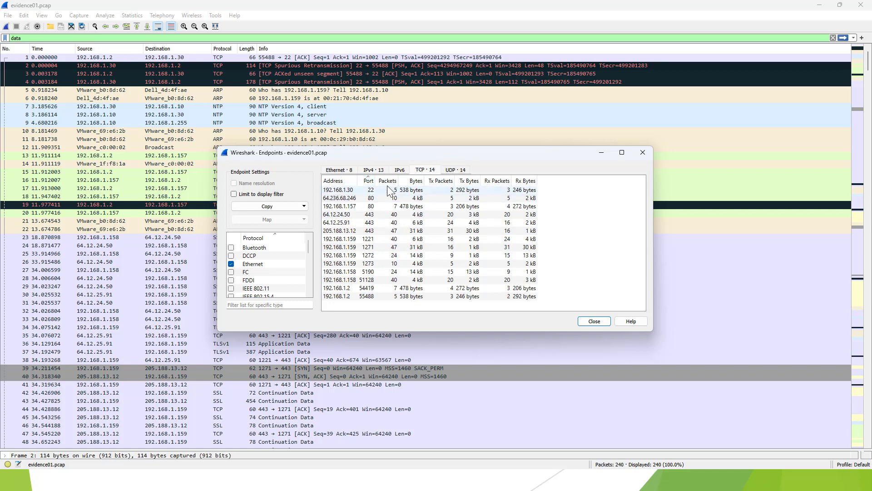
pyautogui.click(387, 181)
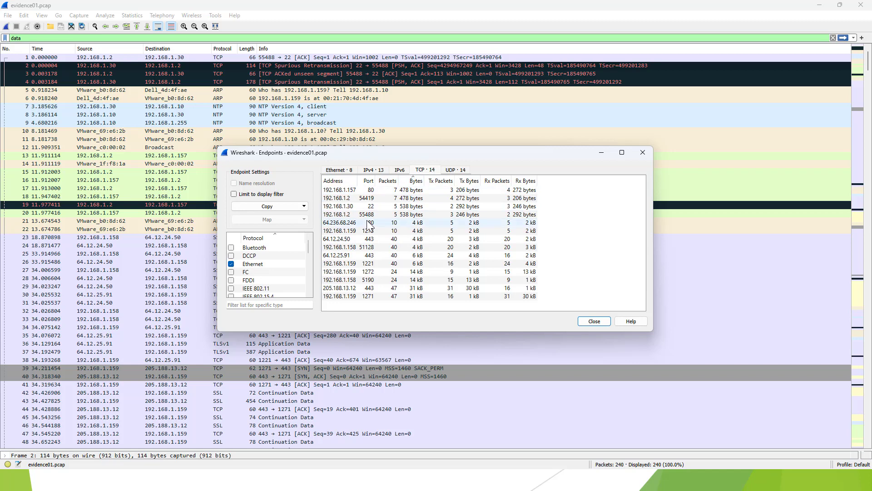
pyautogui.click(497, 181)
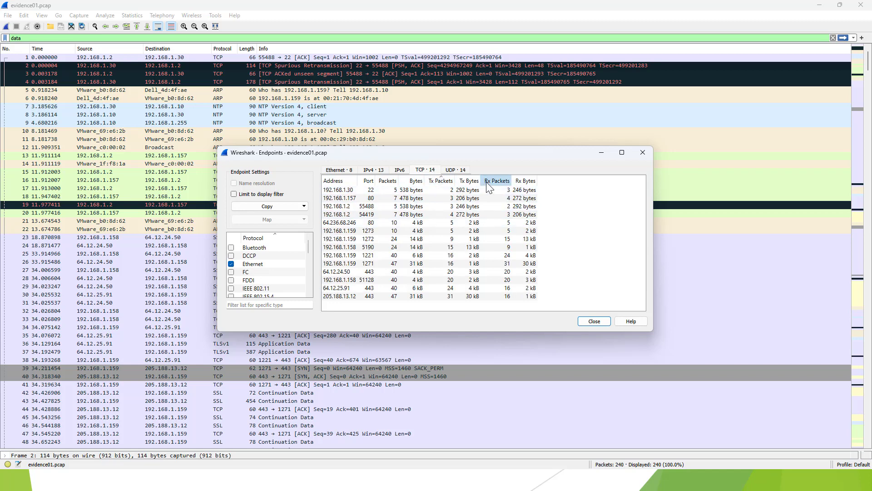
pyautogui.click(497, 180)
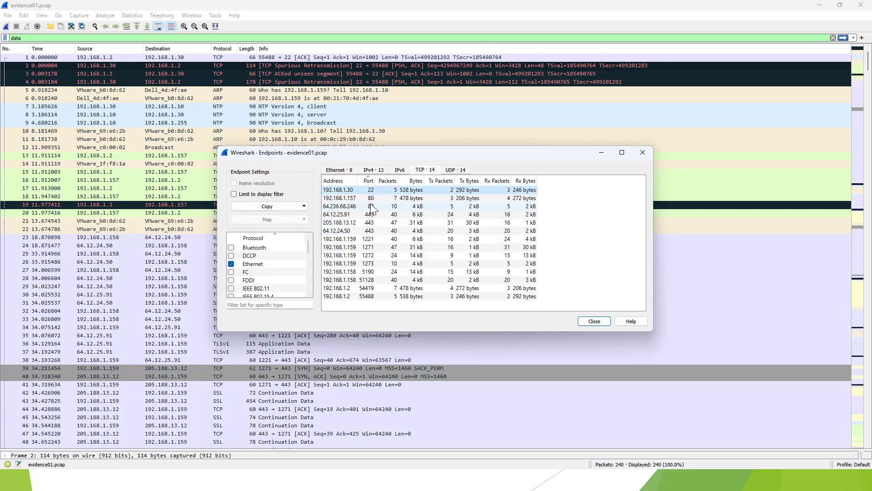
# Review the 192.168.1.157:80, 192.168.1.159:1221 and 192.168.1.158 endpoints, then switch to UDP.
pyautogui.click(362, 198)
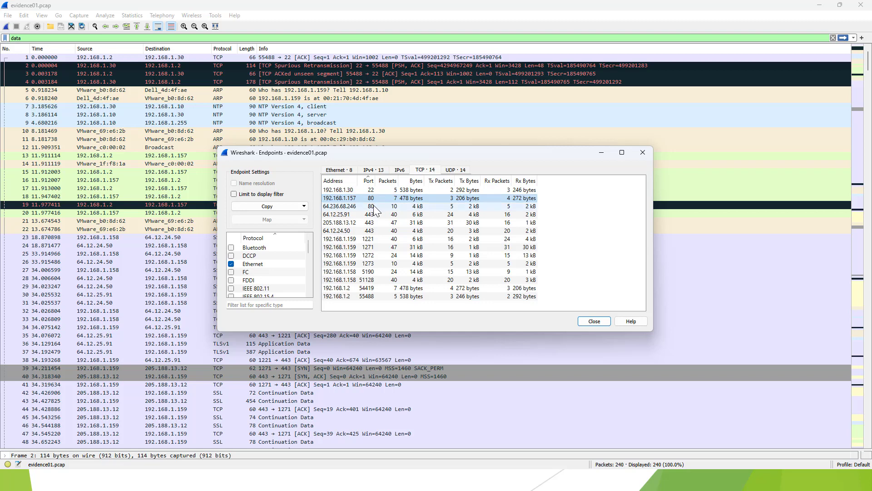
pyautogui.click(362, 206)
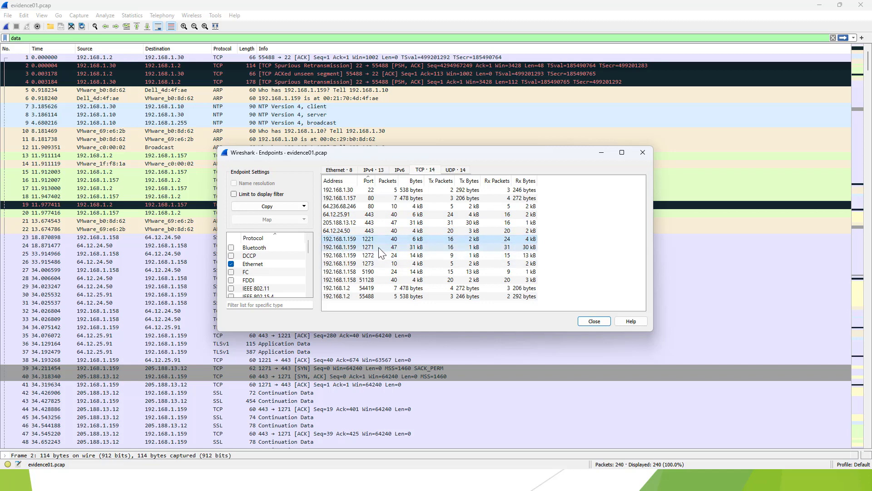
pyautogui.click(367, 272)
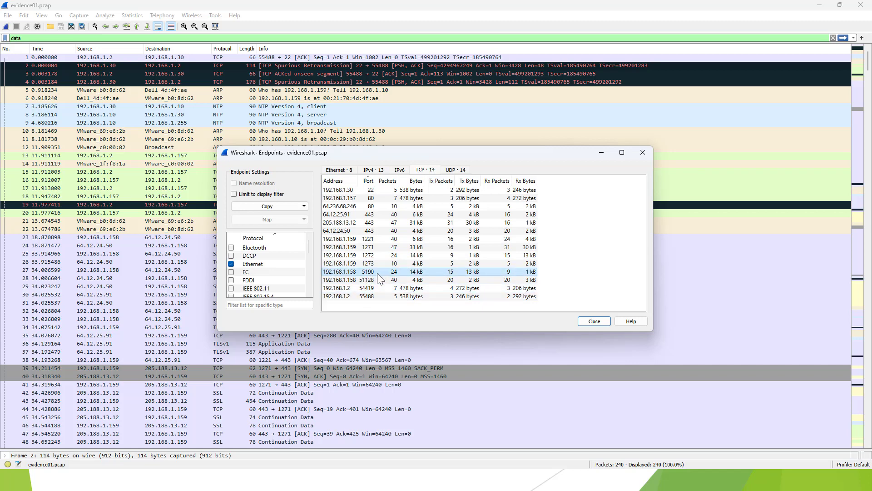
pyautogui.click(390, 279)
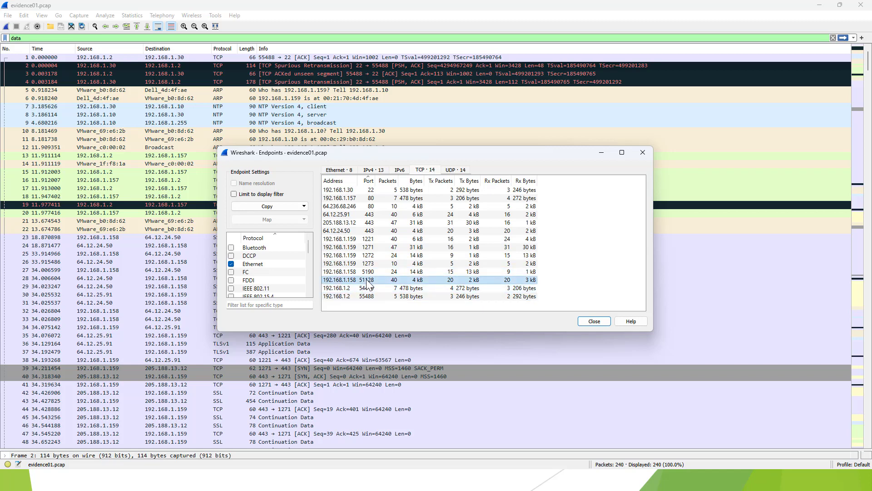
pyautogui.click(389, 247)
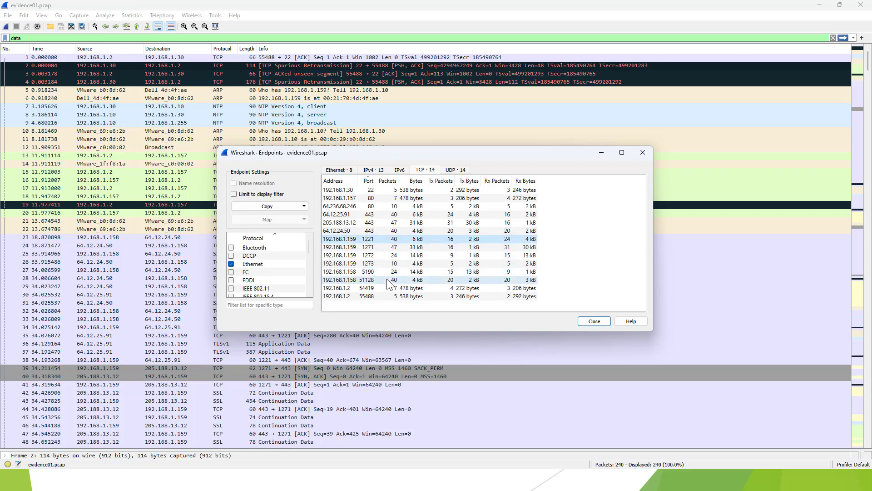
pyautogui.click(452, 170)
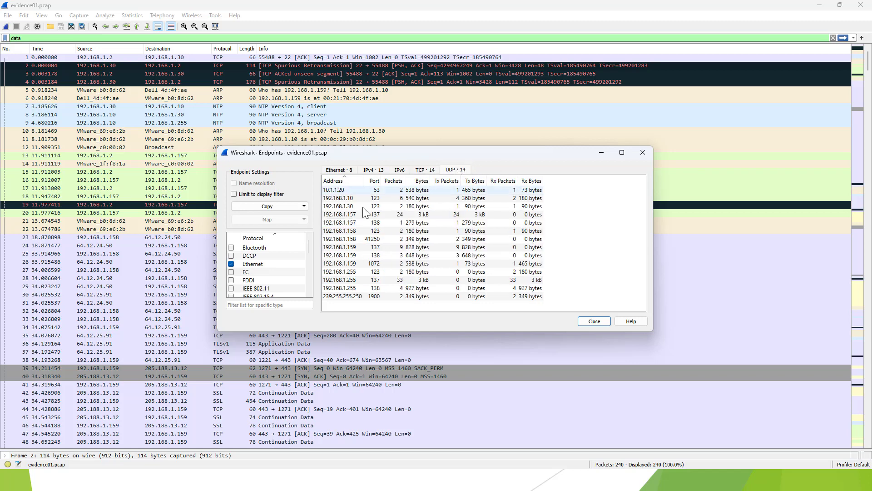
# Sort the UDP endpoints by port, pick out 192.168.1.255 port 138, then return to the IPv4 list.
pyautogui.click(393, 180)
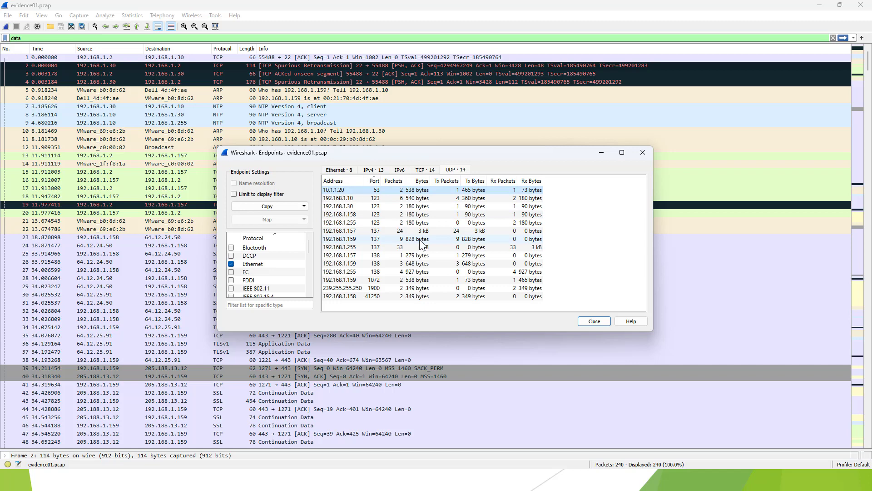
pyautogui.moveTo(366, 241)
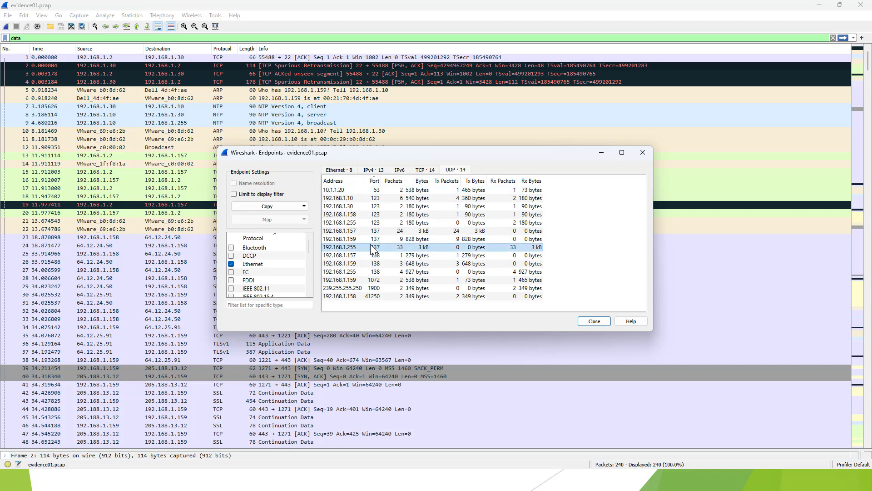
pyautogui.click(417, 271)
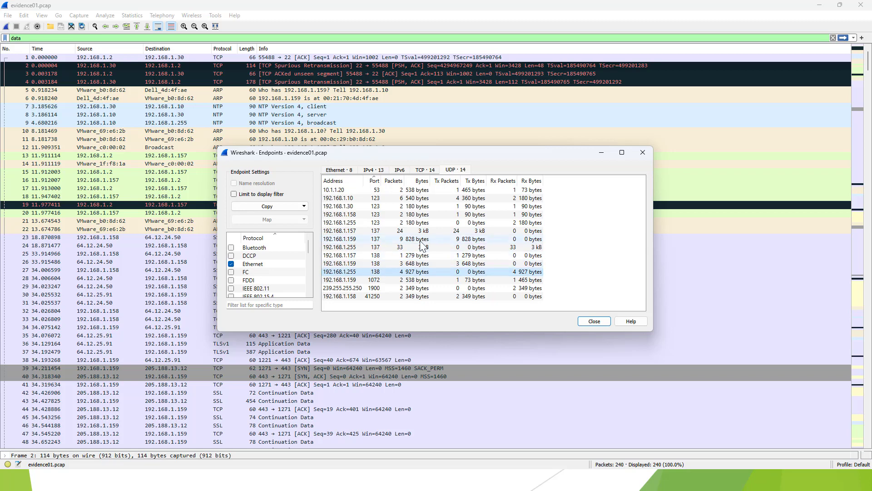
pyautogui.click(415, 272)
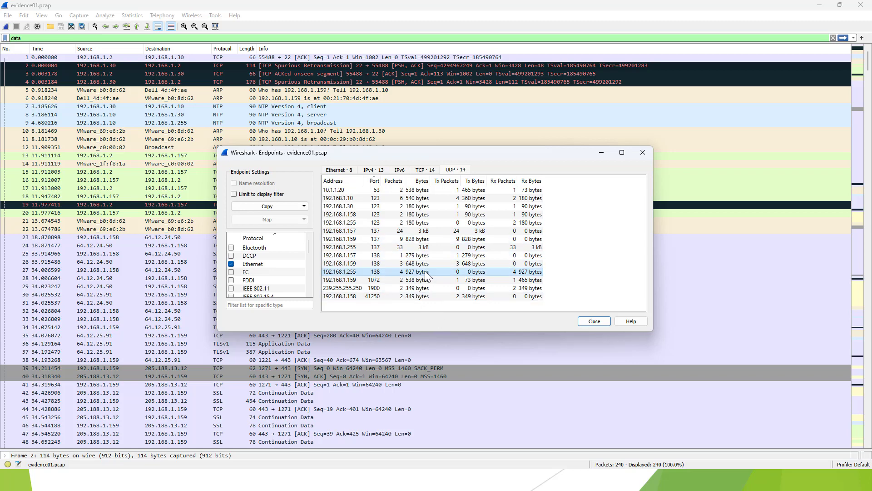
pyautogui.moveTo(498, 196)
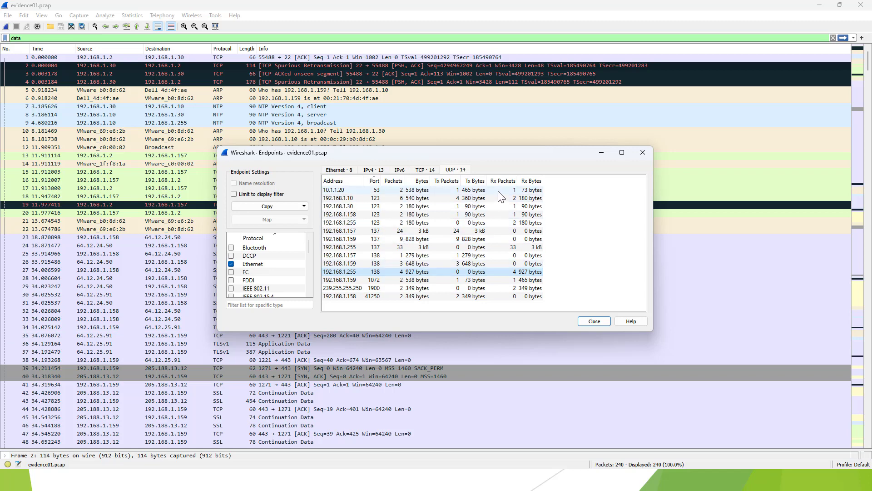
pyautogui.click(371, 170)
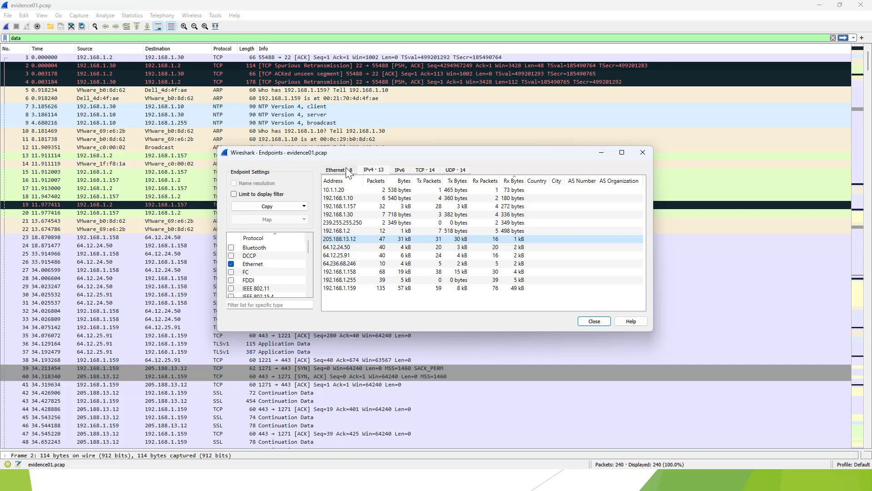
# View the eight Ethernet MAC endpoints, then close the Endpoints window.
pyautogui.click(335, 170)
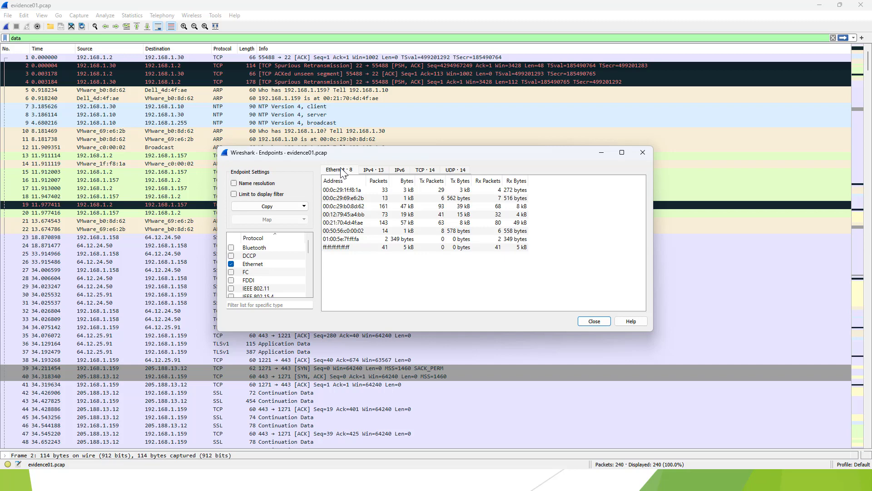
pyautogui.moveTo(560, 155)
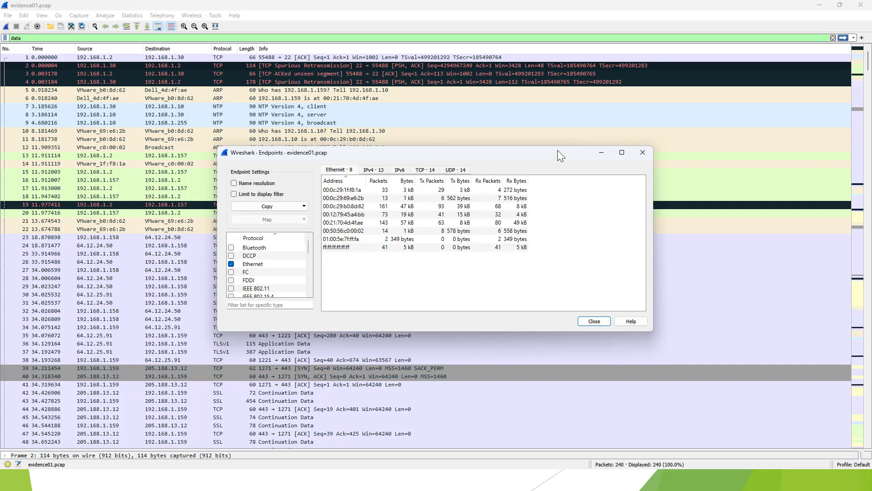
pyautogui.click(593, 321)
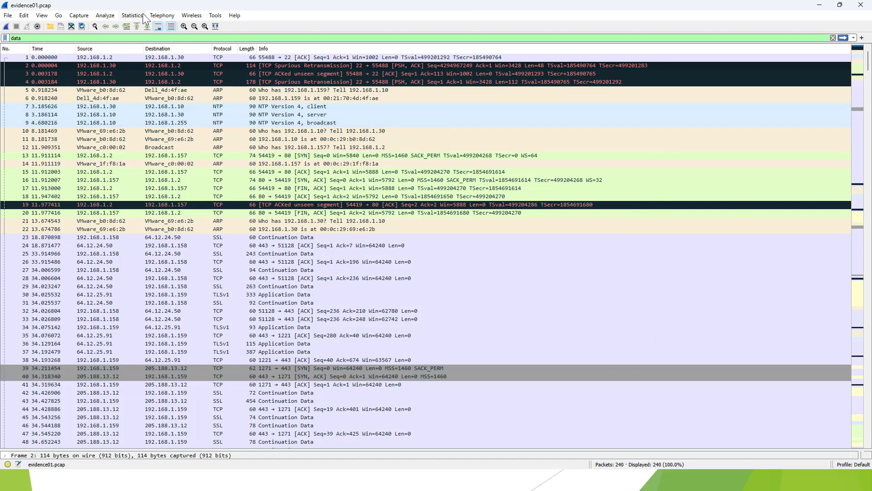
pyautogui.click(132, 16)
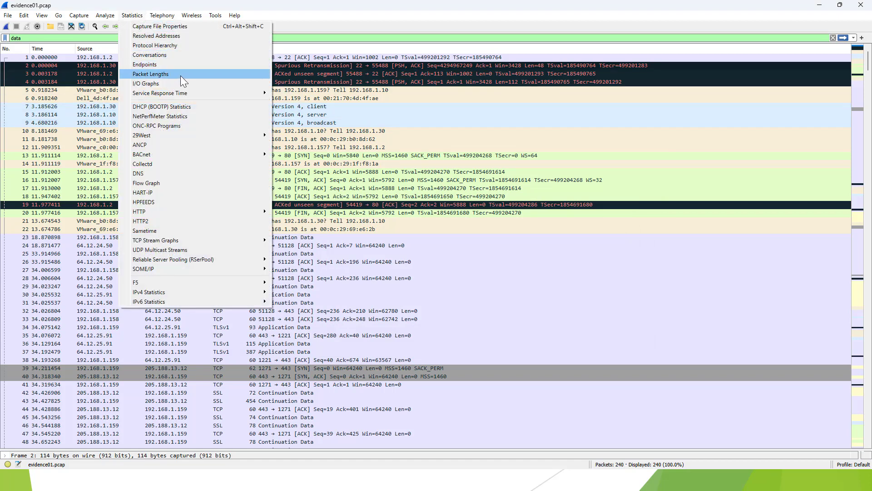
pyautogui.click(149, 74)
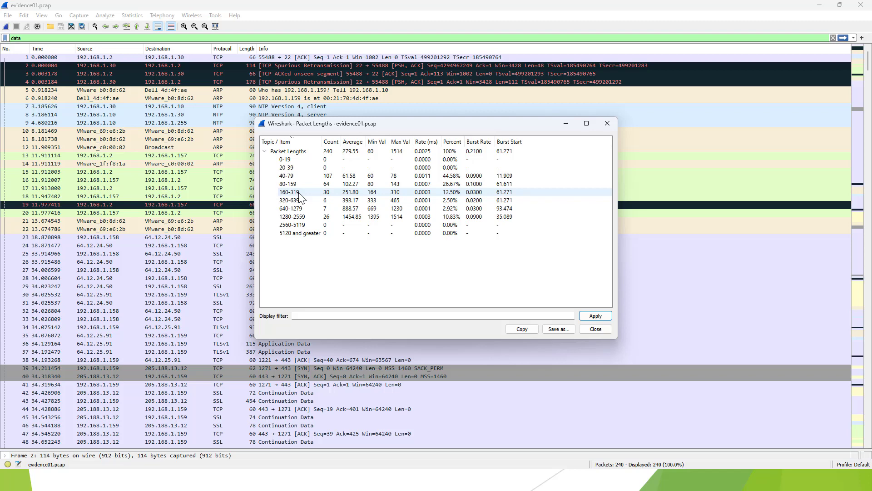
pyautogui.click(286, 176)
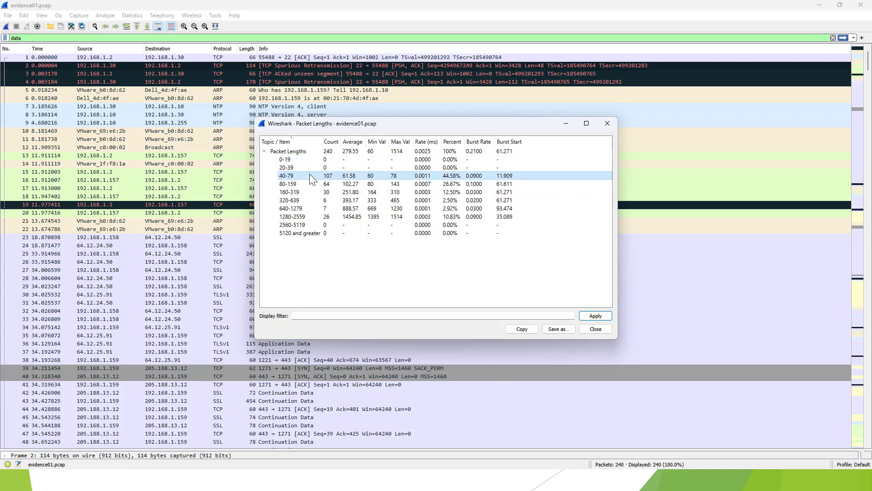
pyautogui.click(287, 184)
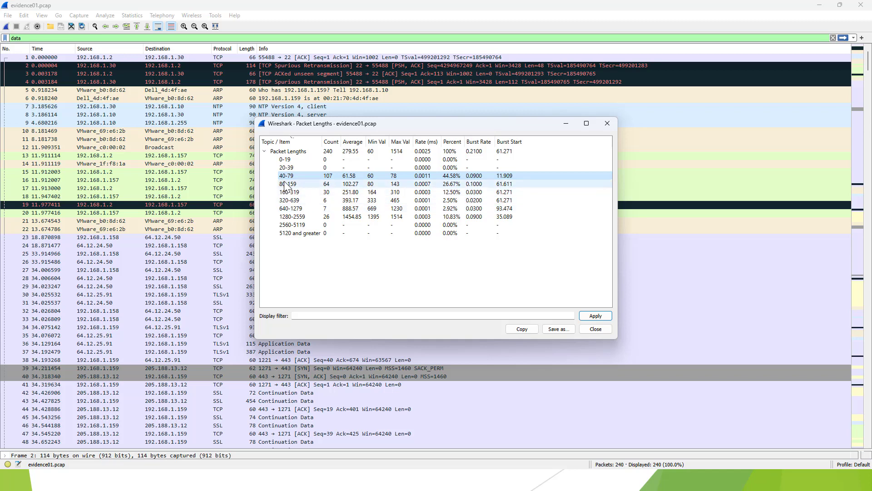
pyautogui.click(286, 175)
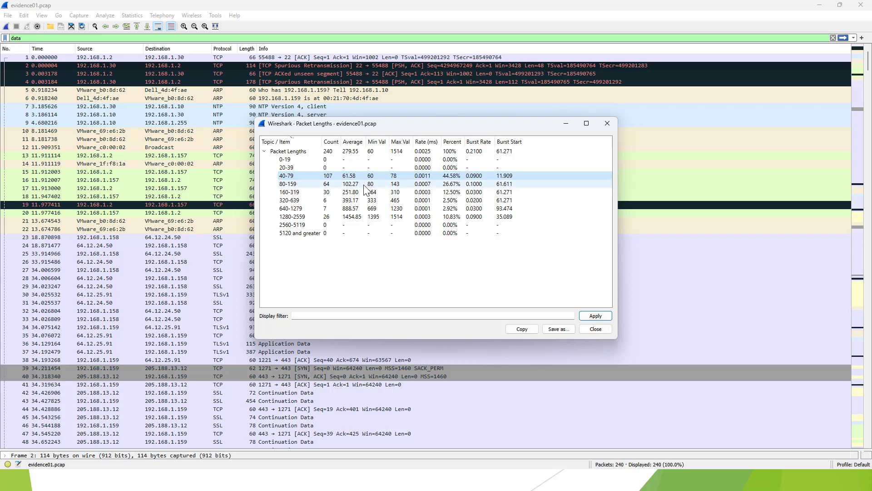
pyautogui.moveTo(396, 179)
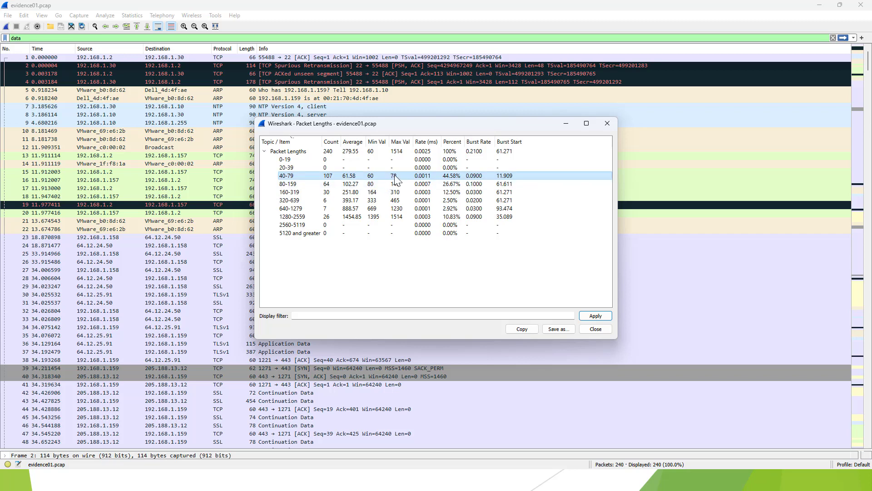
pyautogui.moveTo(450, 194)
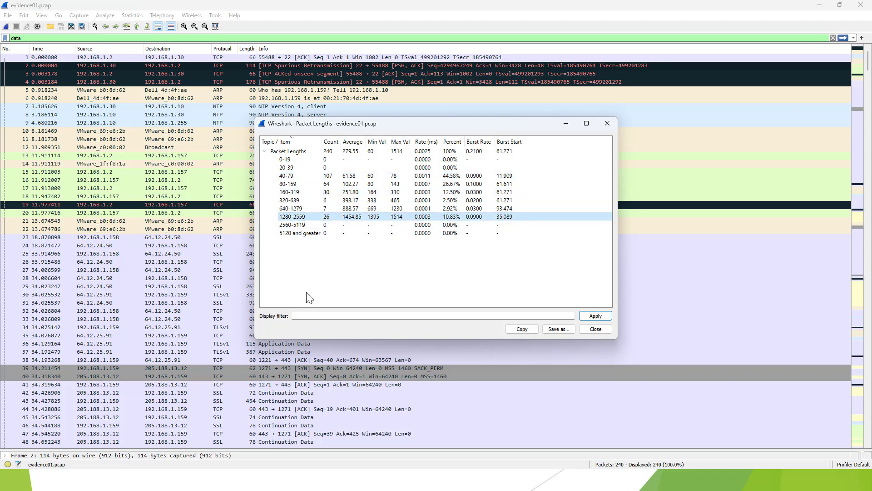
pyautogui.moveTo(322, 248)
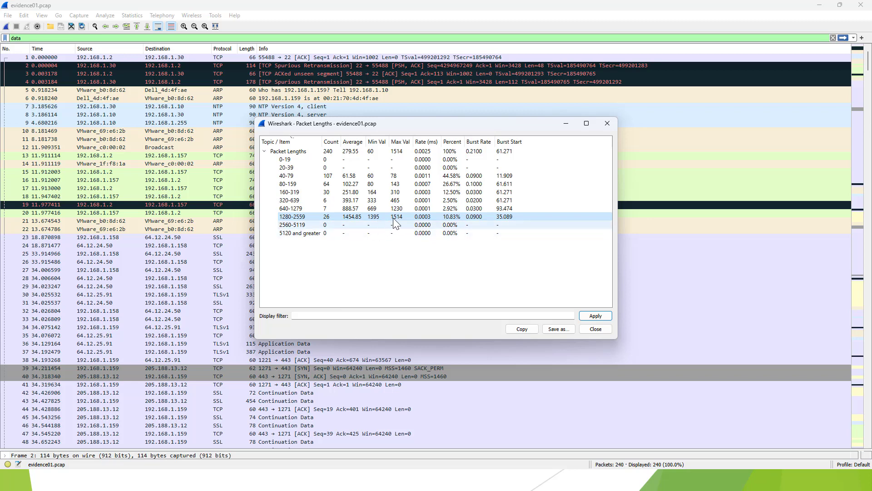
pyautogui.moveTo(357, 264)
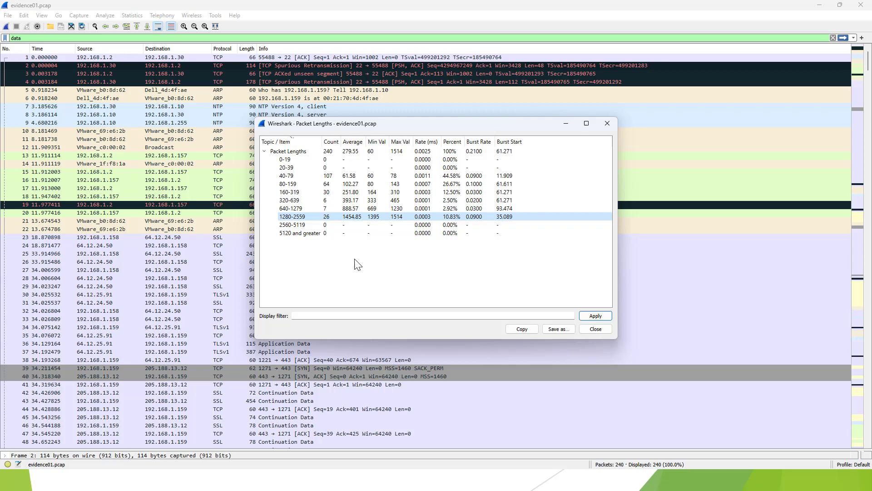
pyautogui.moveTo(509, 255)
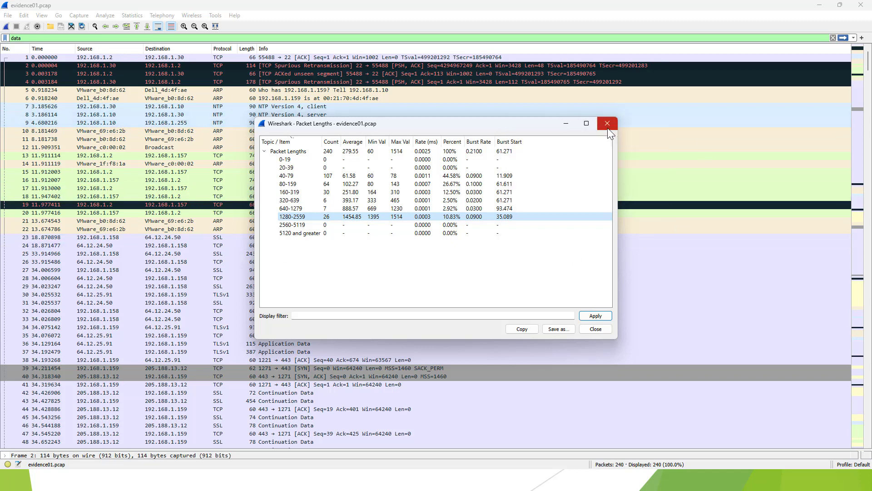
pyautogui.click(605, 122)
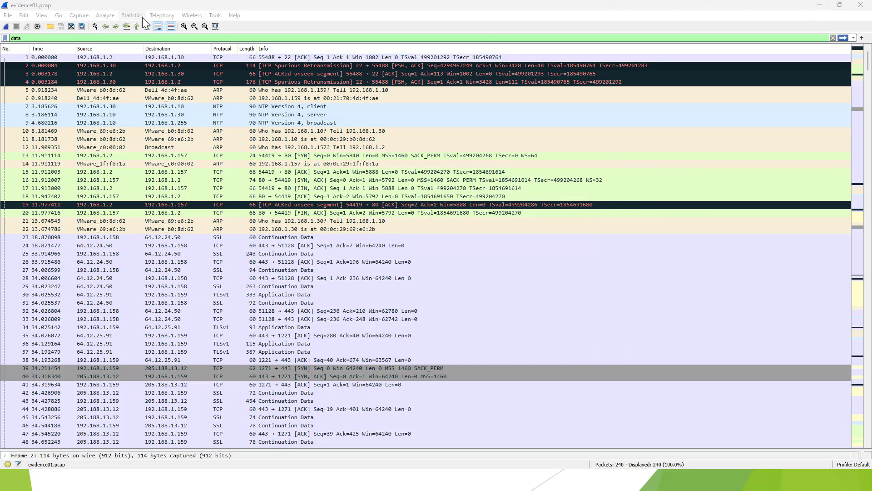
# Open the Statistics menu to review the available analysis tools.
pyautogui.click(131, 15)
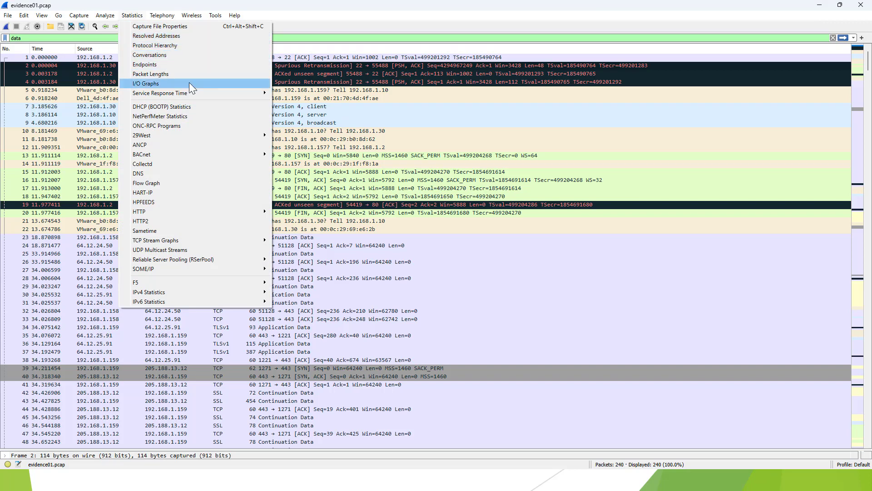
pyautogui.moveTo(192, 217)
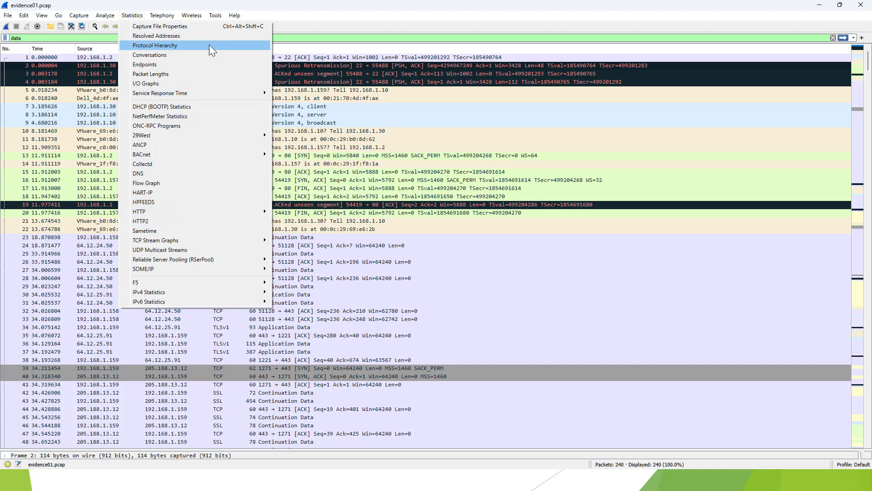
pyautogui.moveTo(222, 35)
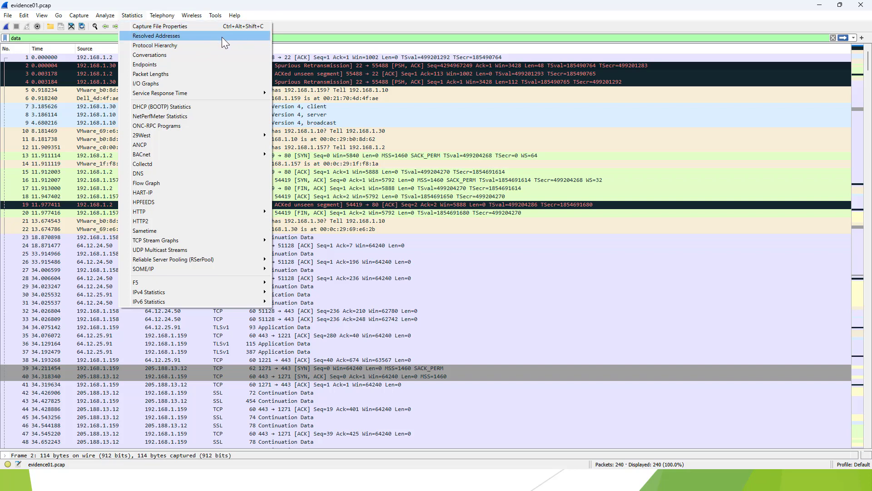
pyautogui.moveTo(156, 45)
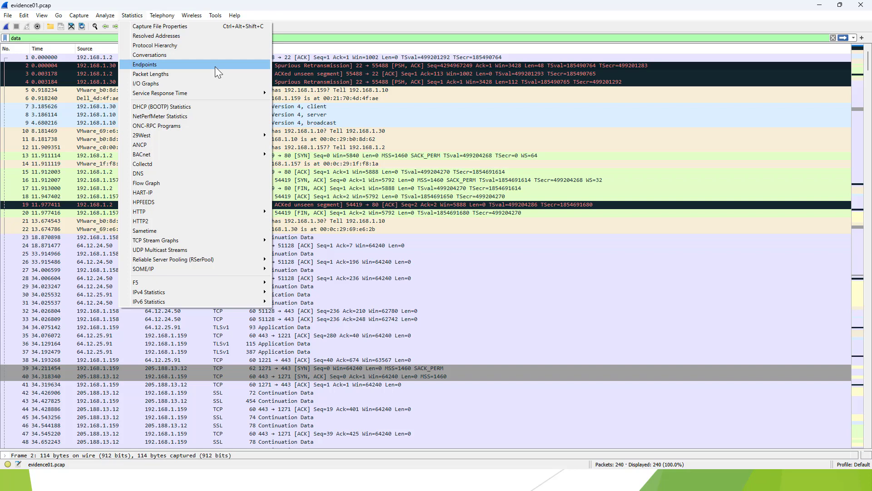
pyautogui.moveTo(149, 73)
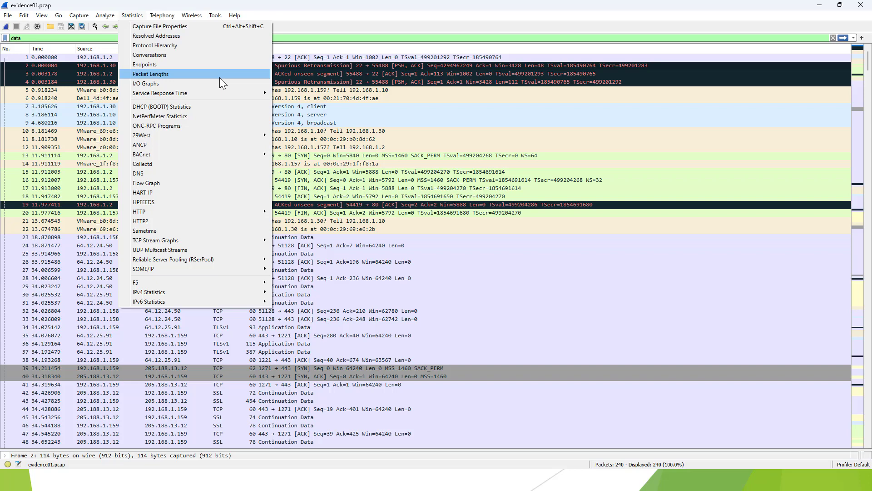
pyautogui.moveTo(194, 74)
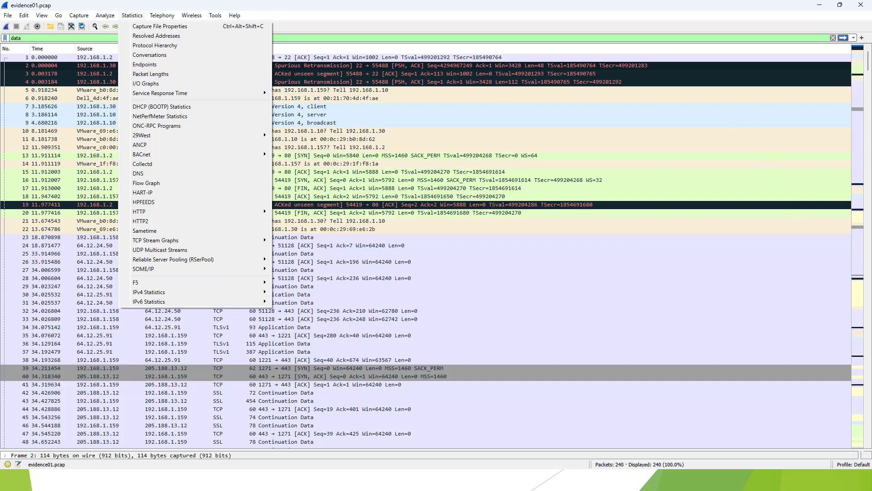